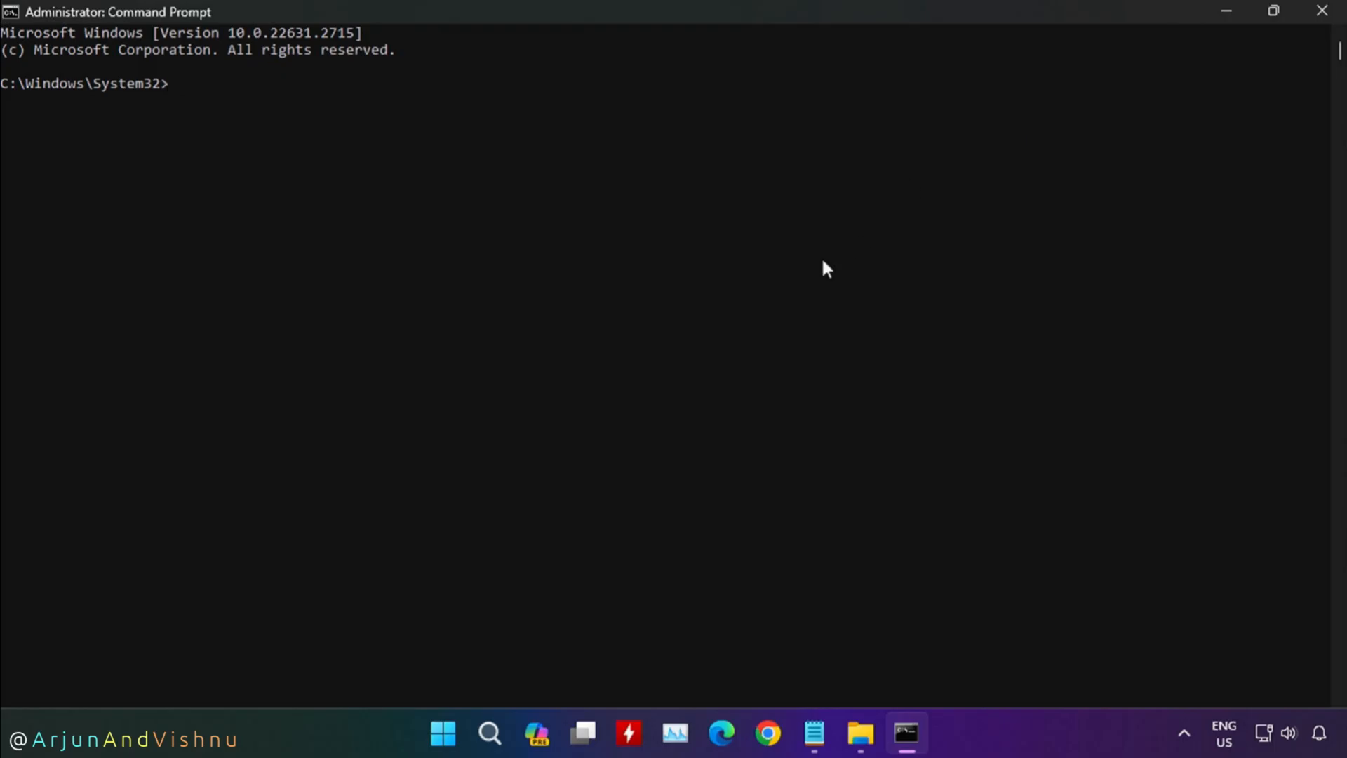
Step: Type the 'wmic path softwareLicensingService' query into the administrator Command Prompt
text(wmic path softwareLicensingSe)
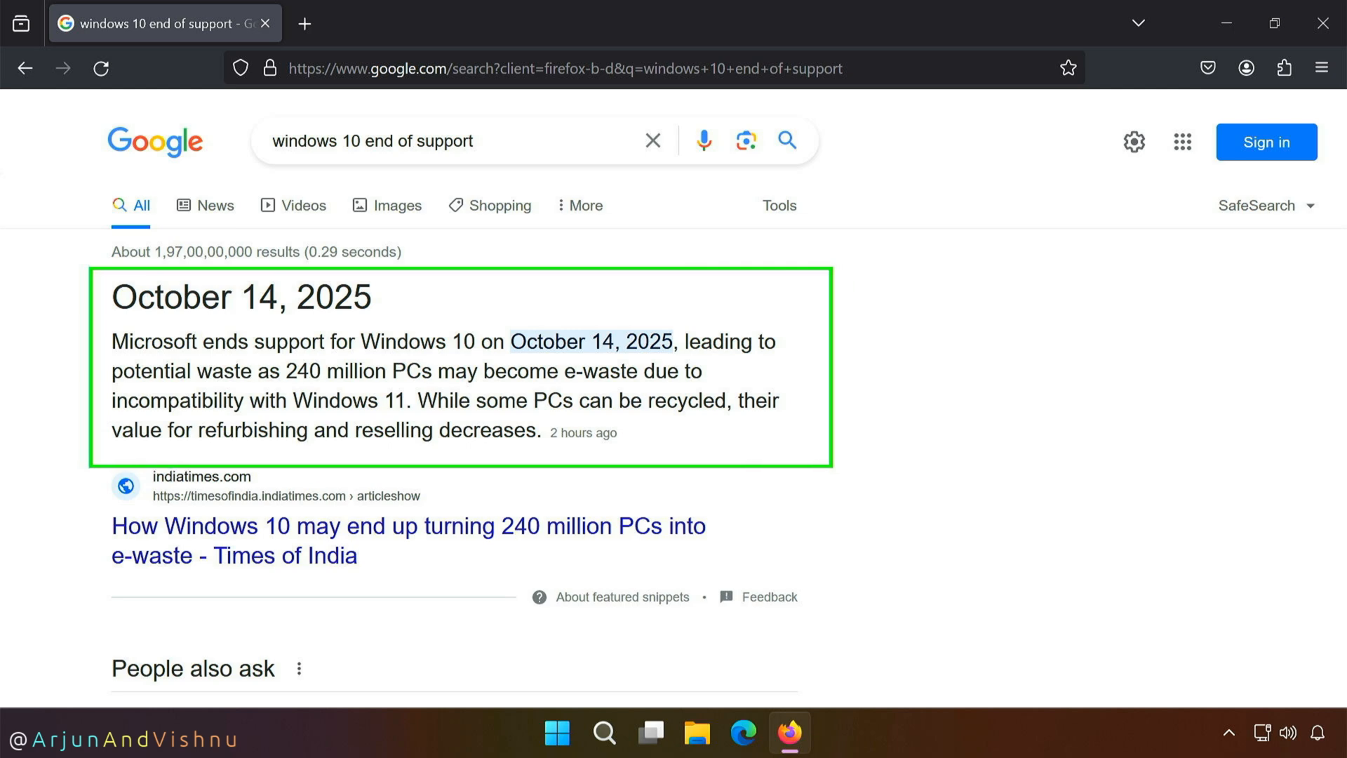
Step: Search Google for 'windows 11 minimum requirements'
text(windows 11 minimum requirements)
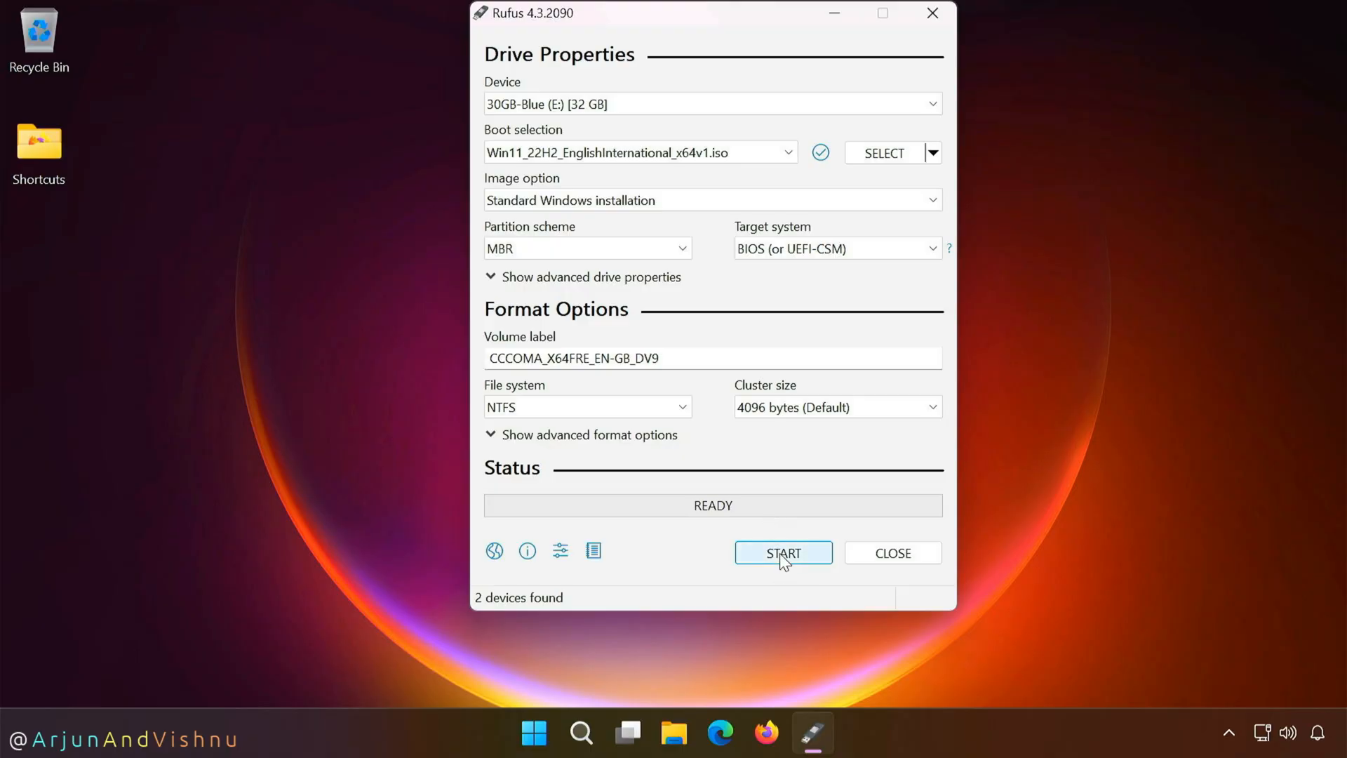
Step: Start Rufus creating the bootable Windows 11 22H2 USB drive
click(781, 552)
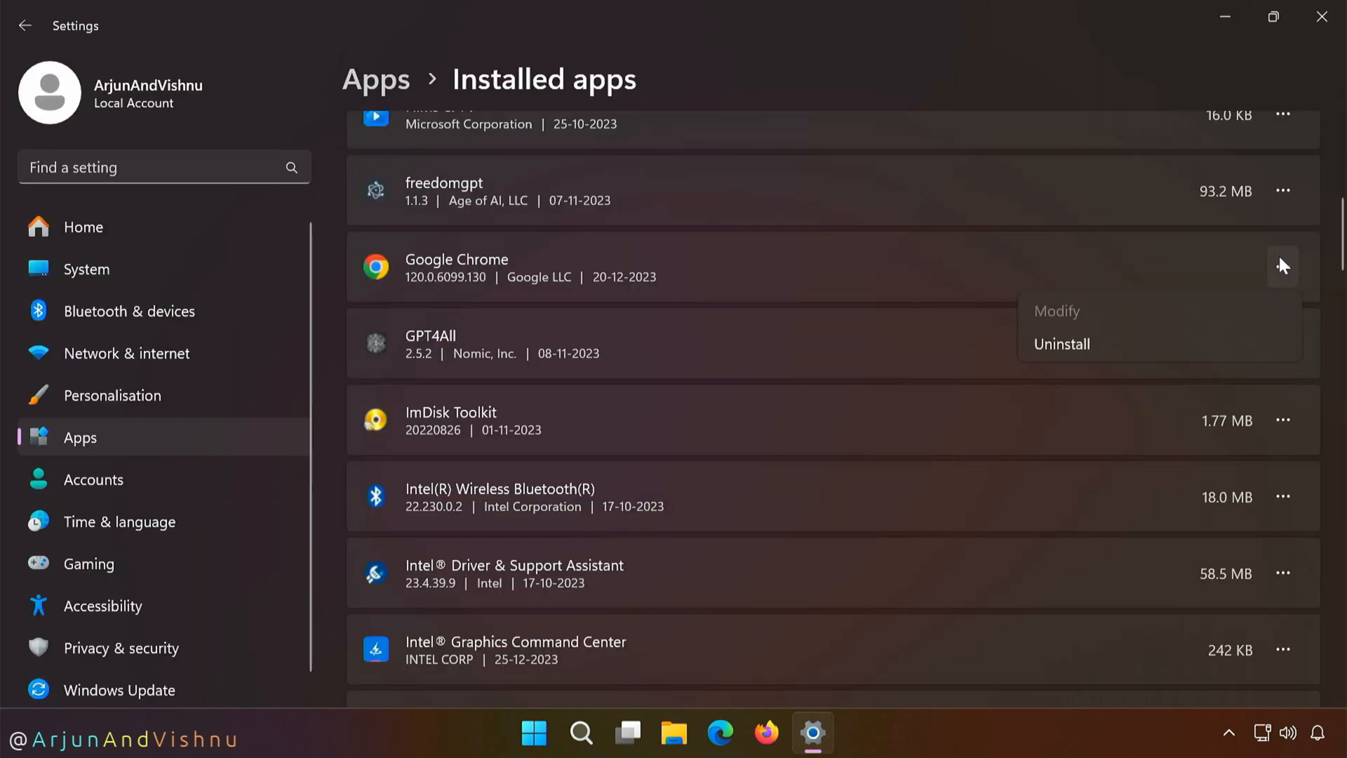
mouse_move(1159, 344)
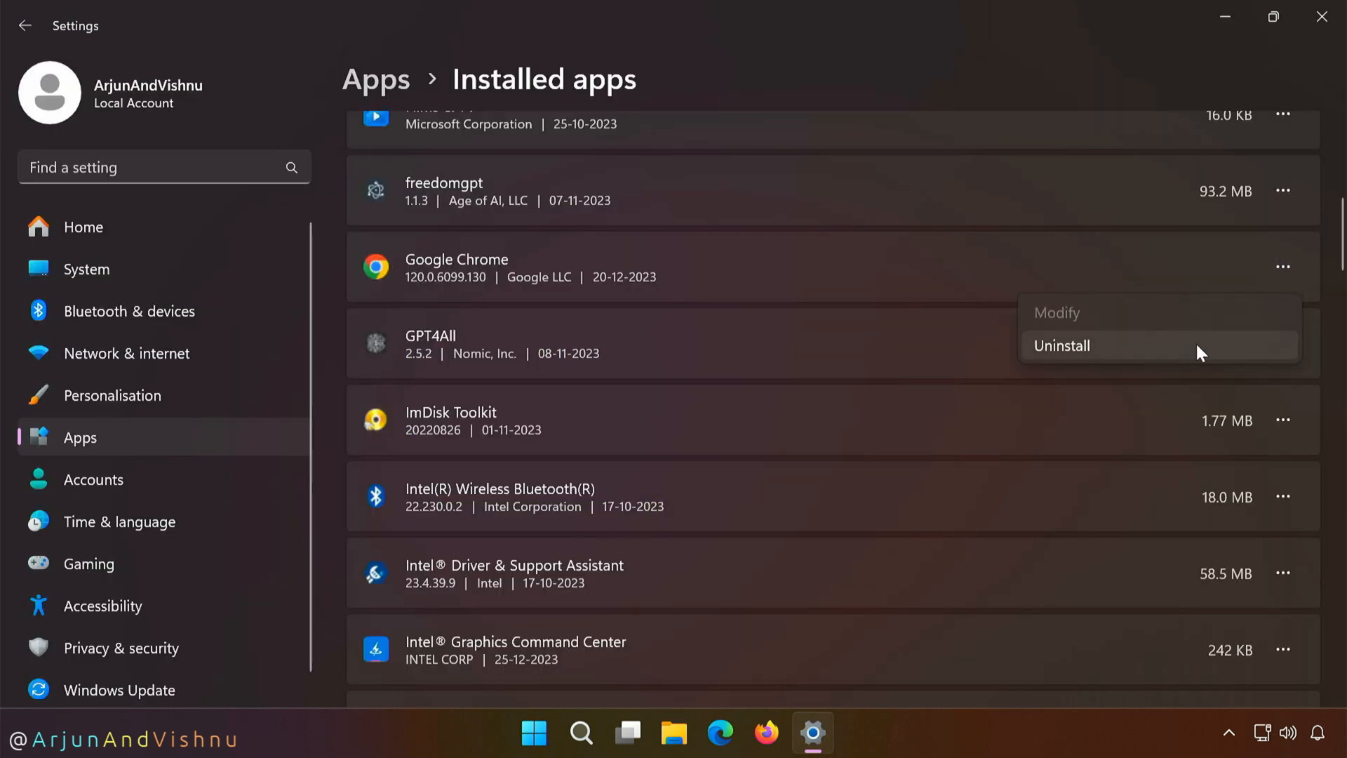
Step: Uninstall Google Chrome from the Installed apps list
click(1062, 345)
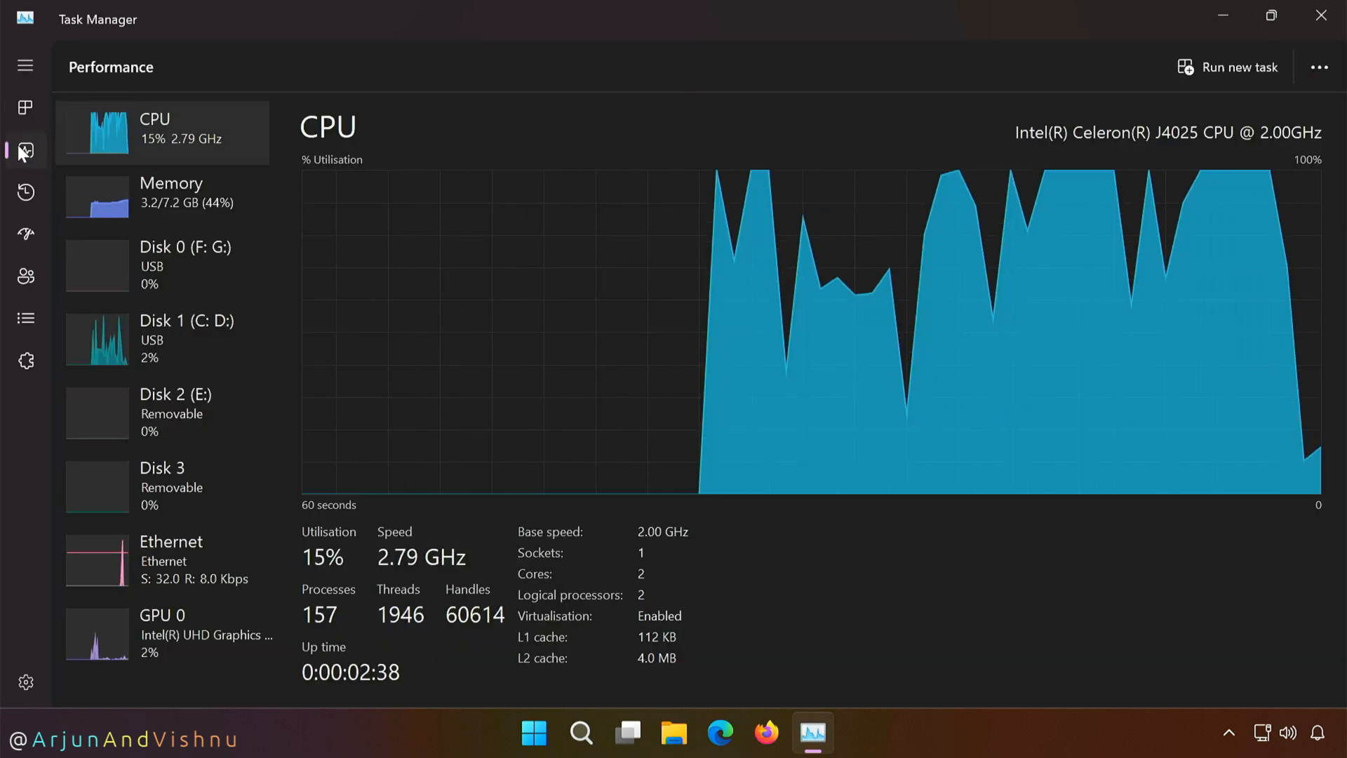
Step: Show Task Manager's CPU performance details for the Celeron J4025
click(581, 733)
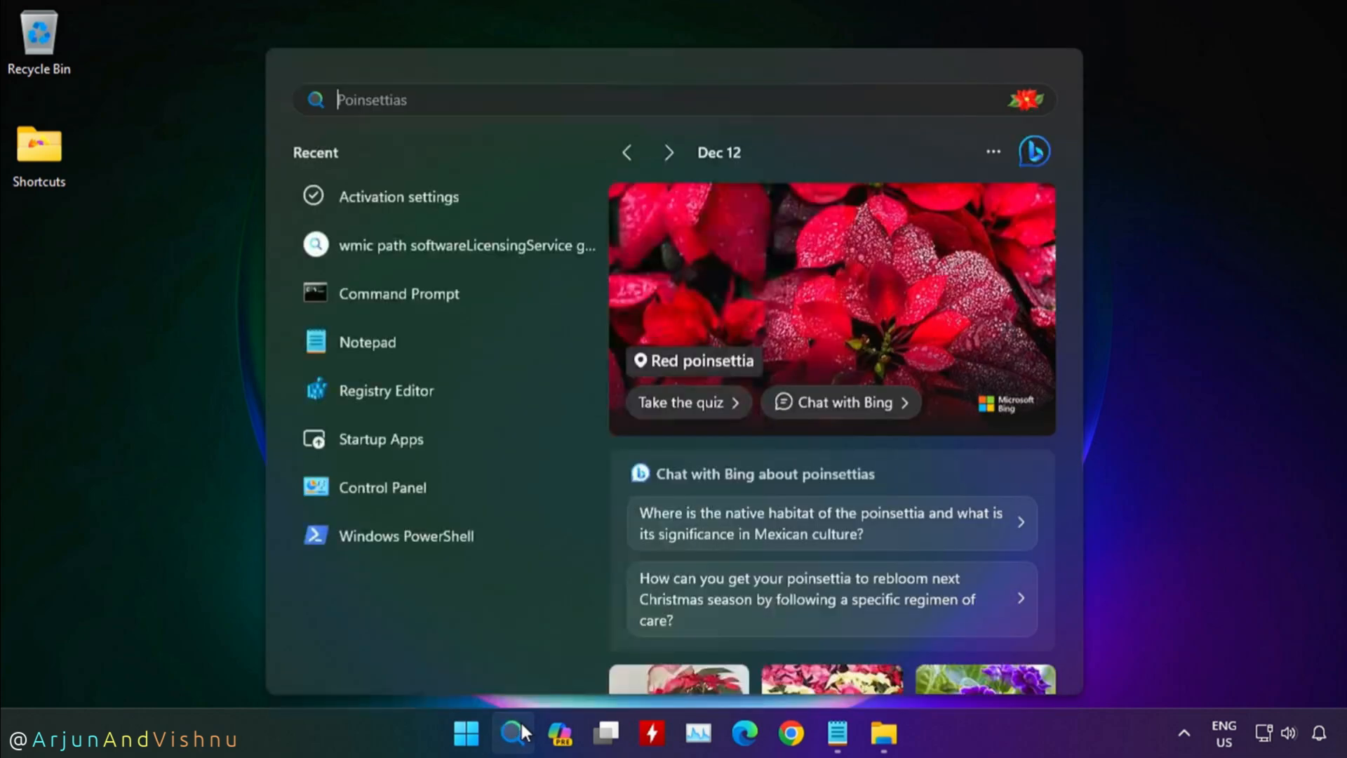
Step: Open Activation settings, expand the Windows 11 Pro digital license status, then close Settings
text(Activation)
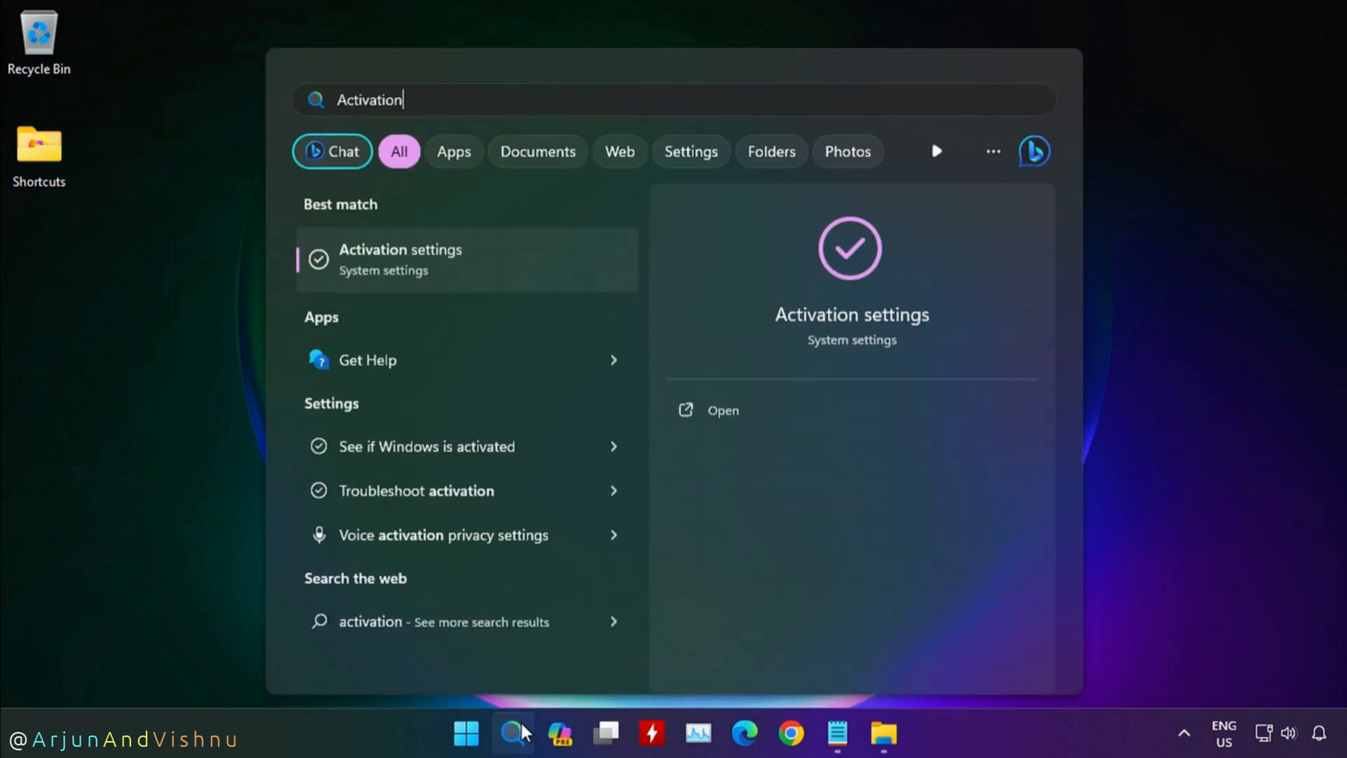
text(settings)
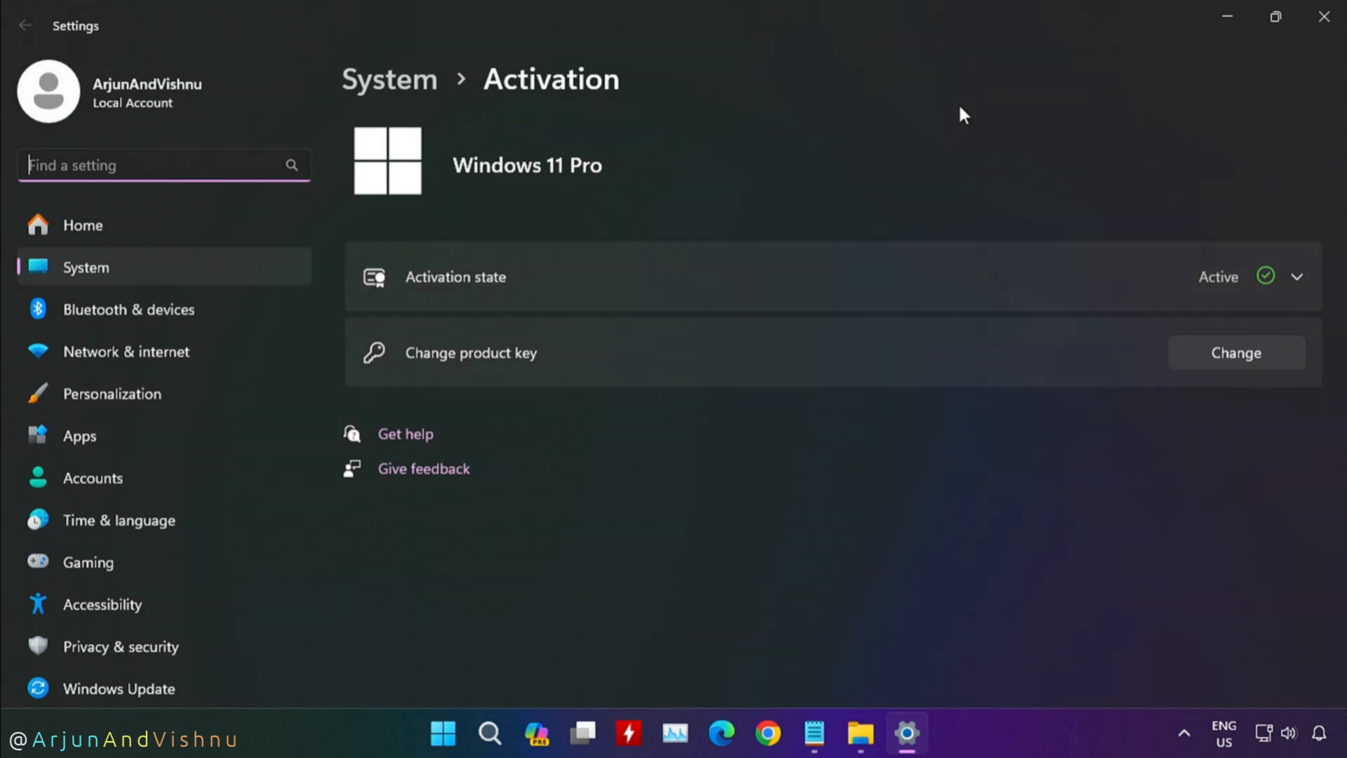
click(1297, 277)
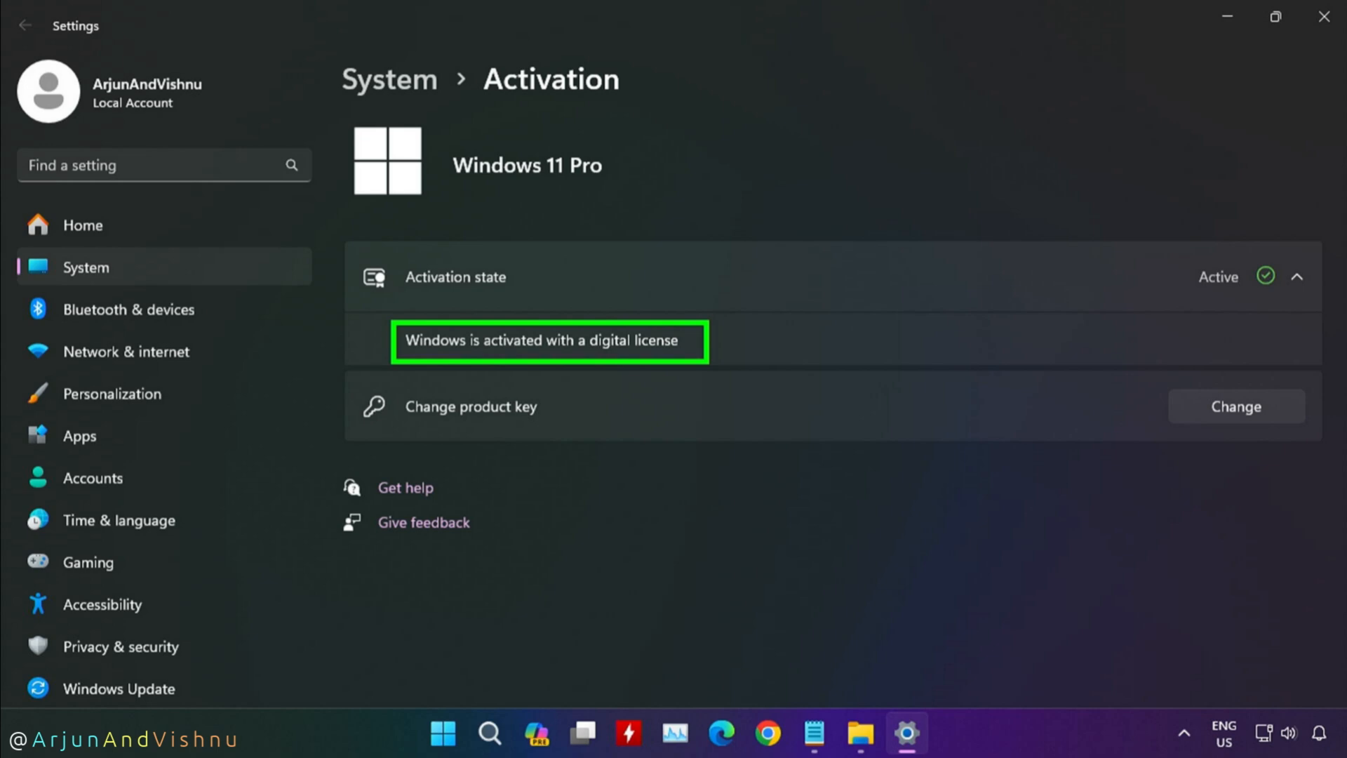
click(1325, 17)
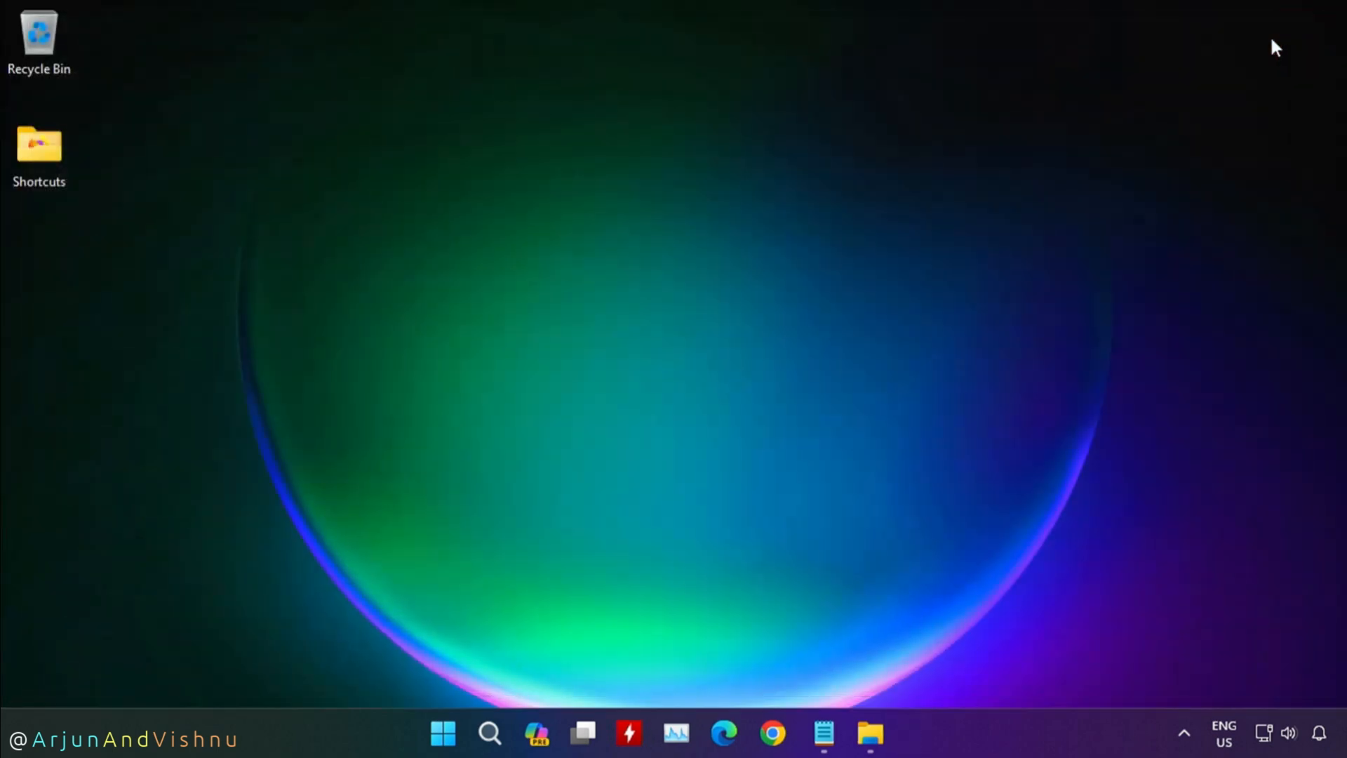
Step: Run maximized Command Prompt as administrator and enter the wmic OA3xOriginalProductKey query
click(512, 733)
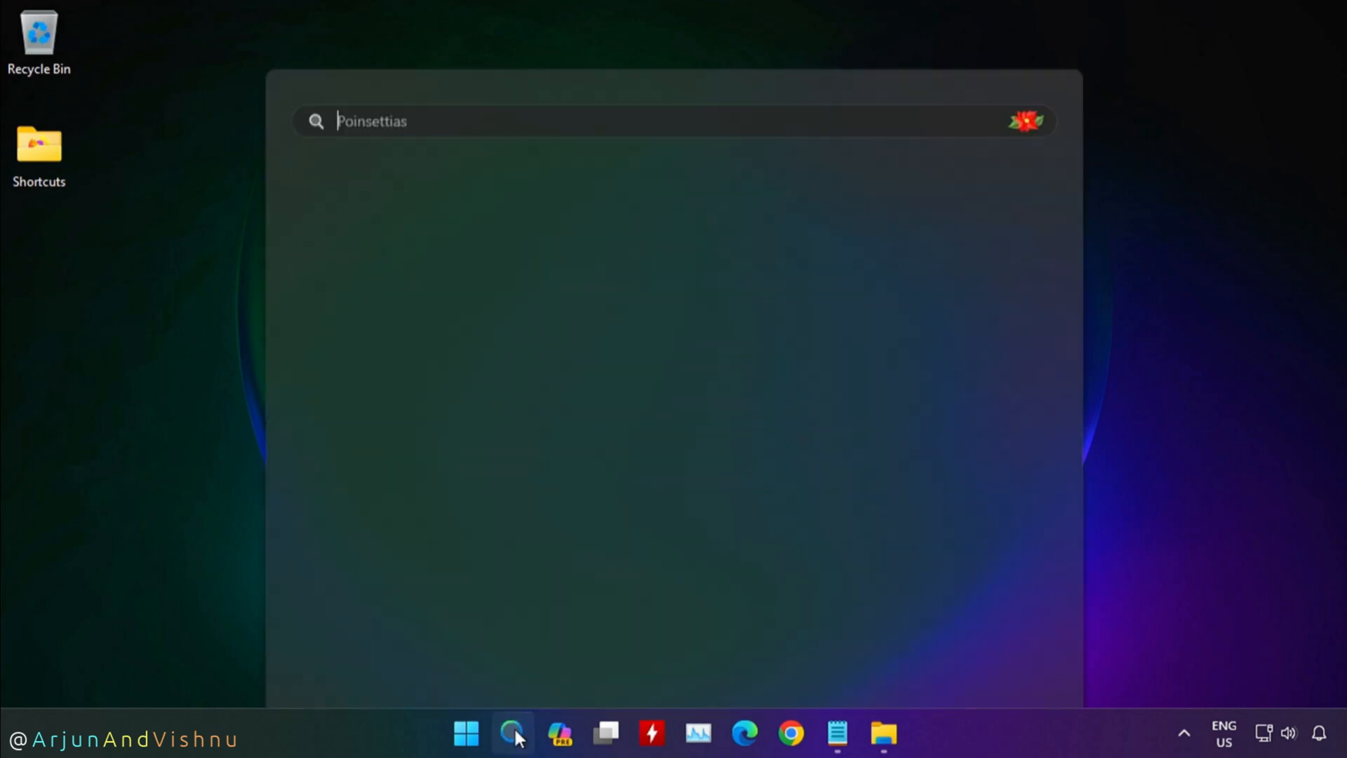
text(cmd)
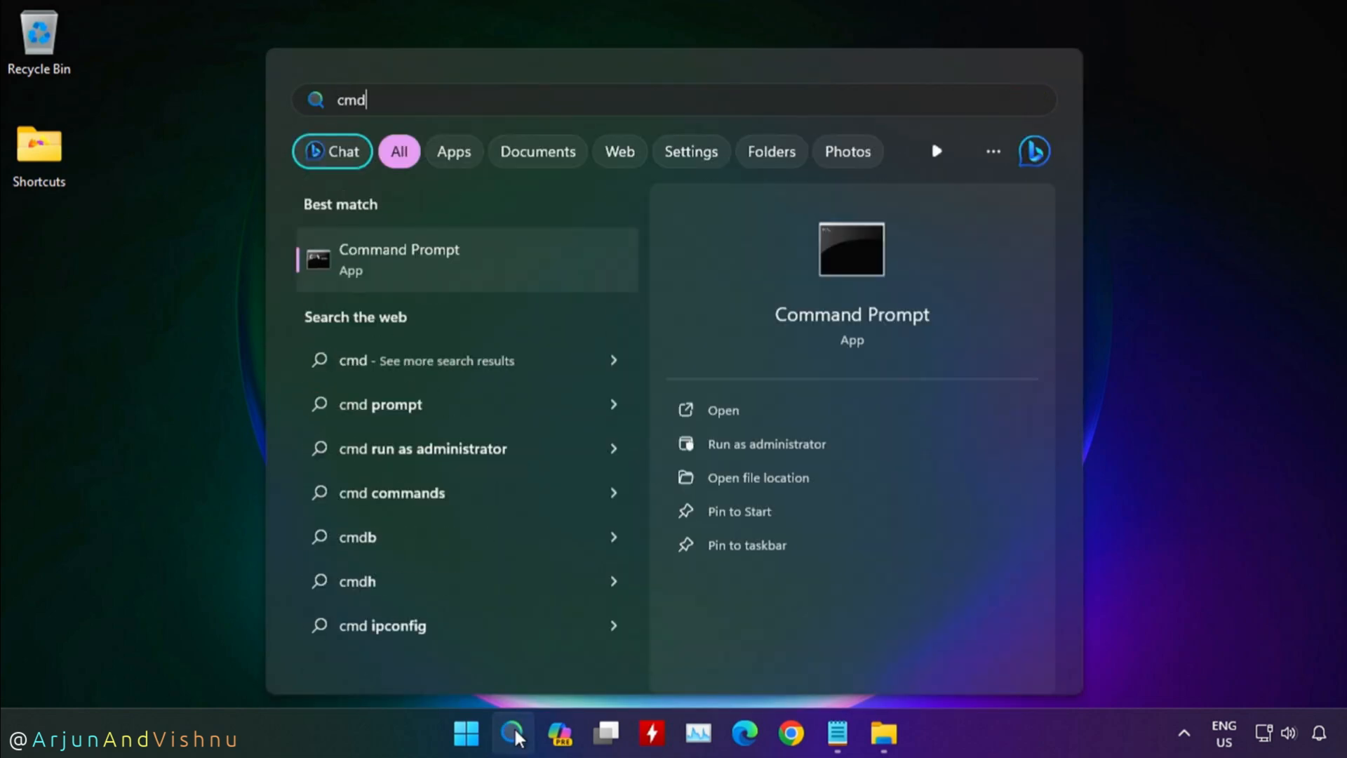
right_click(399, 257)
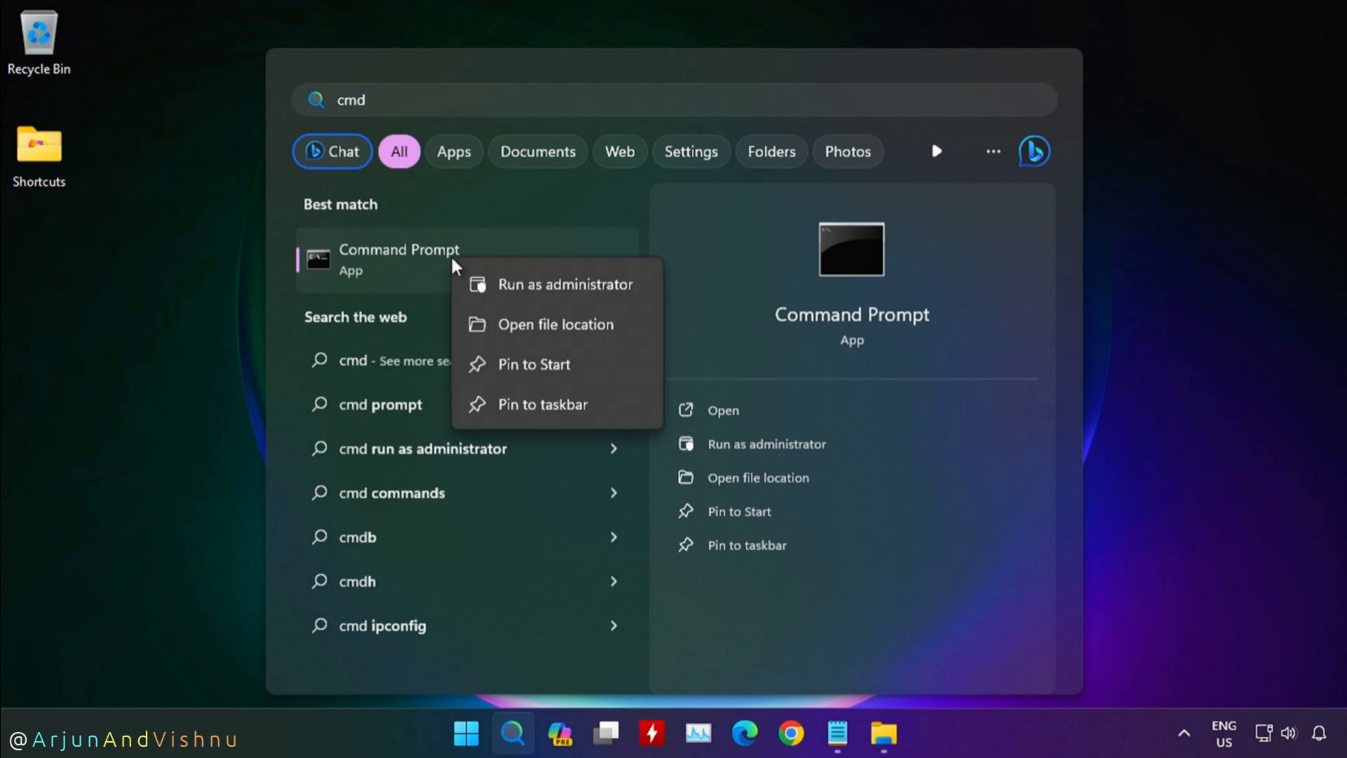
click(566, 284)
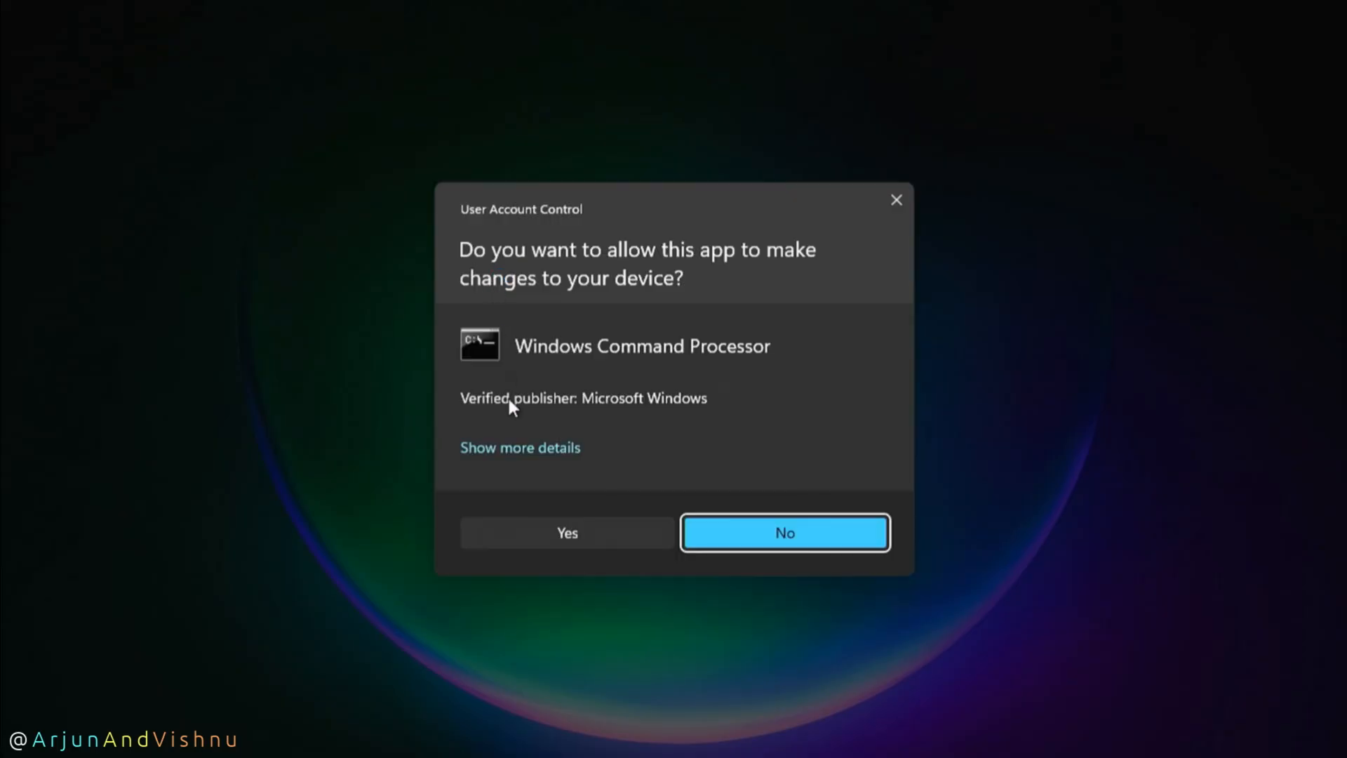
click(567, 532)
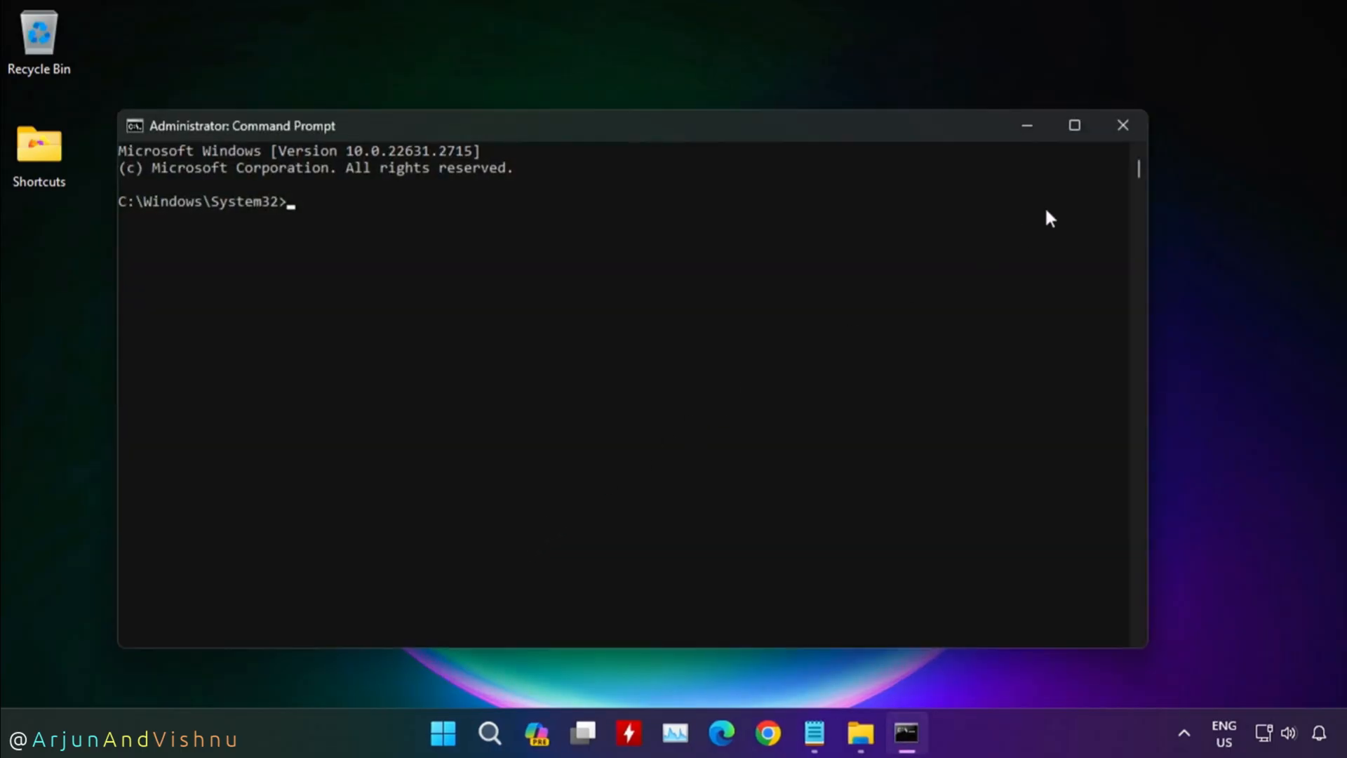
click(1073, 125)
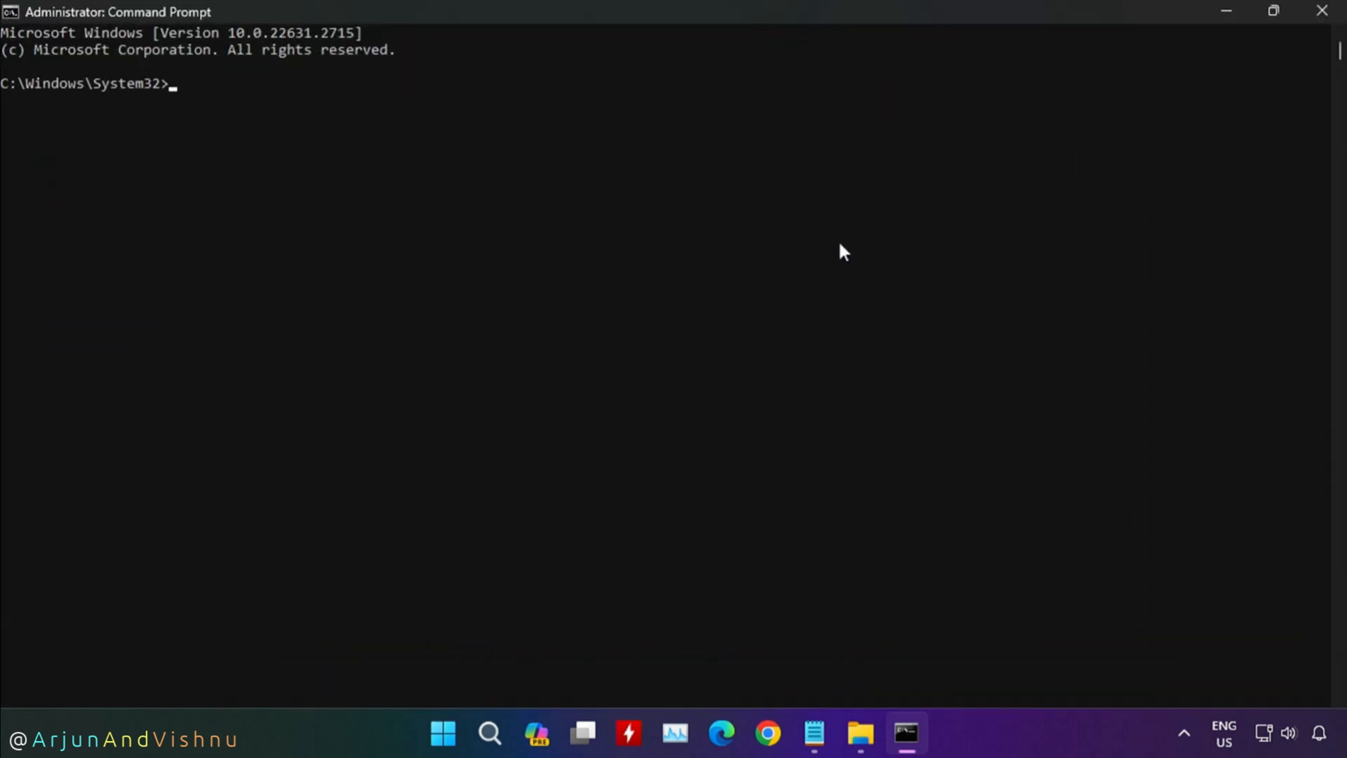
mouse_move(826, 268)
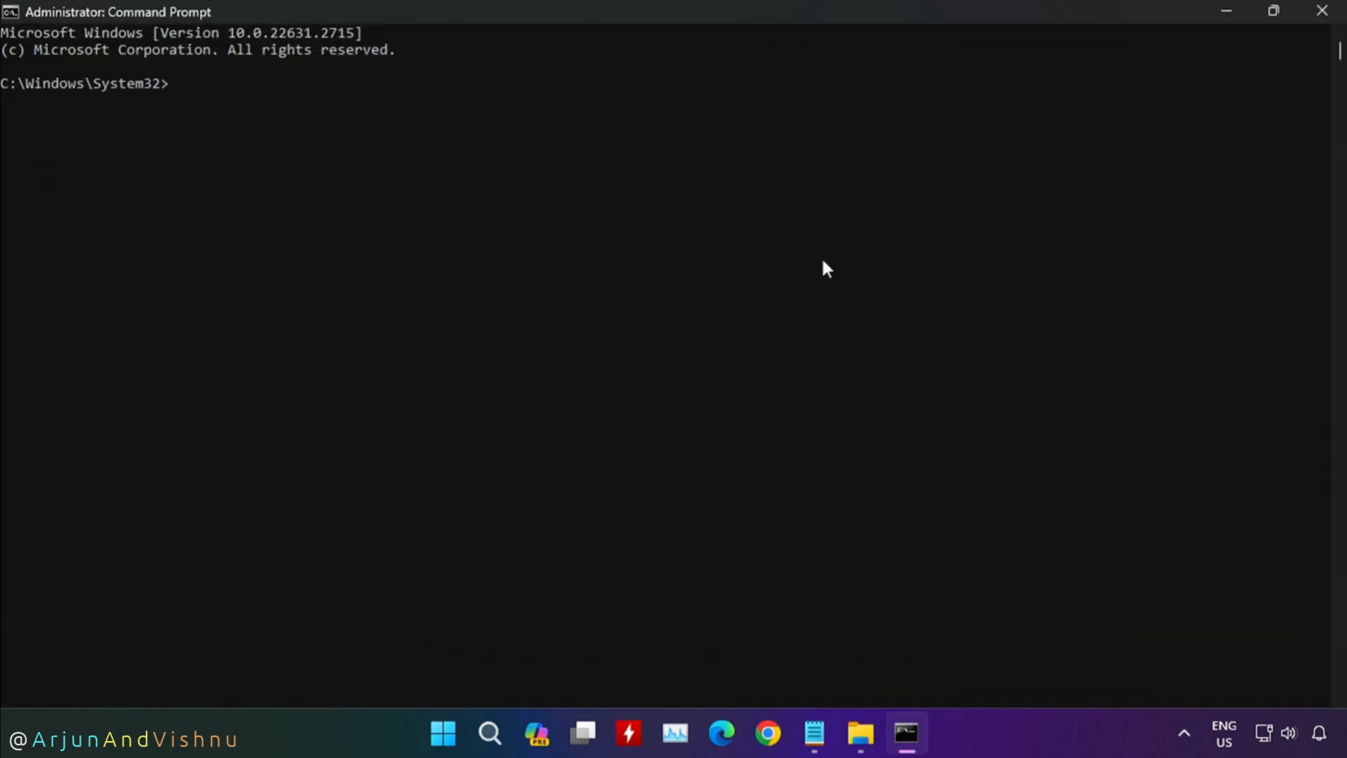
text(wmic path softwareLicensingService get OA3xOriginalProductKey)
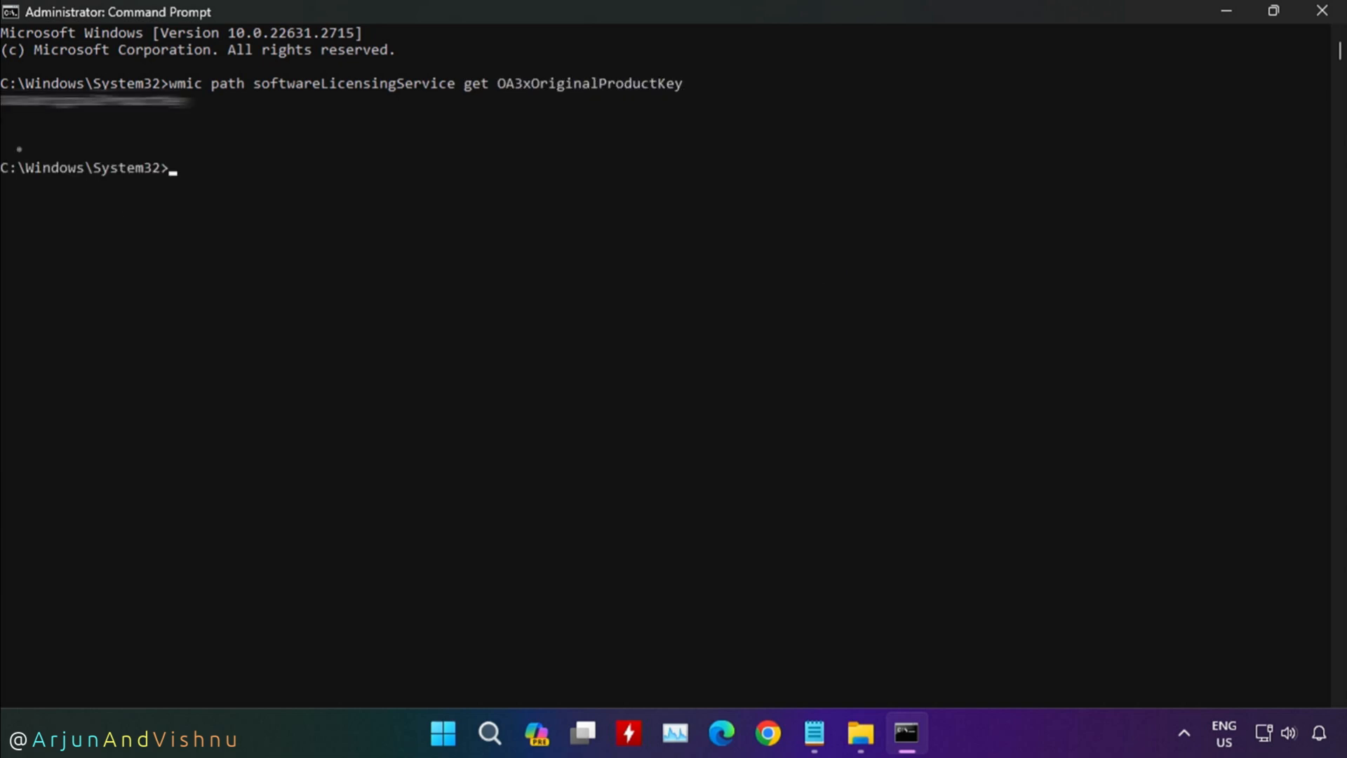
mouse_move(406, 389)
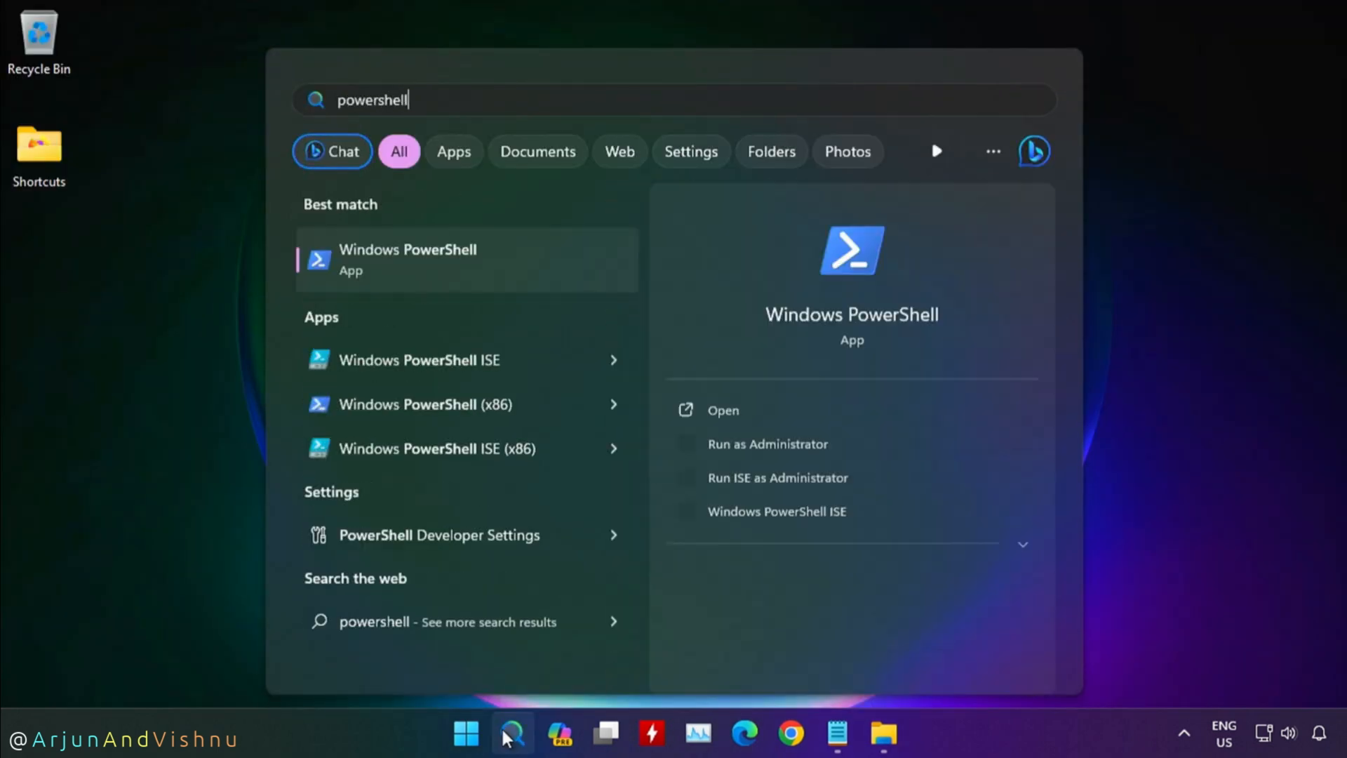
mouse_move(460, 360)
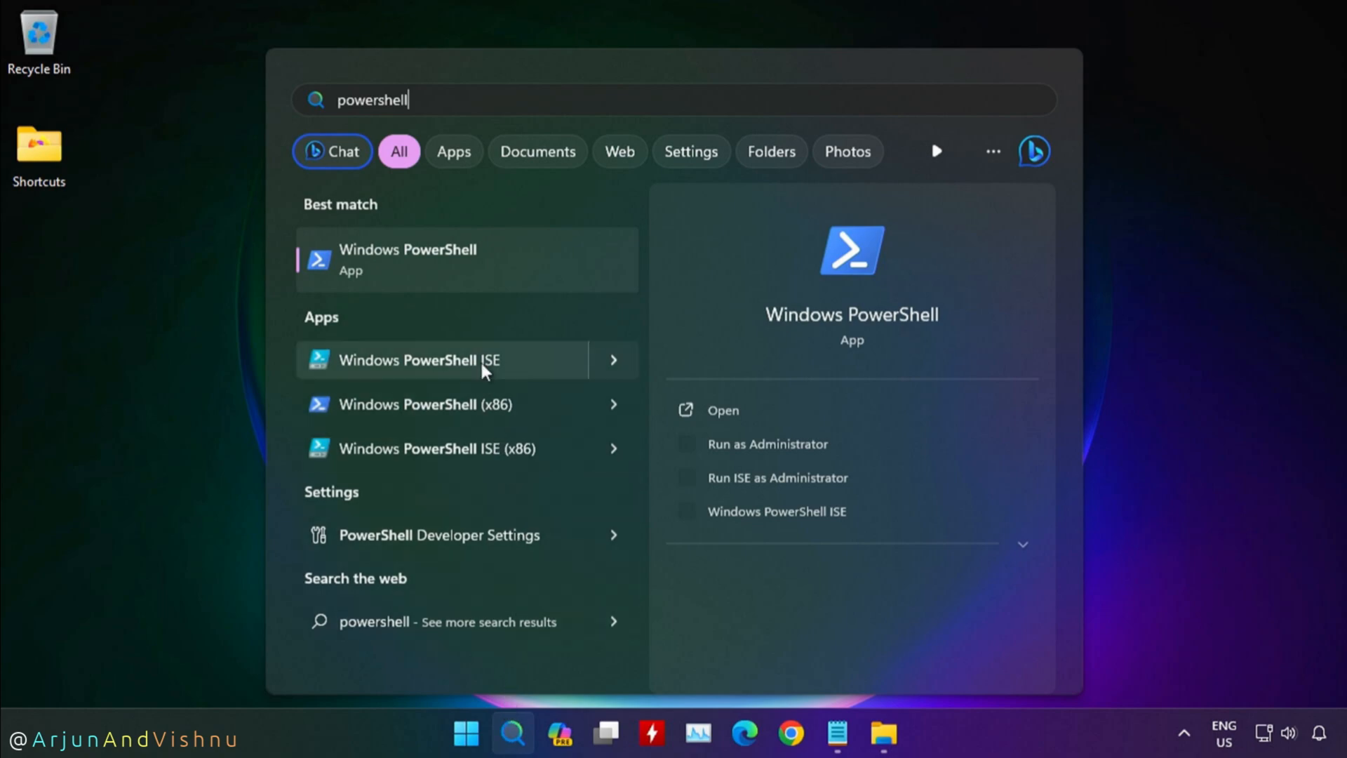
Step: Run the Get-WmiObject SoftwareLicensingService product-key query in maximized administrator PowerShell
click(766, 444)
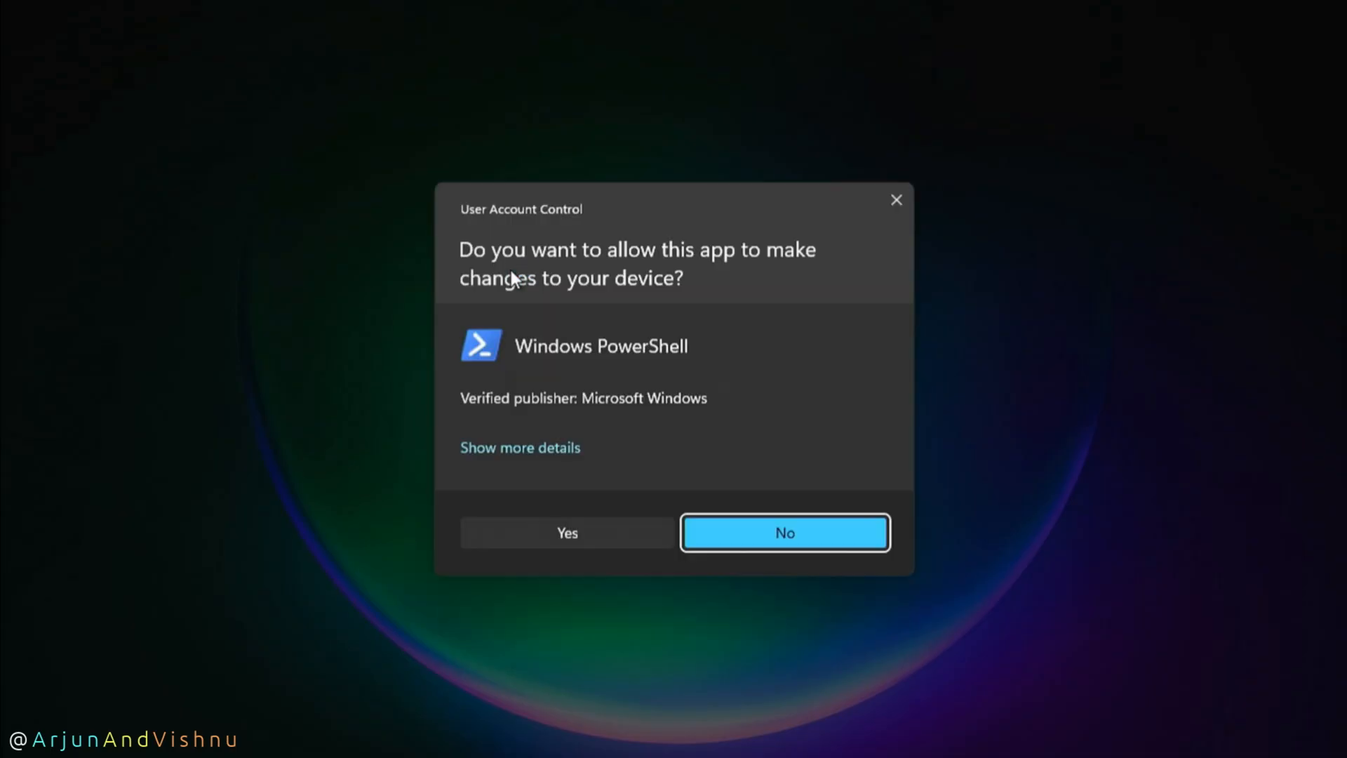
mouse_move(539, 543)
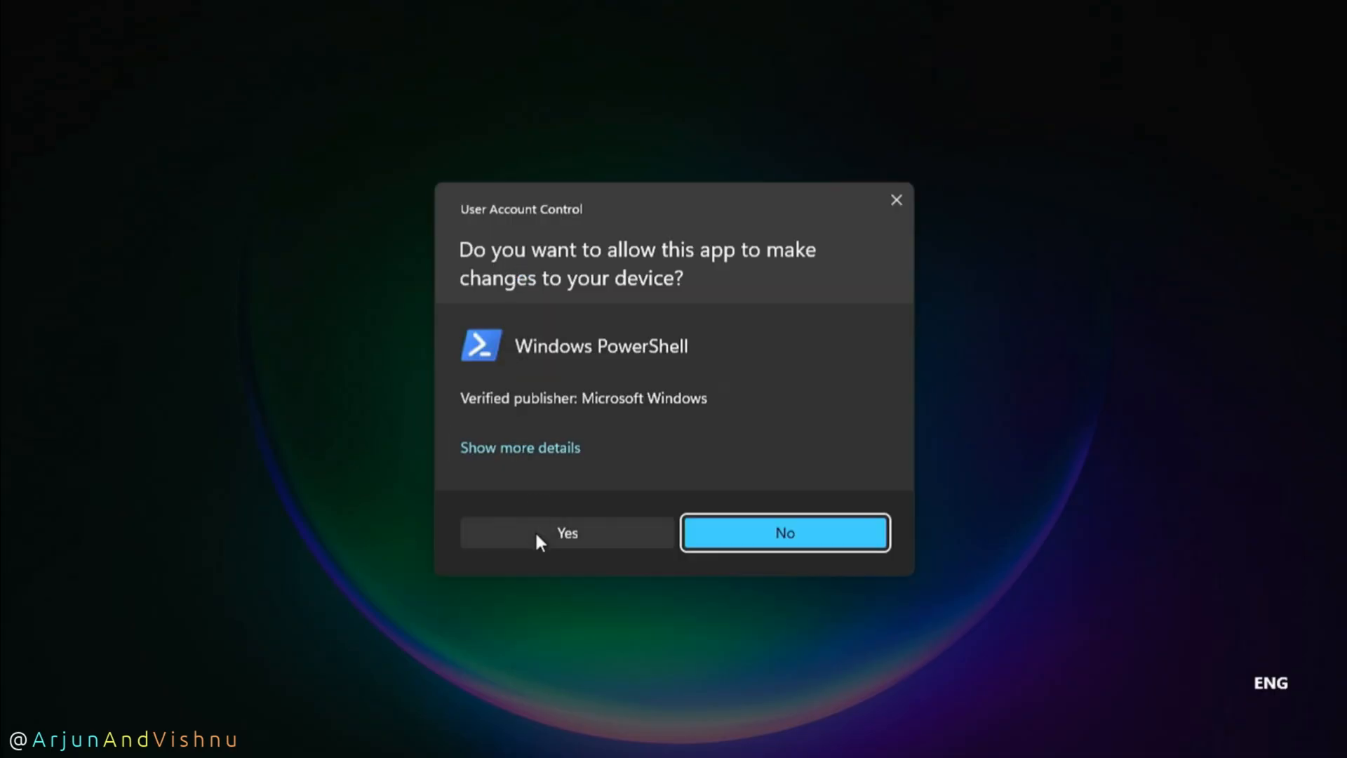
click(567, 532)
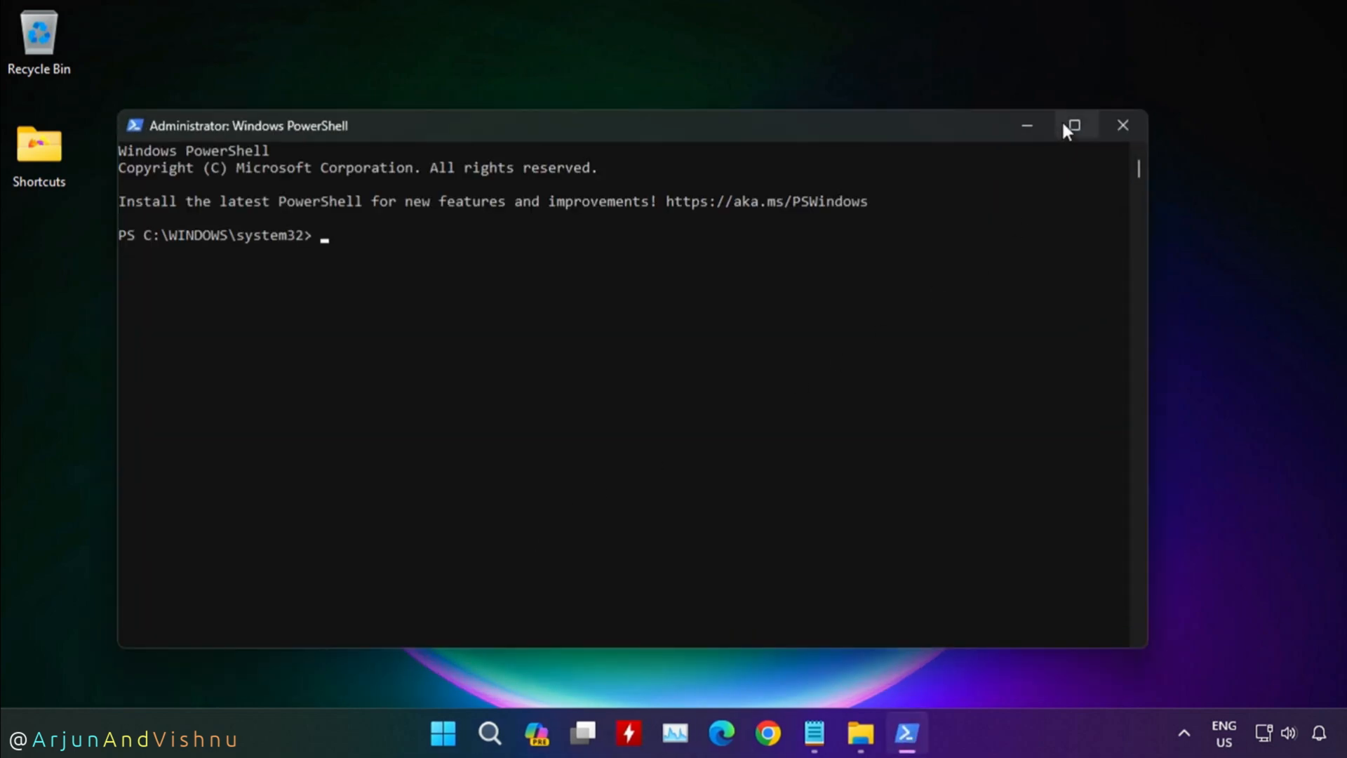
click(1071, 126)
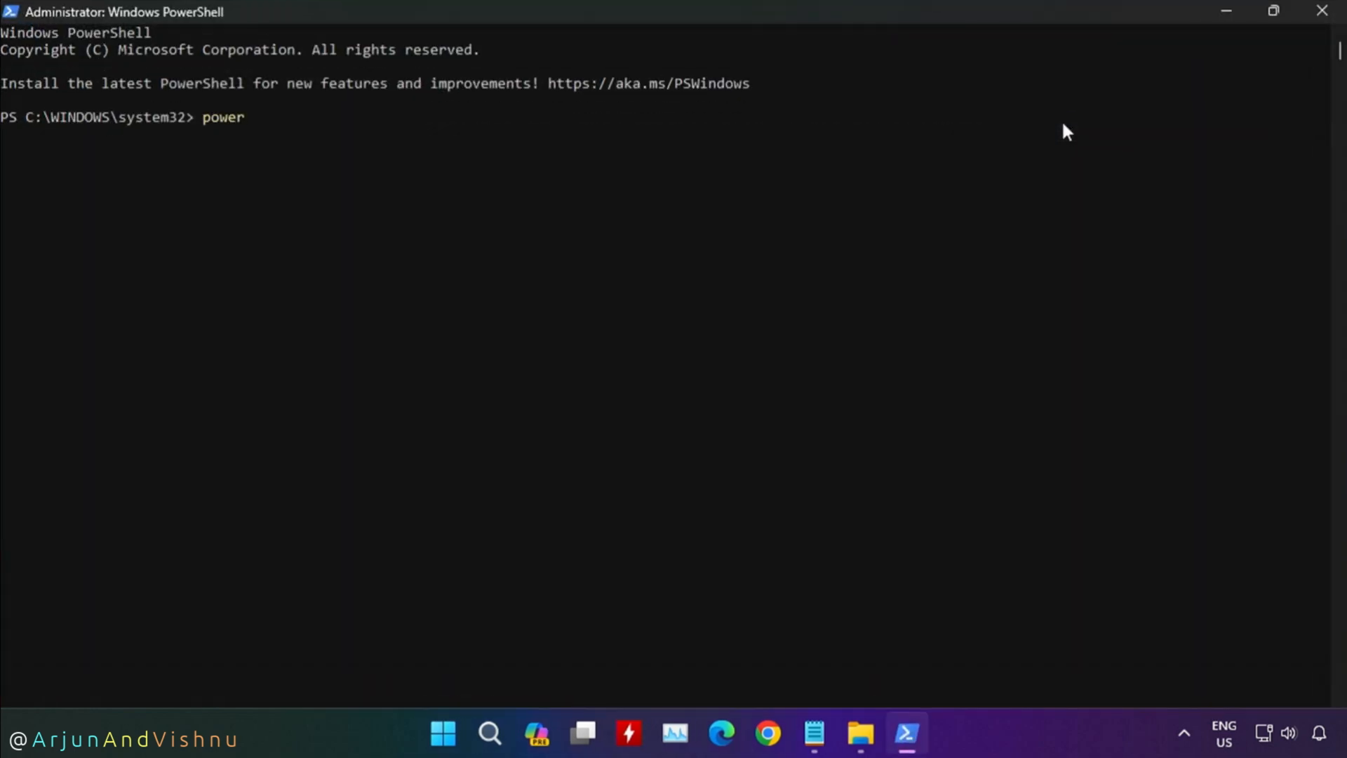
text(shell "(Get-WmiObject -query 'select)
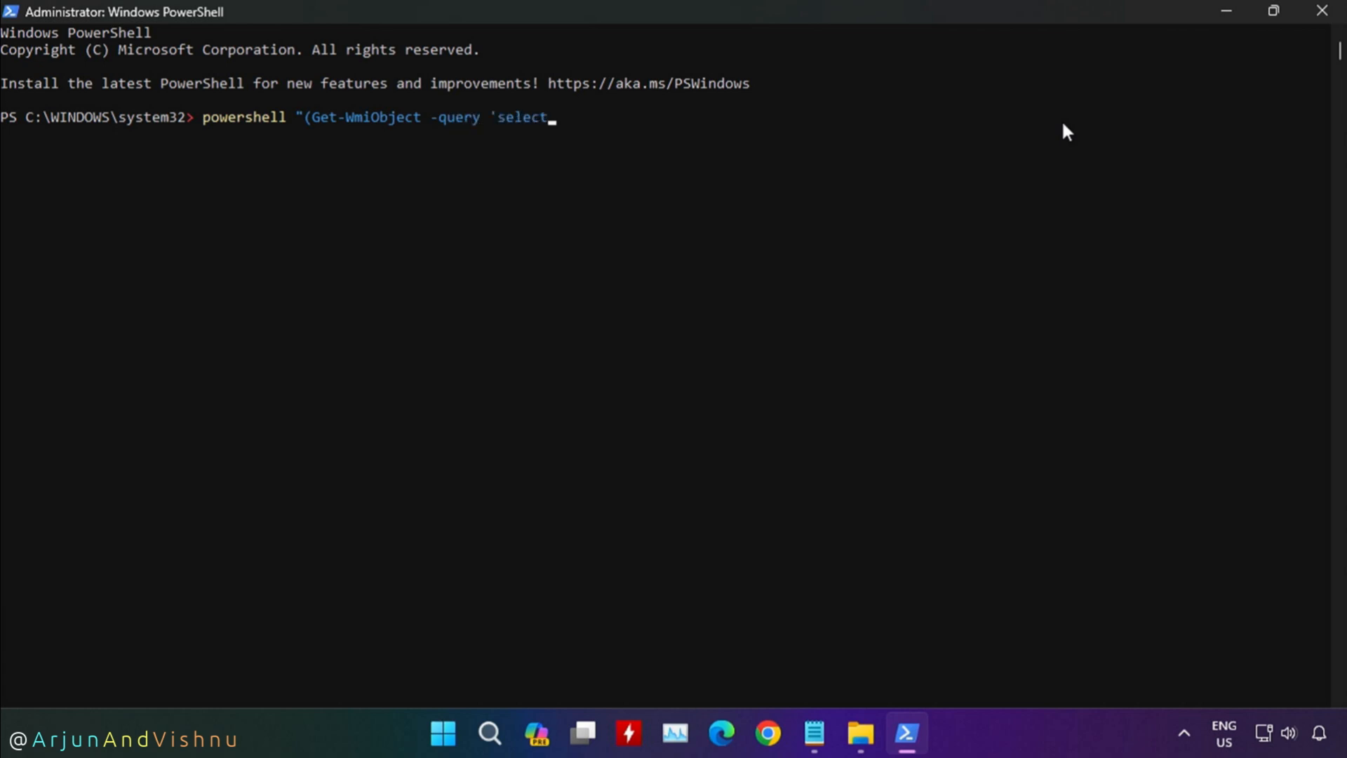
text(* from SoftwareLicensingService').OA)
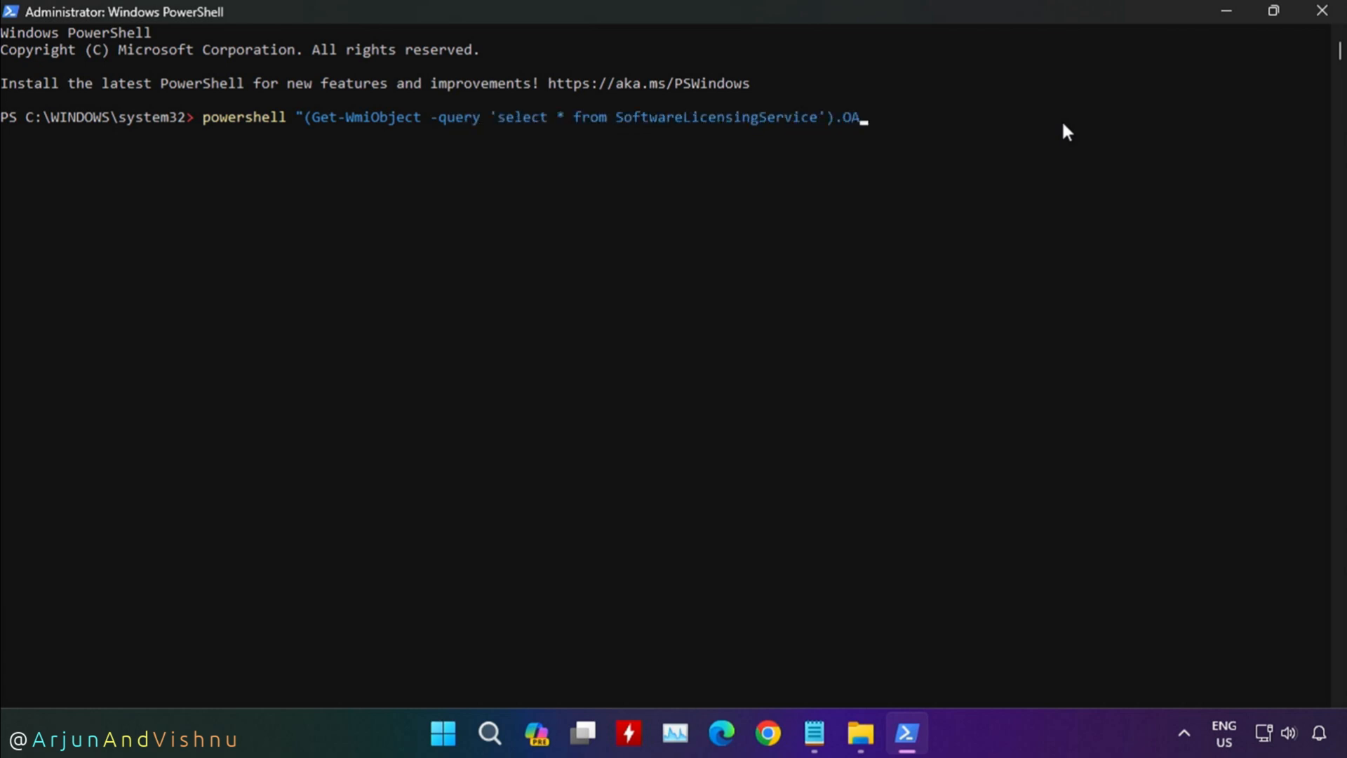
key(Return)
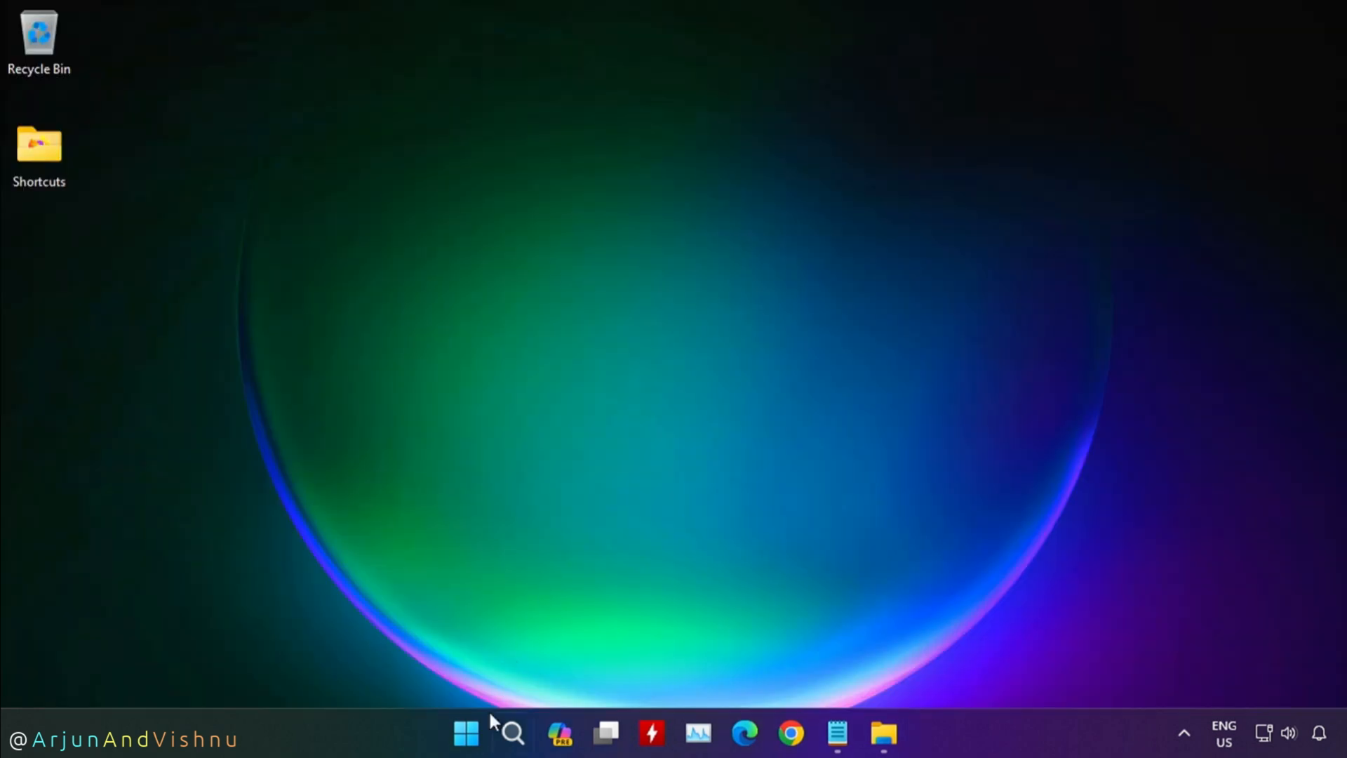
Step: Launch Registry Editor with administrator rights
click(512, 732)
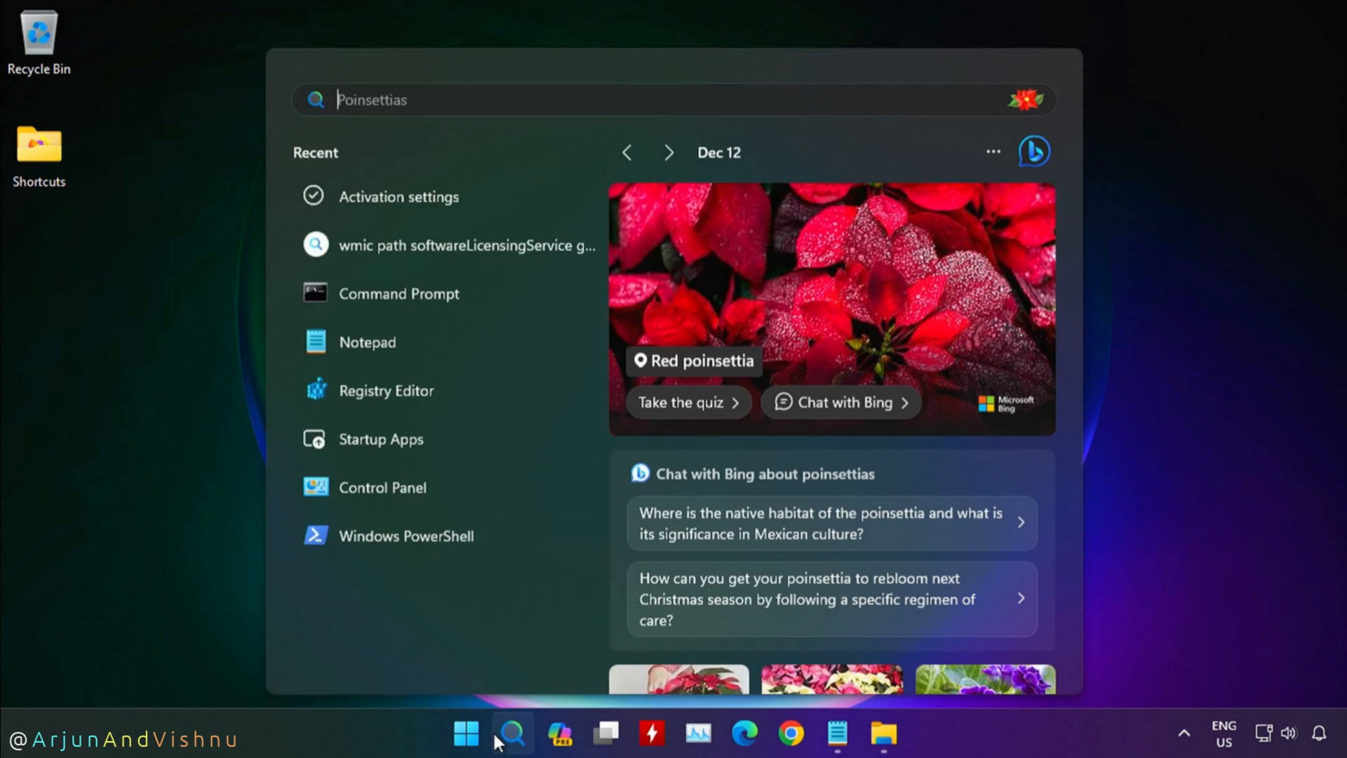
text(regedit)
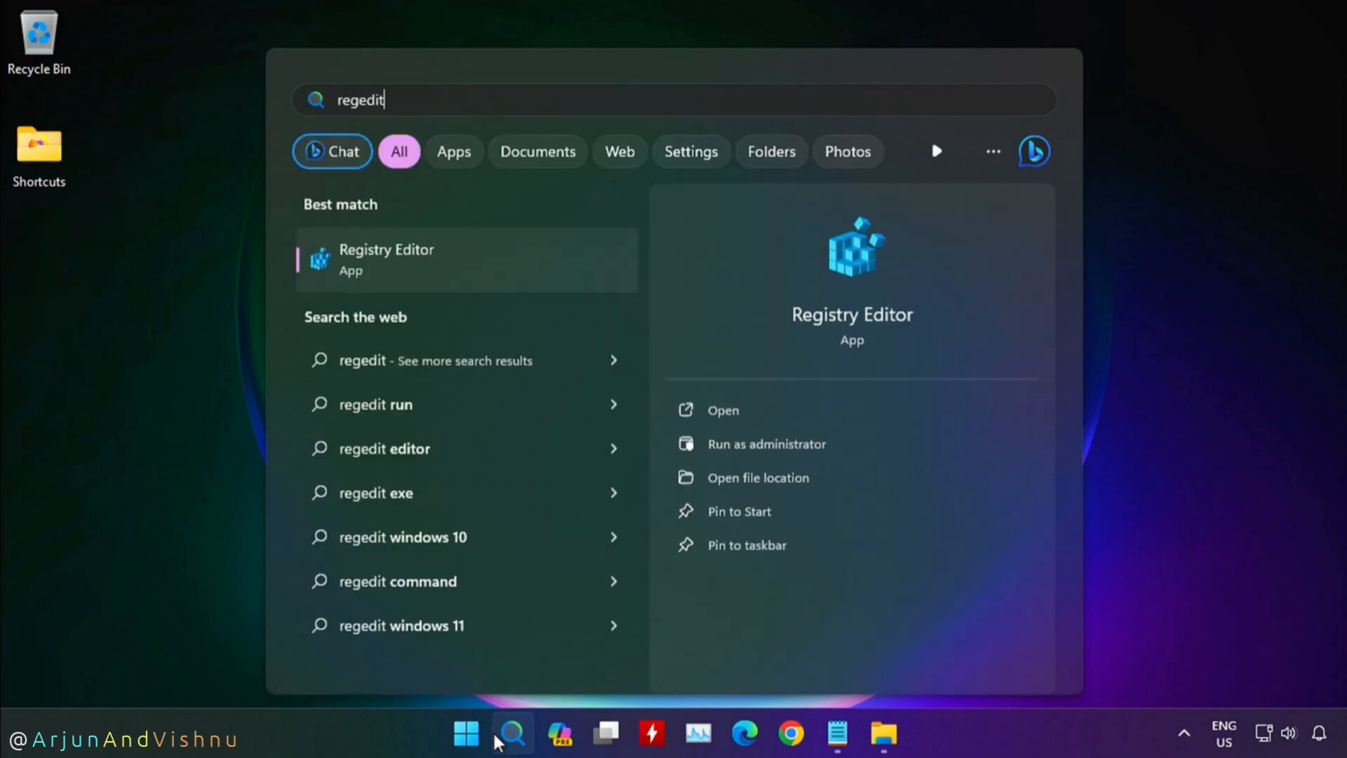
mouse_move(509, 409)
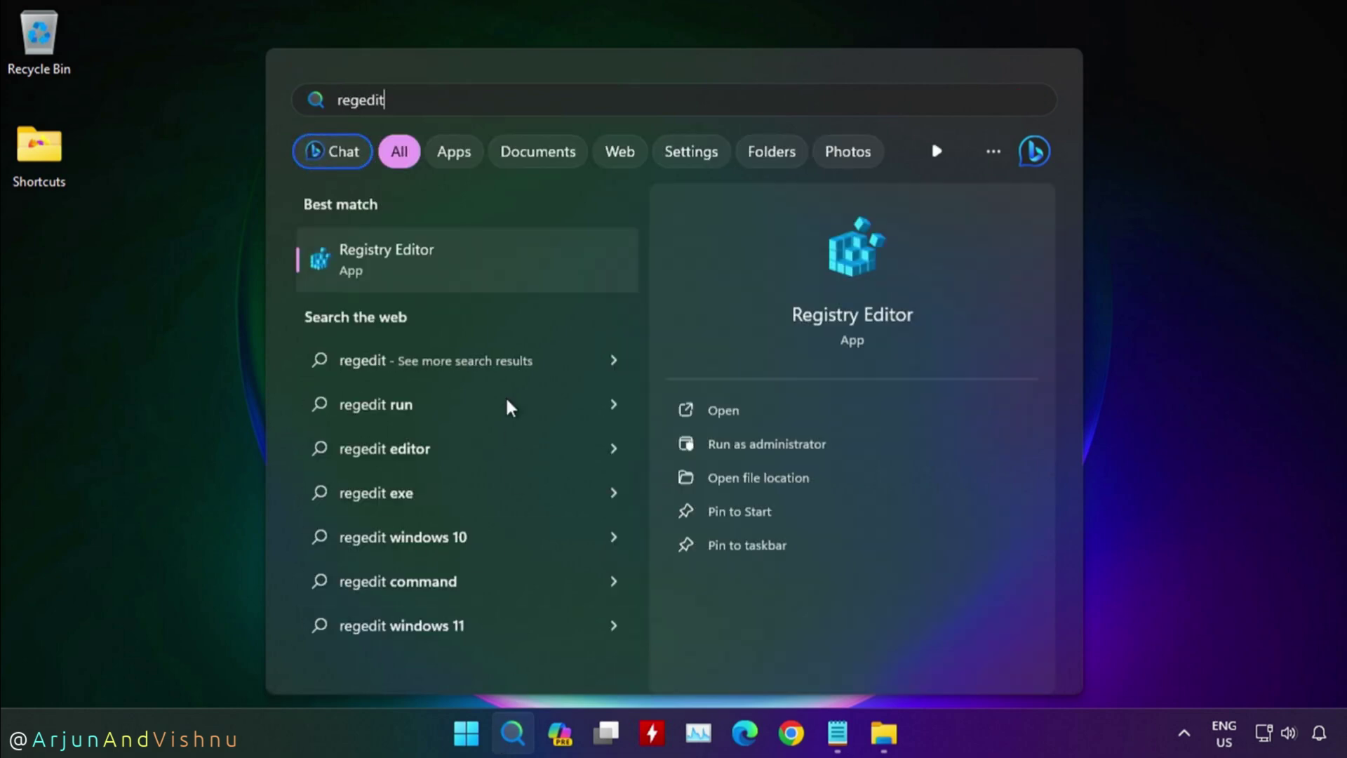
click(765, 443)
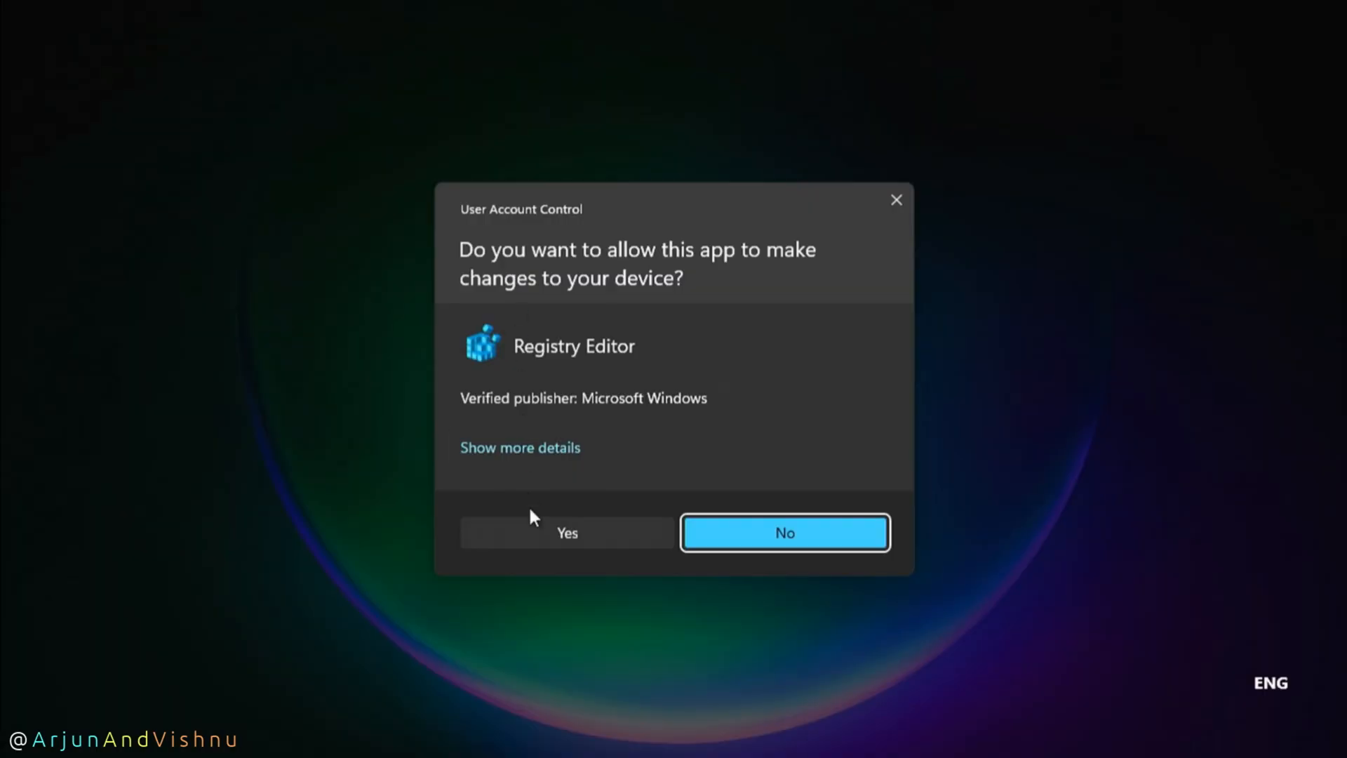
click(567, 532)
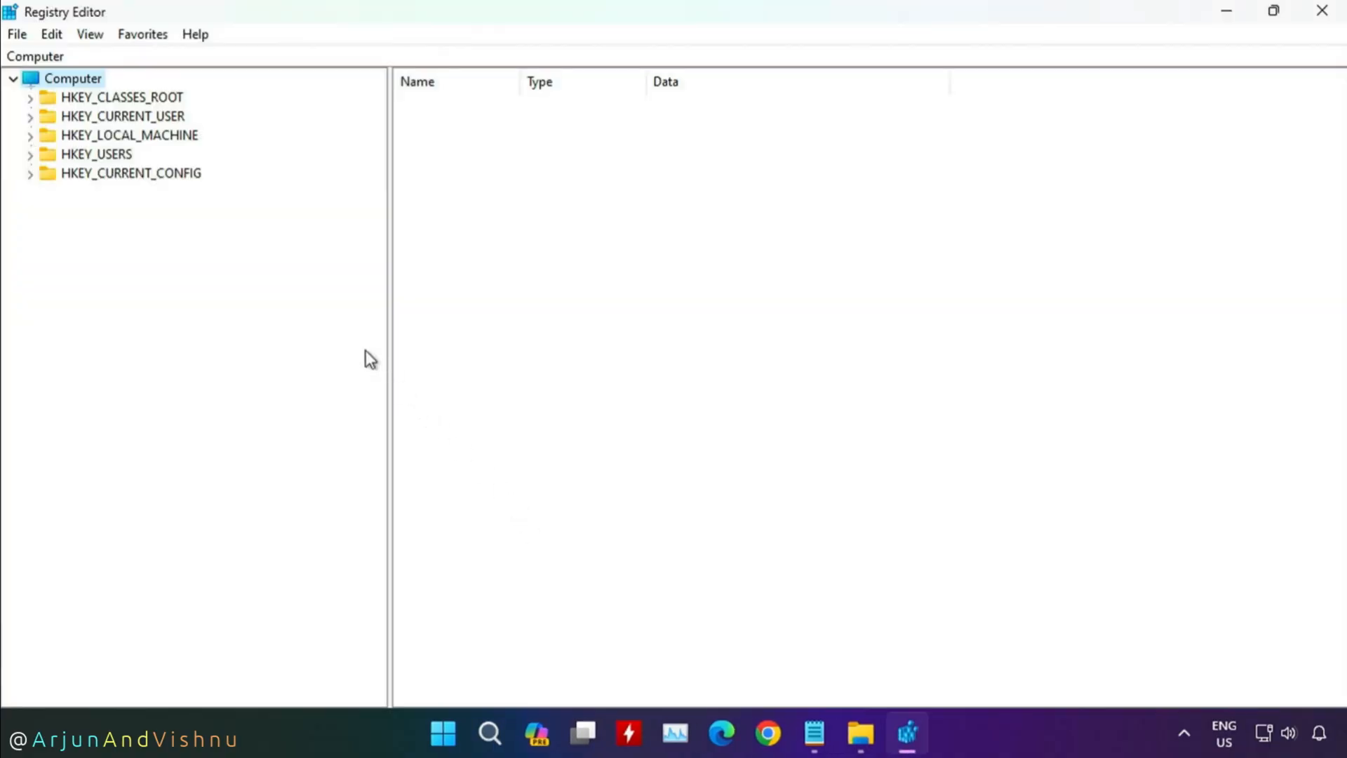
Step: Navigate HKEY_LOCAL_MACHINE\SOFTWARE to SoftwareProtectionPlatform and locate BackupProductKeyDefault
click(129, 135)
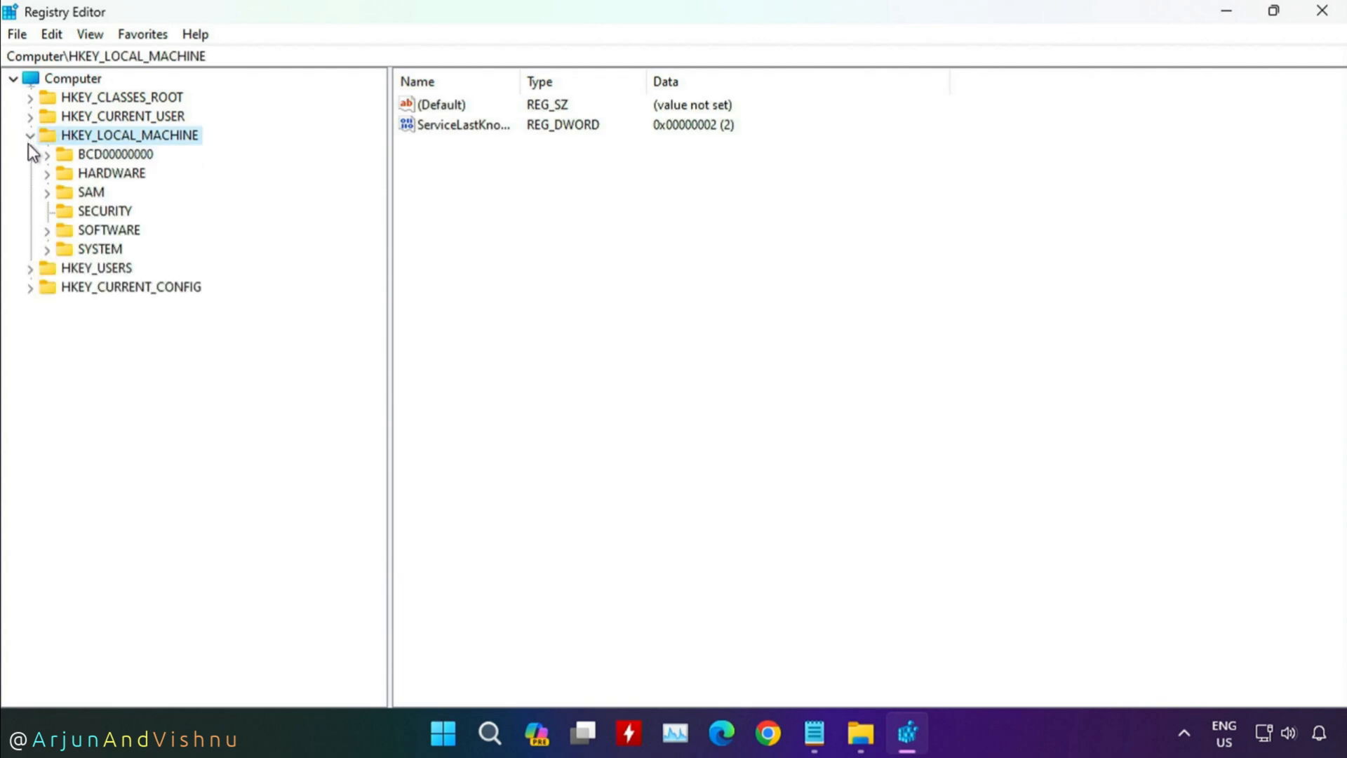
click(108, 230)
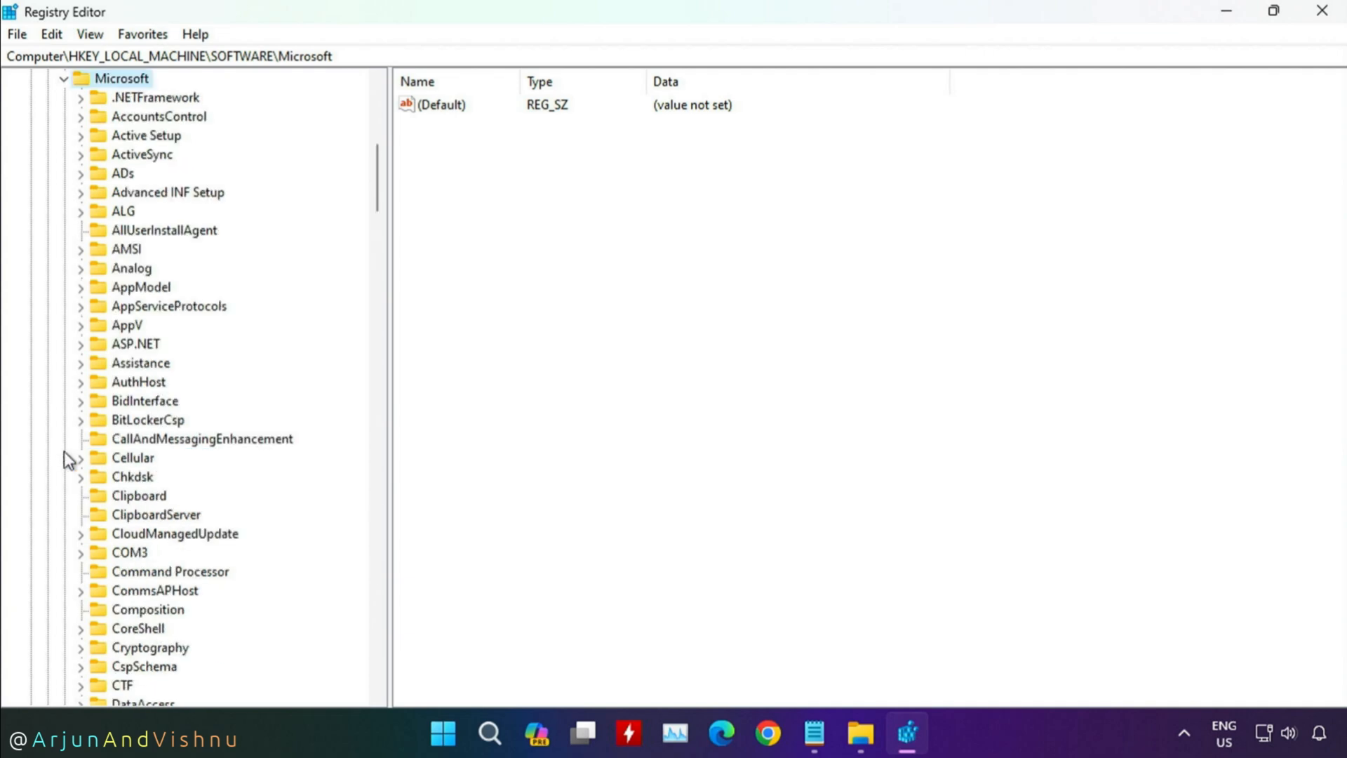
scroll(down, 3)
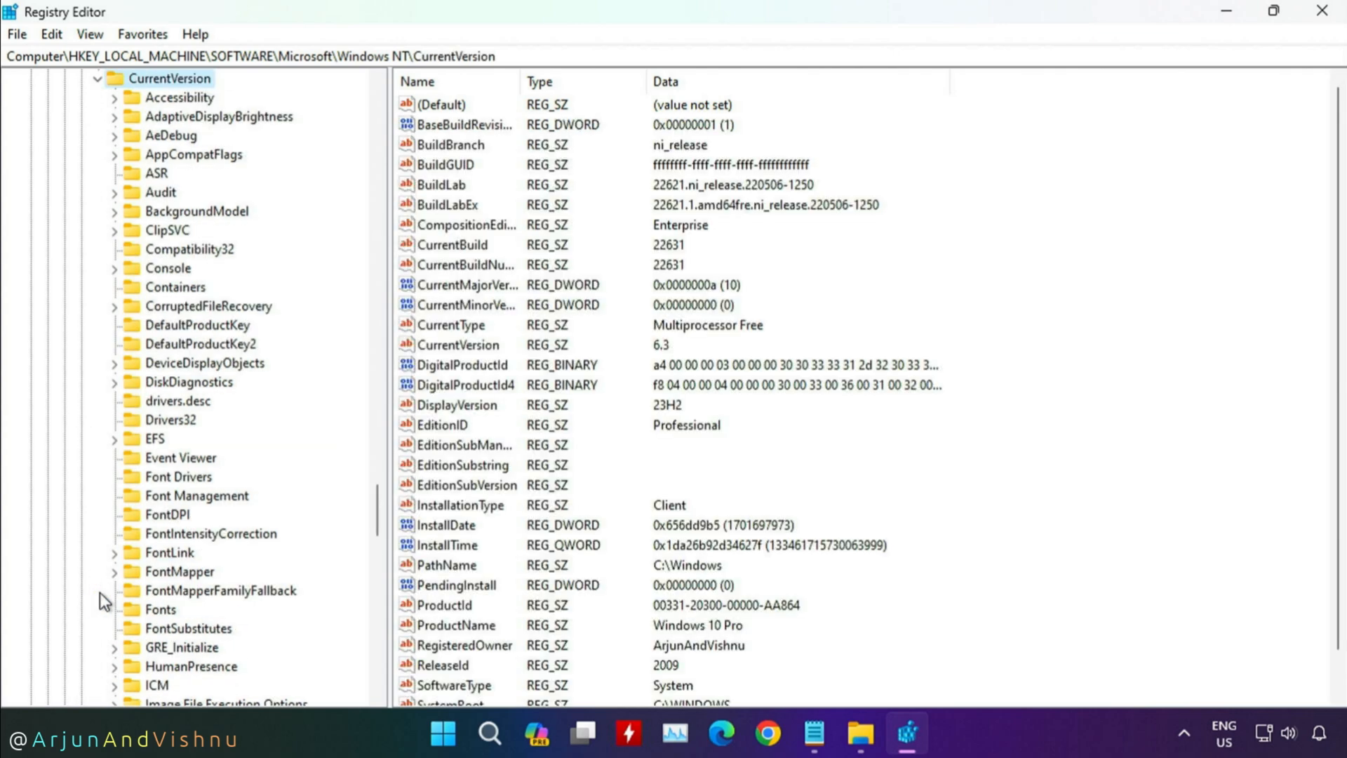
click(222, 590)
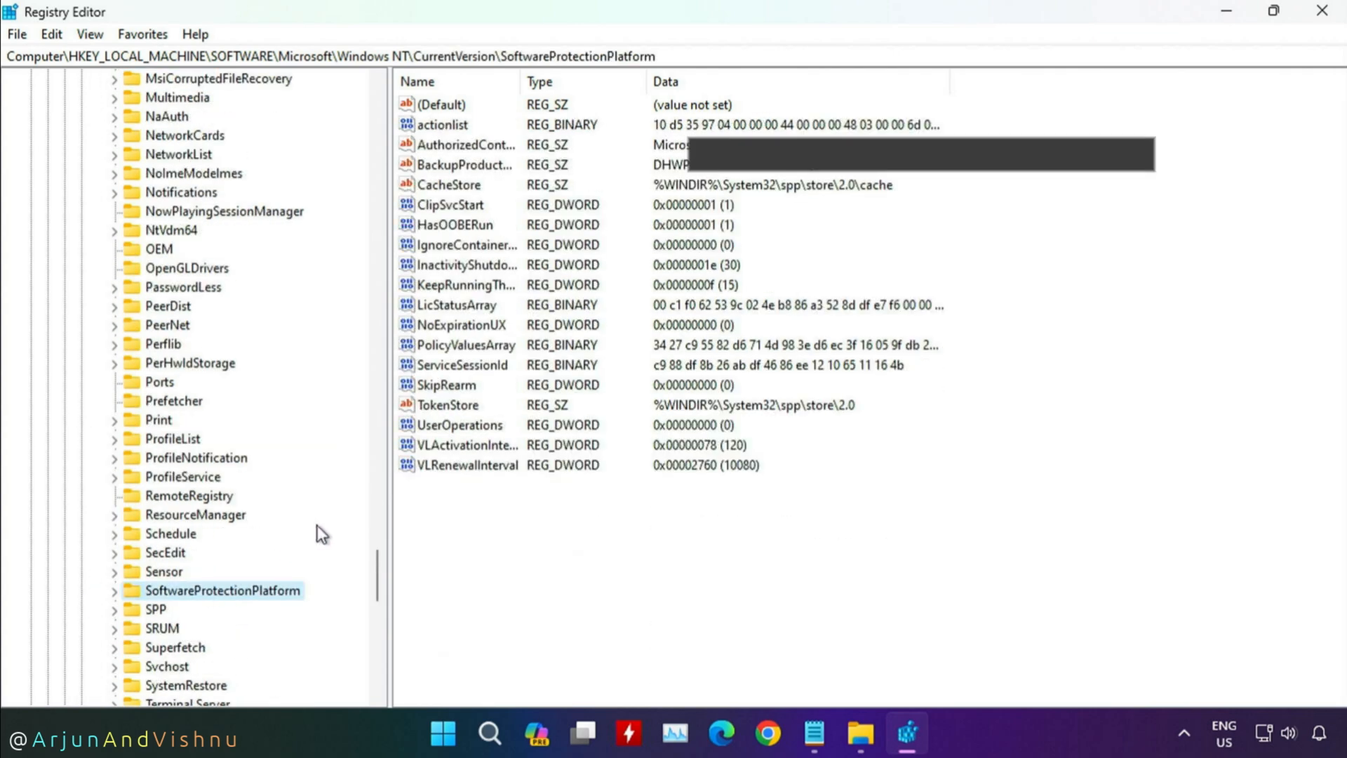
mouse_move(460, 164)
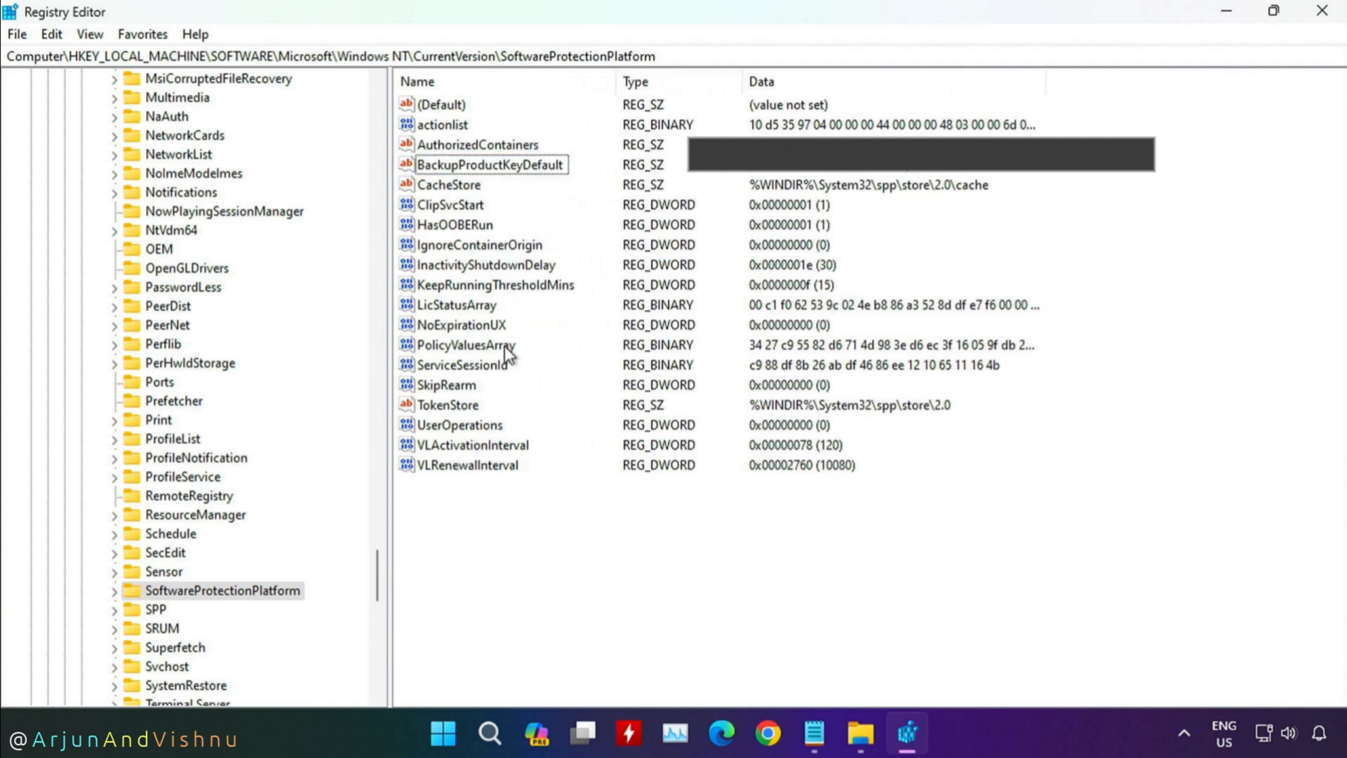
click(491, 164)
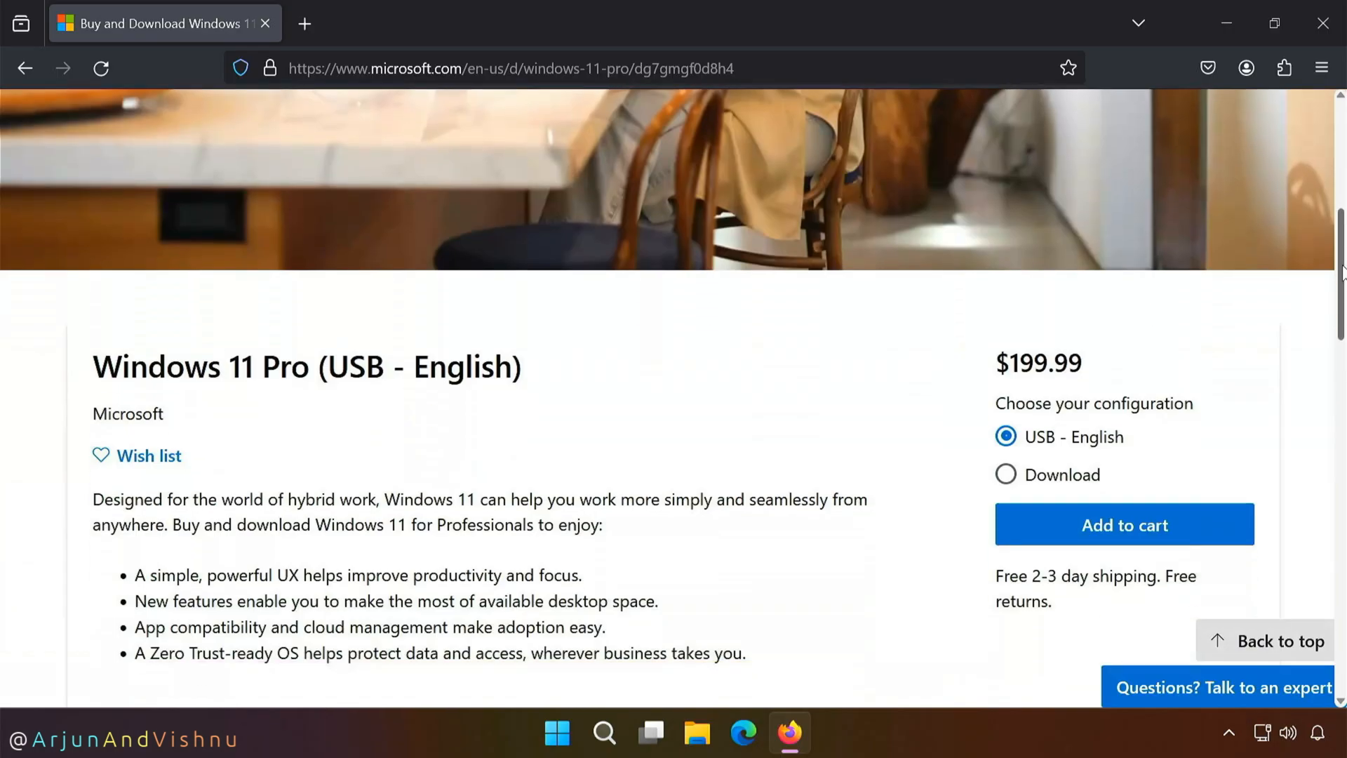
scroll(down, 3)
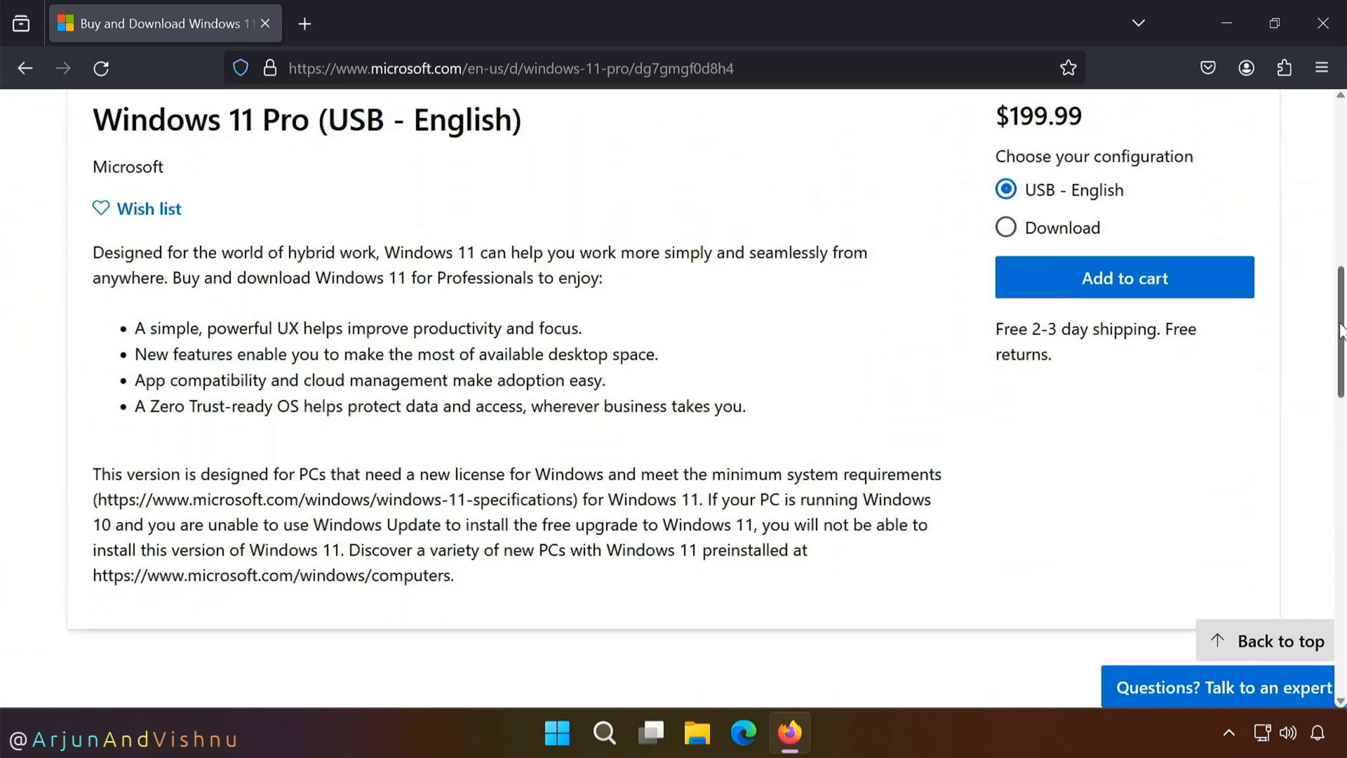
scroll(up, 3)
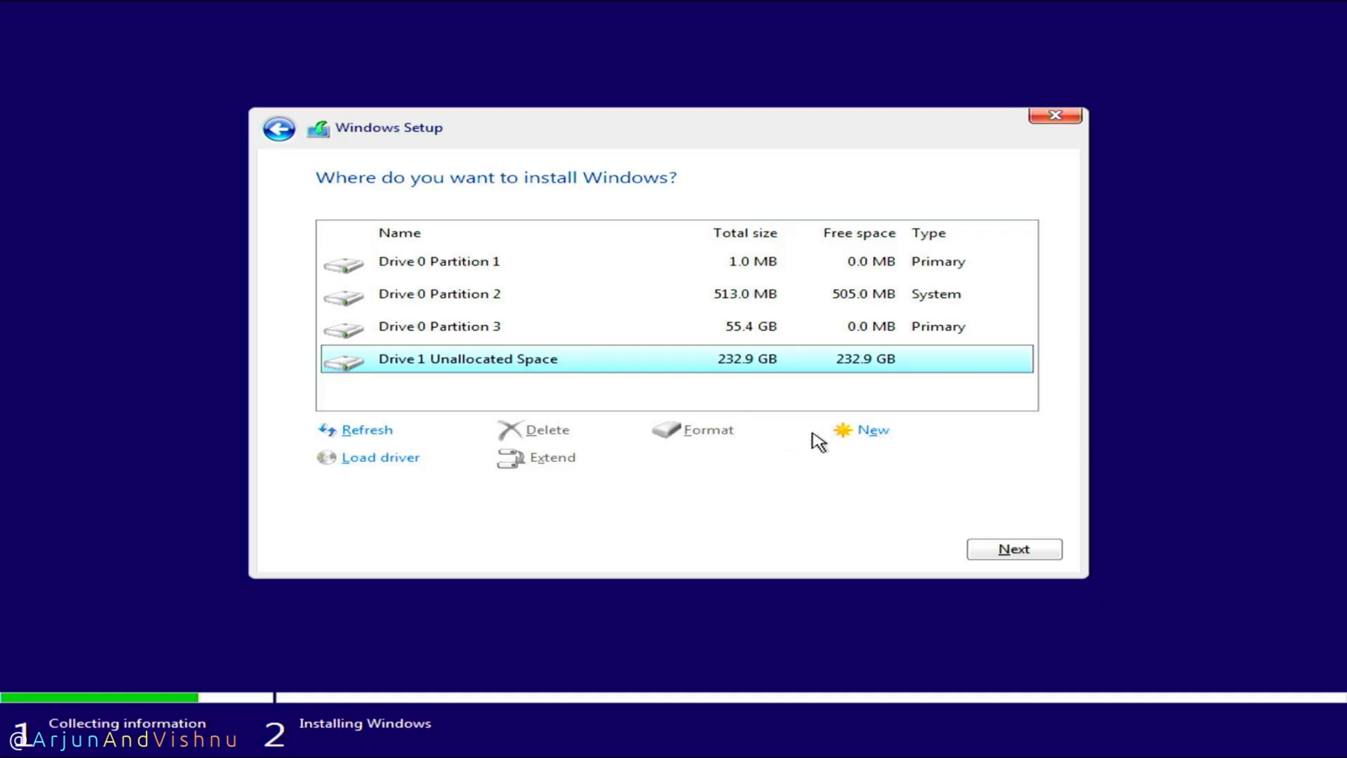
Step: Choose Drive 1's 232.9 GB unallocated space as the Windows install location
click(873, 429)
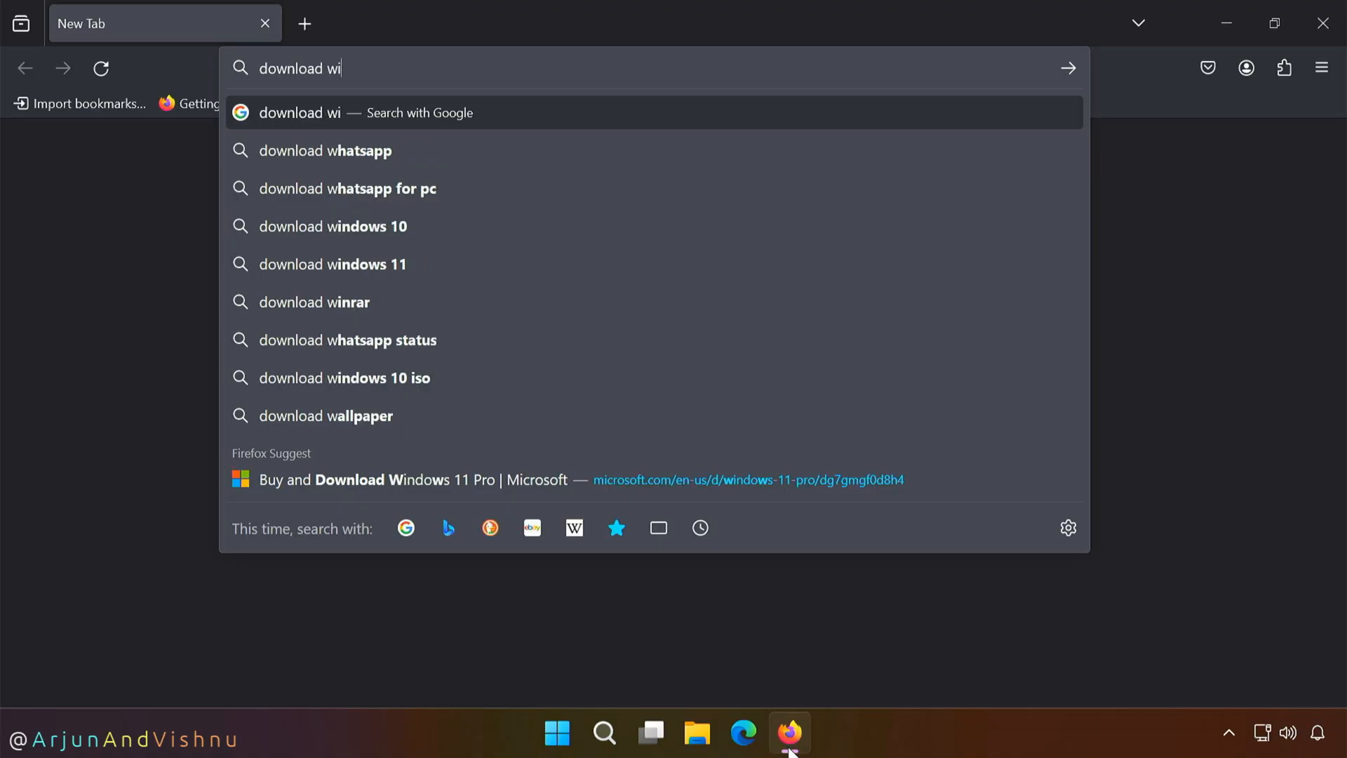
Step: Search Google for 'download windows 11 iso' and open Microsoft's Download Windows 11 result
text(ndows 11)
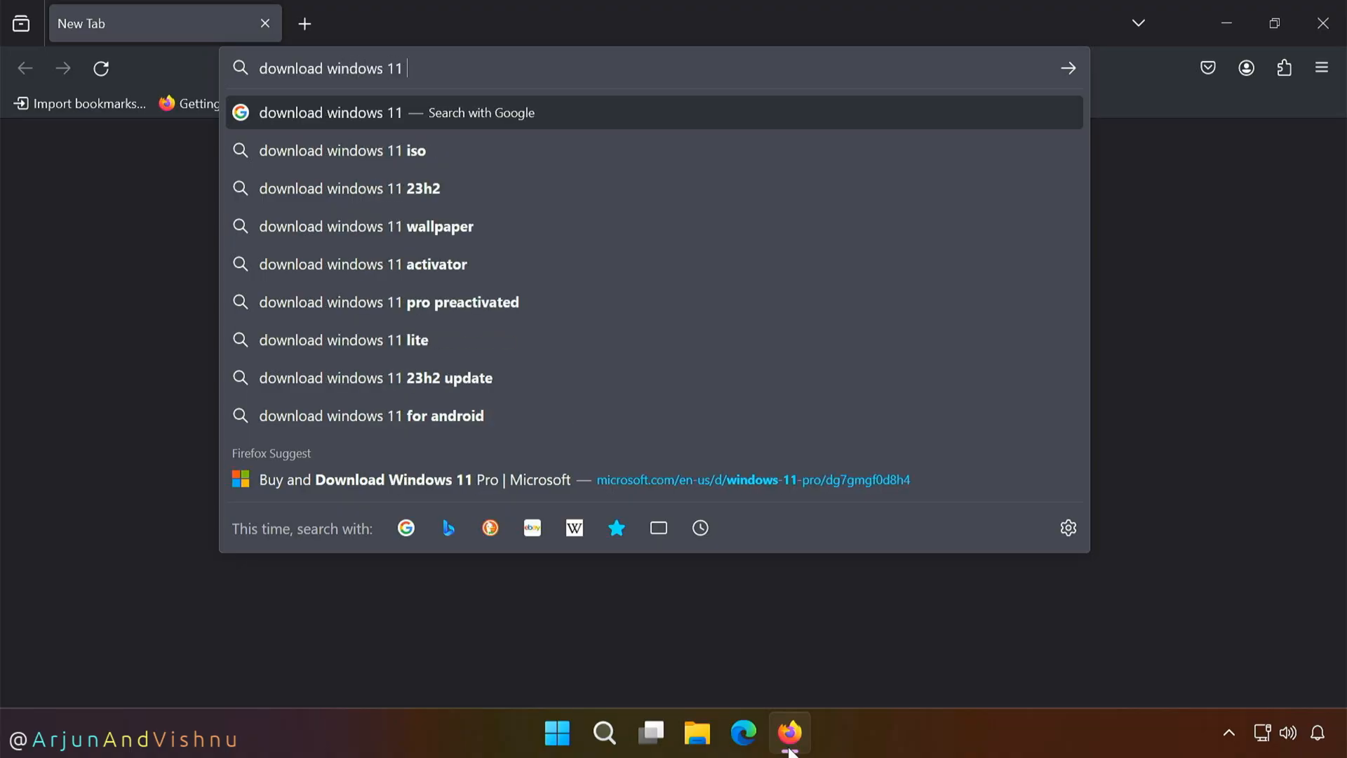
click(340, 150)
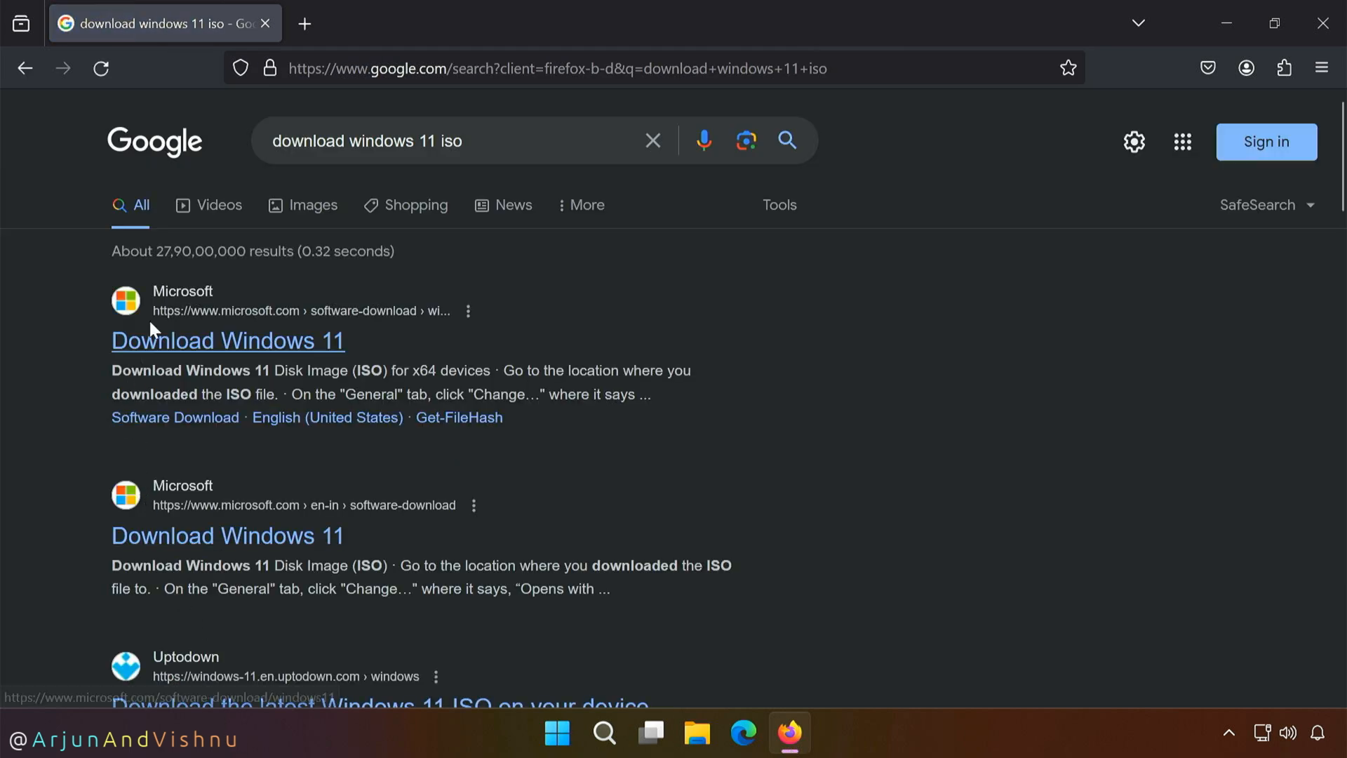
click(226, 341)
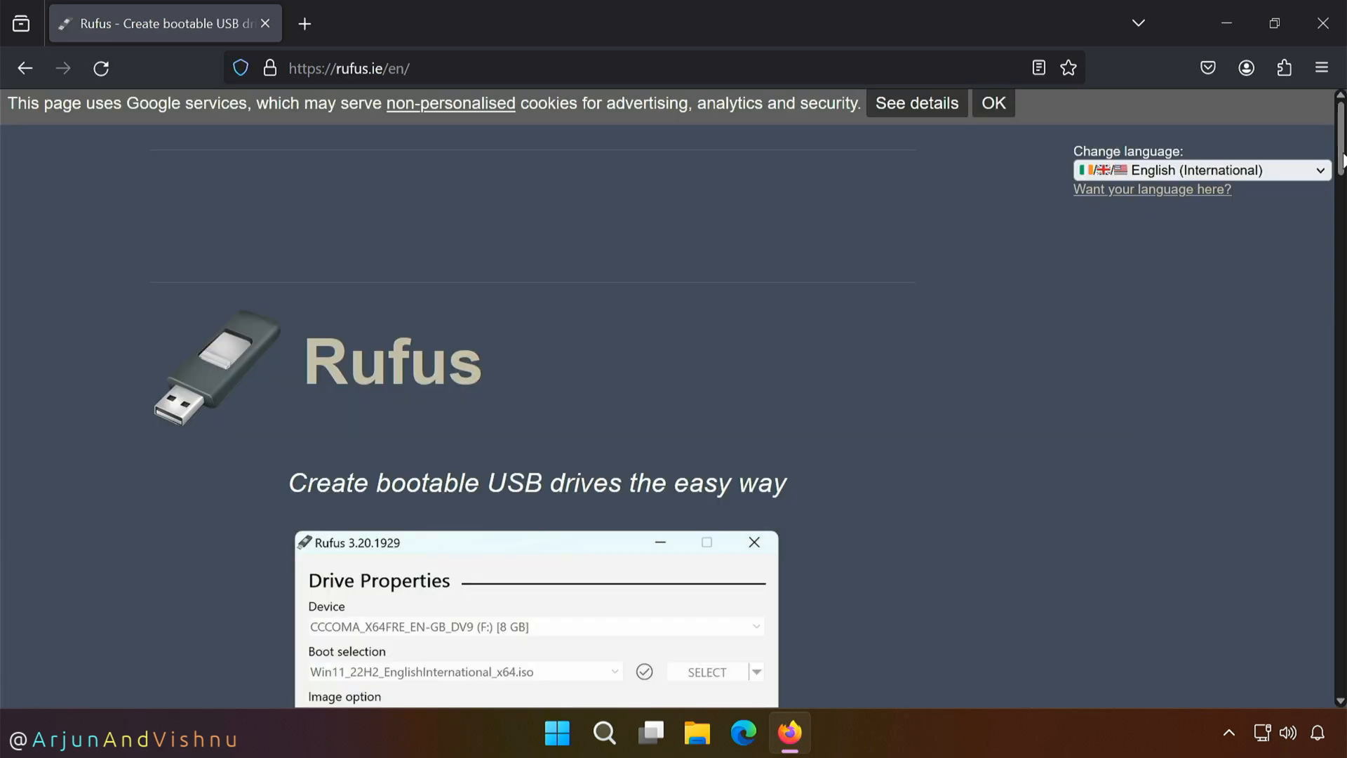
Step: Download the standard x64 rufus-4.3.exe release from the Rufus website
scroll(down, 3)
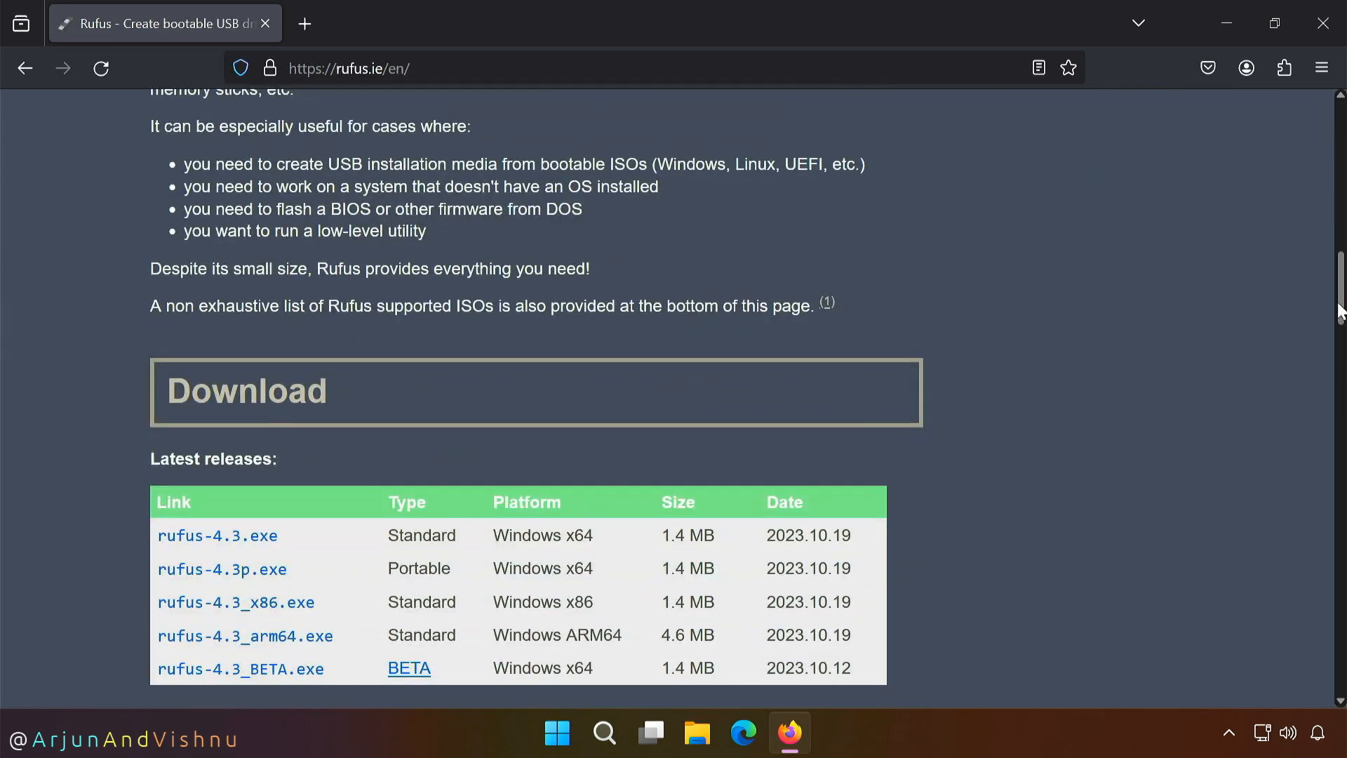
mouse_move(162, 522)
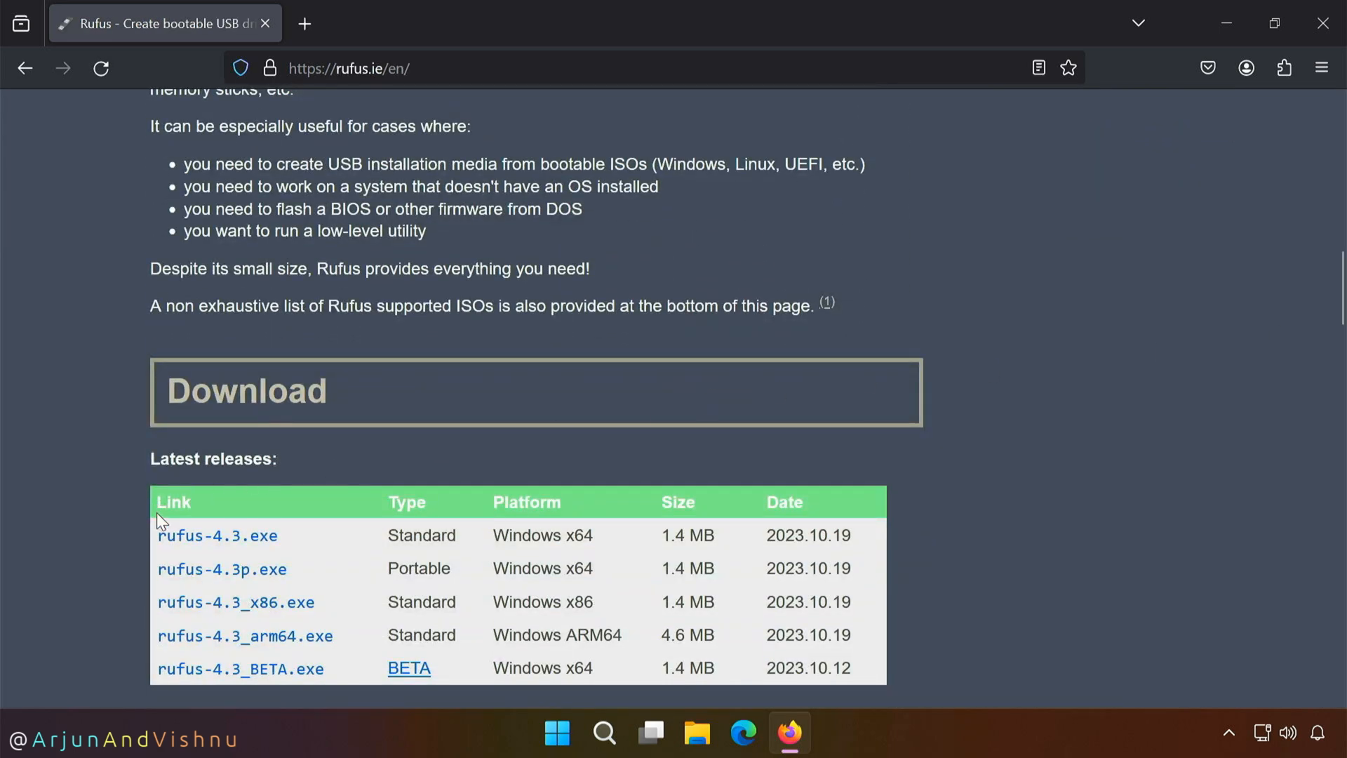
click(217, 534)
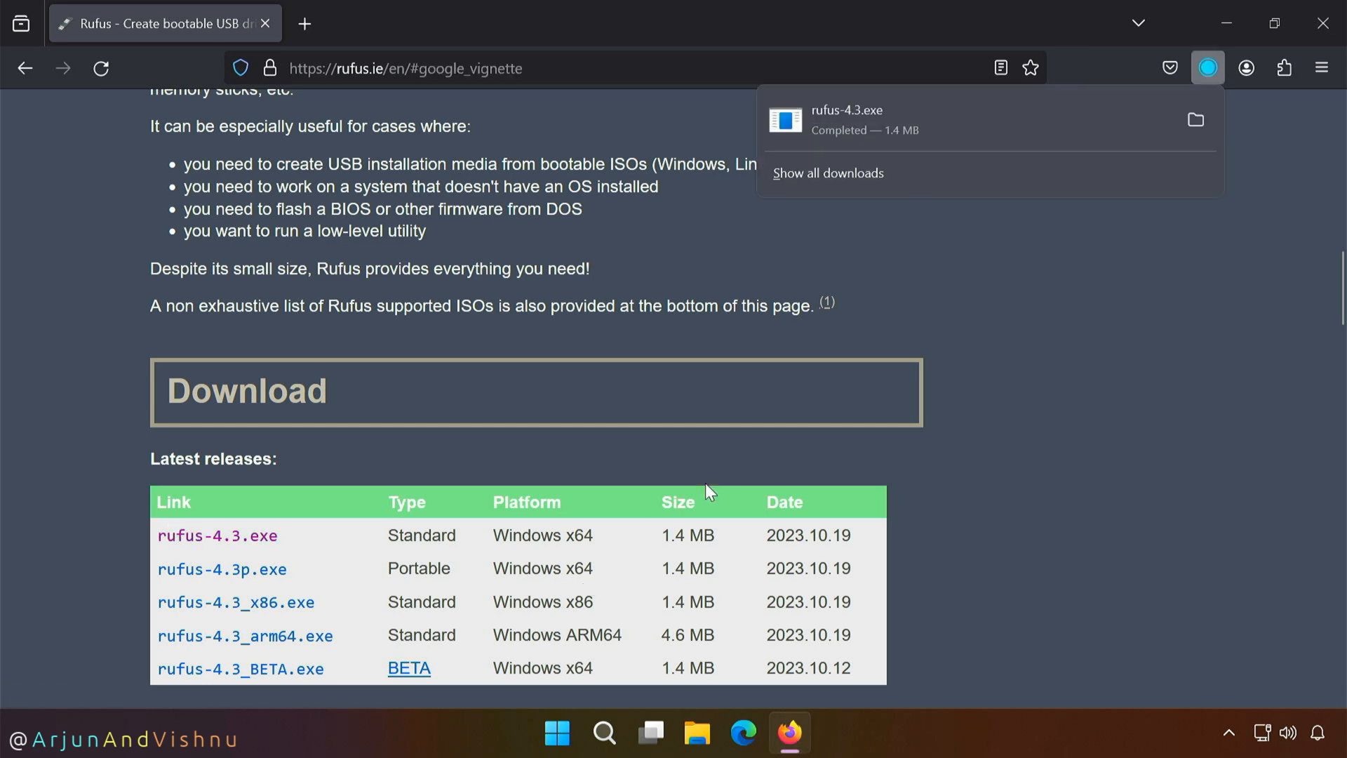
mouse_move(1194, 119)
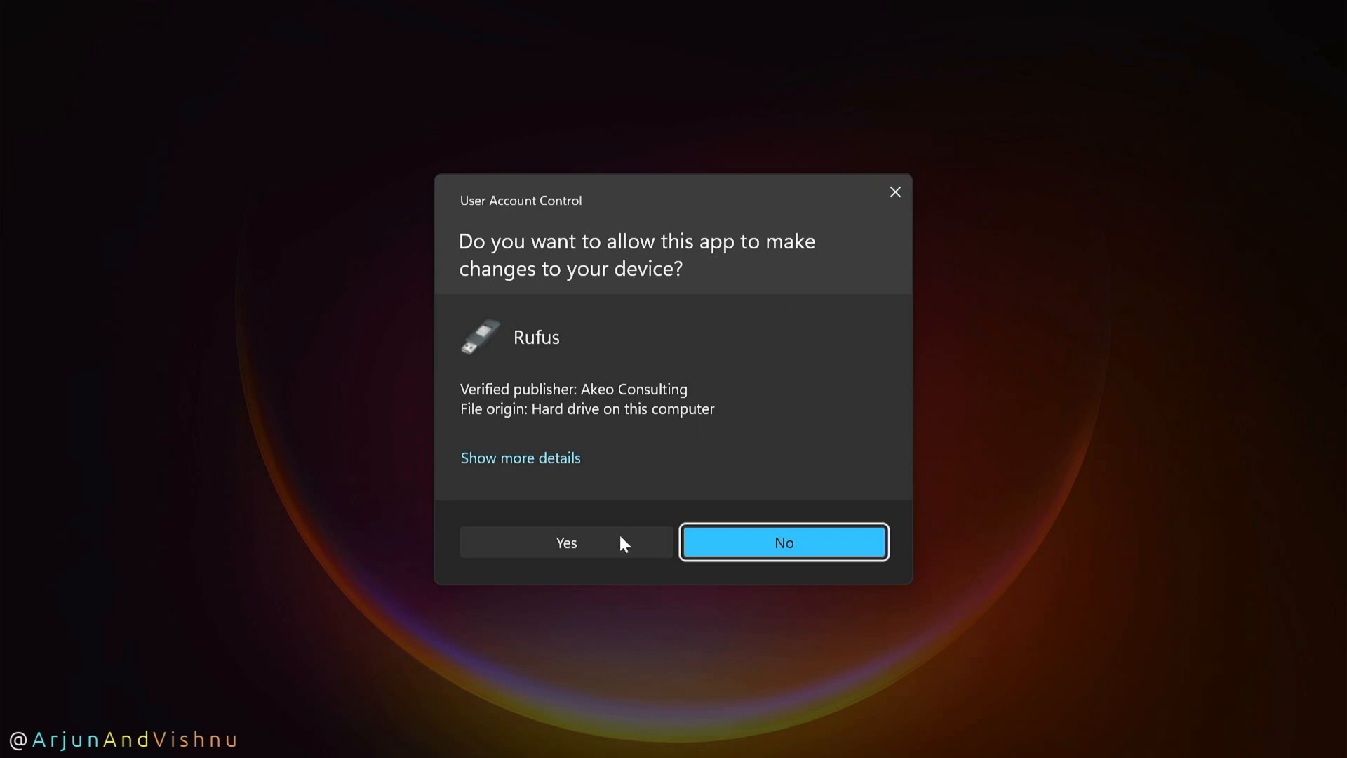
Step: Launch Rufus with online update checks allowed and select the Windows 11 ISO
click(566, 542)
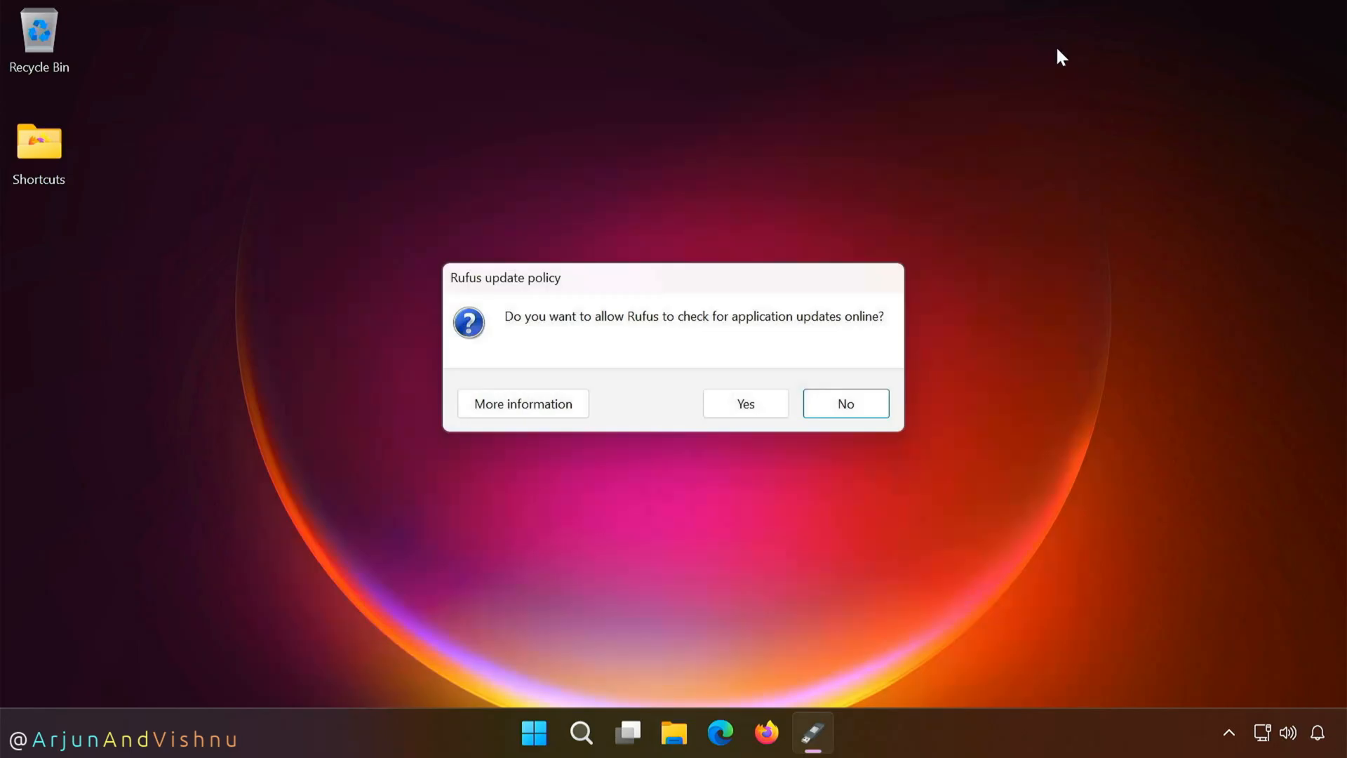
mouse_move(746, 404)
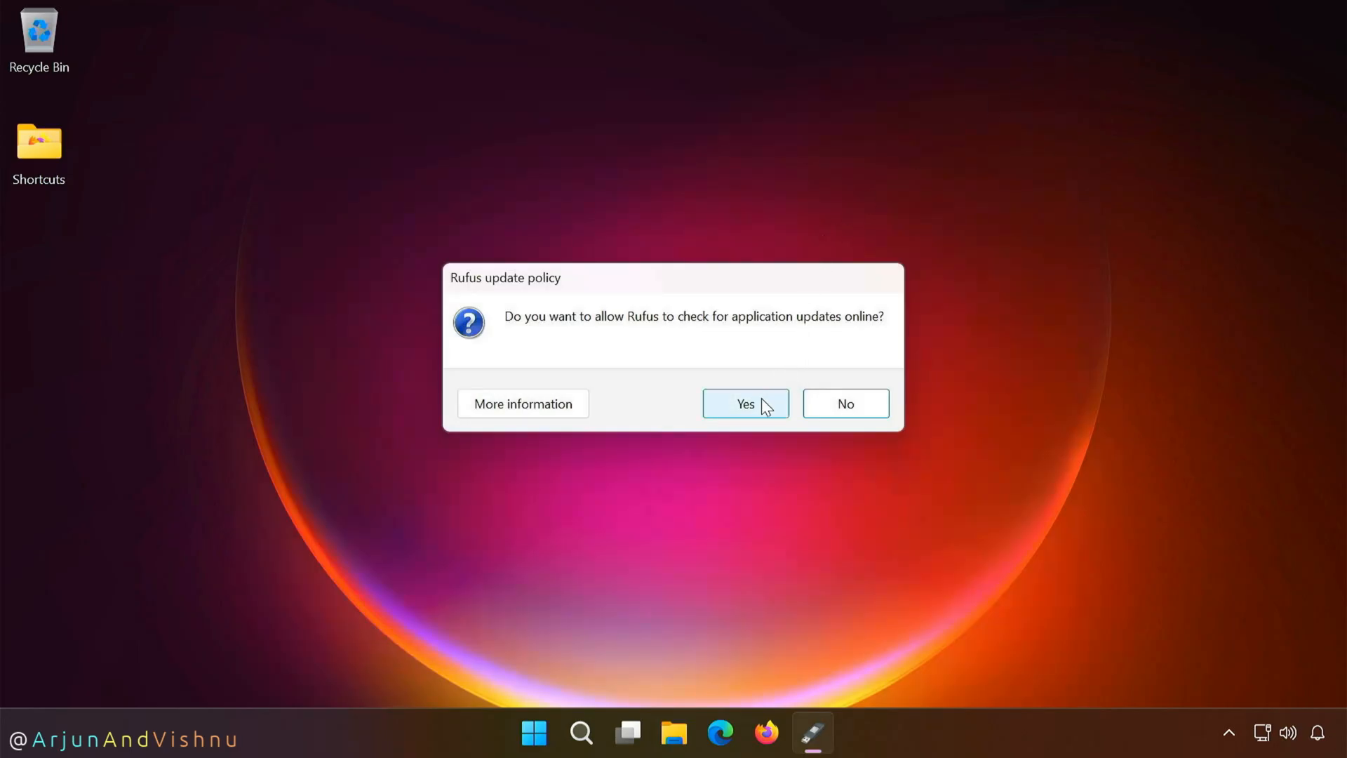
click(744, 403)
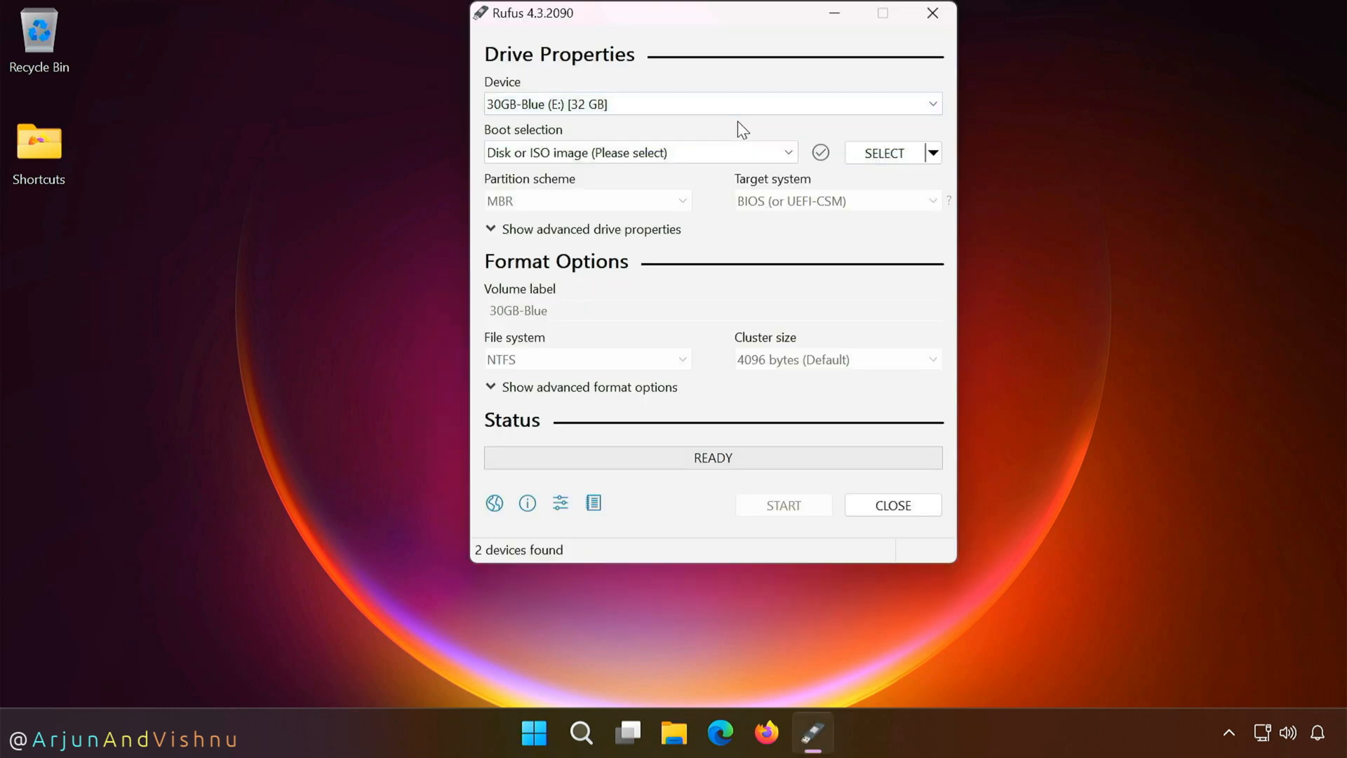
click(883, 153)
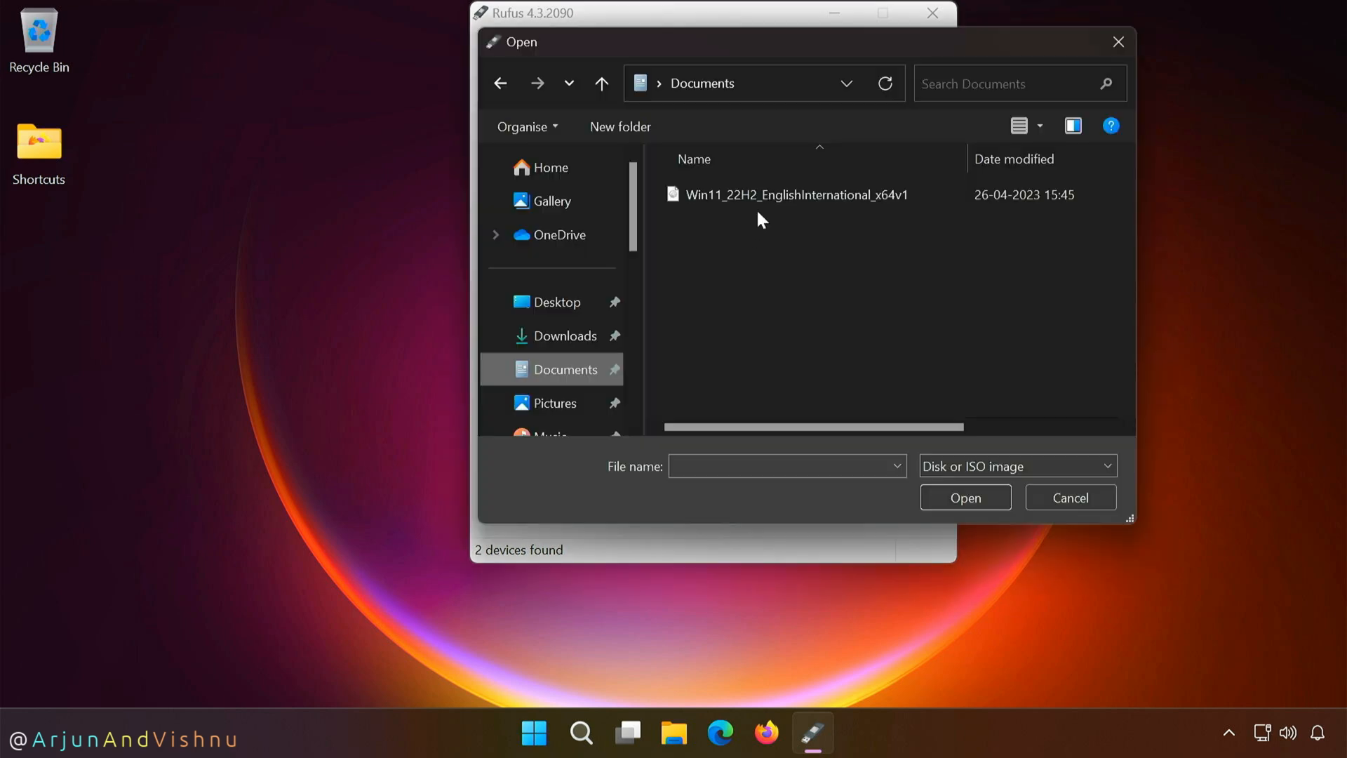
click(795, 194)
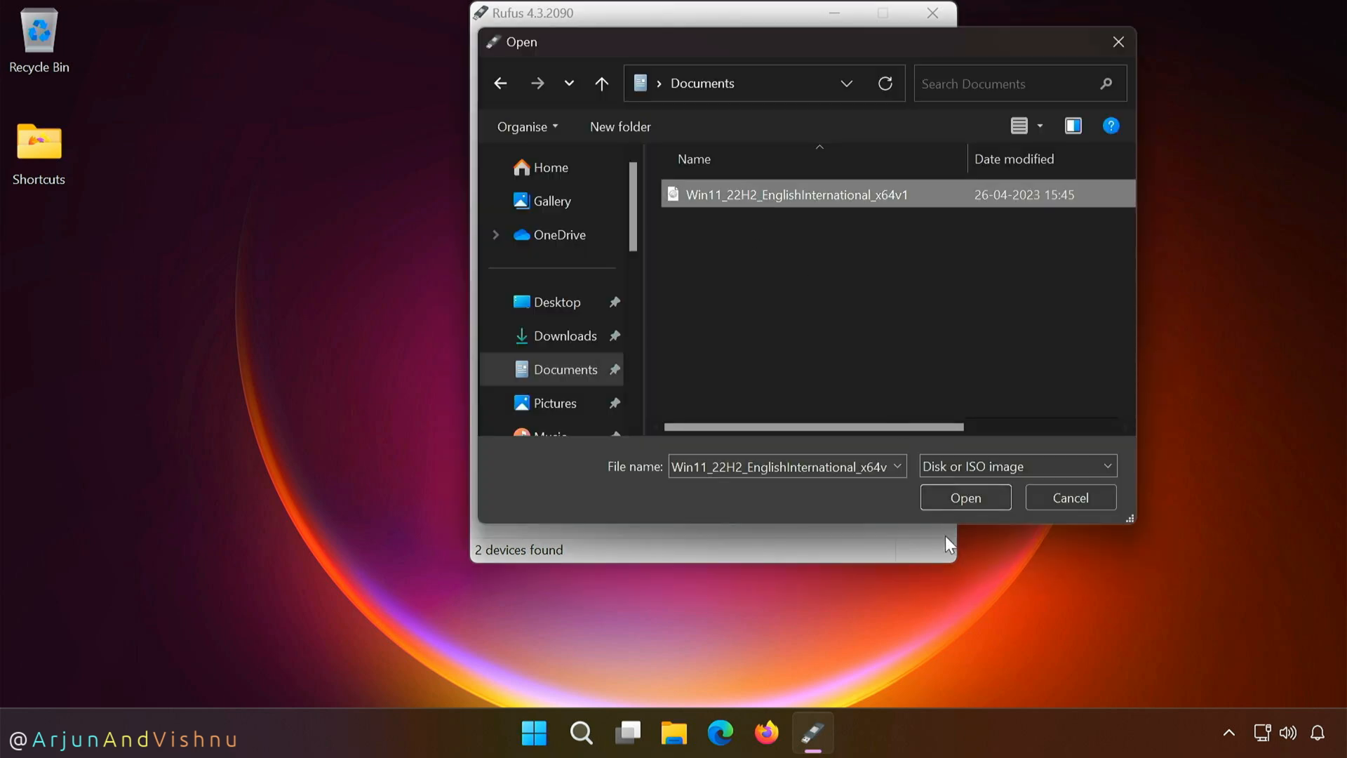
mouse_move(965, 502)
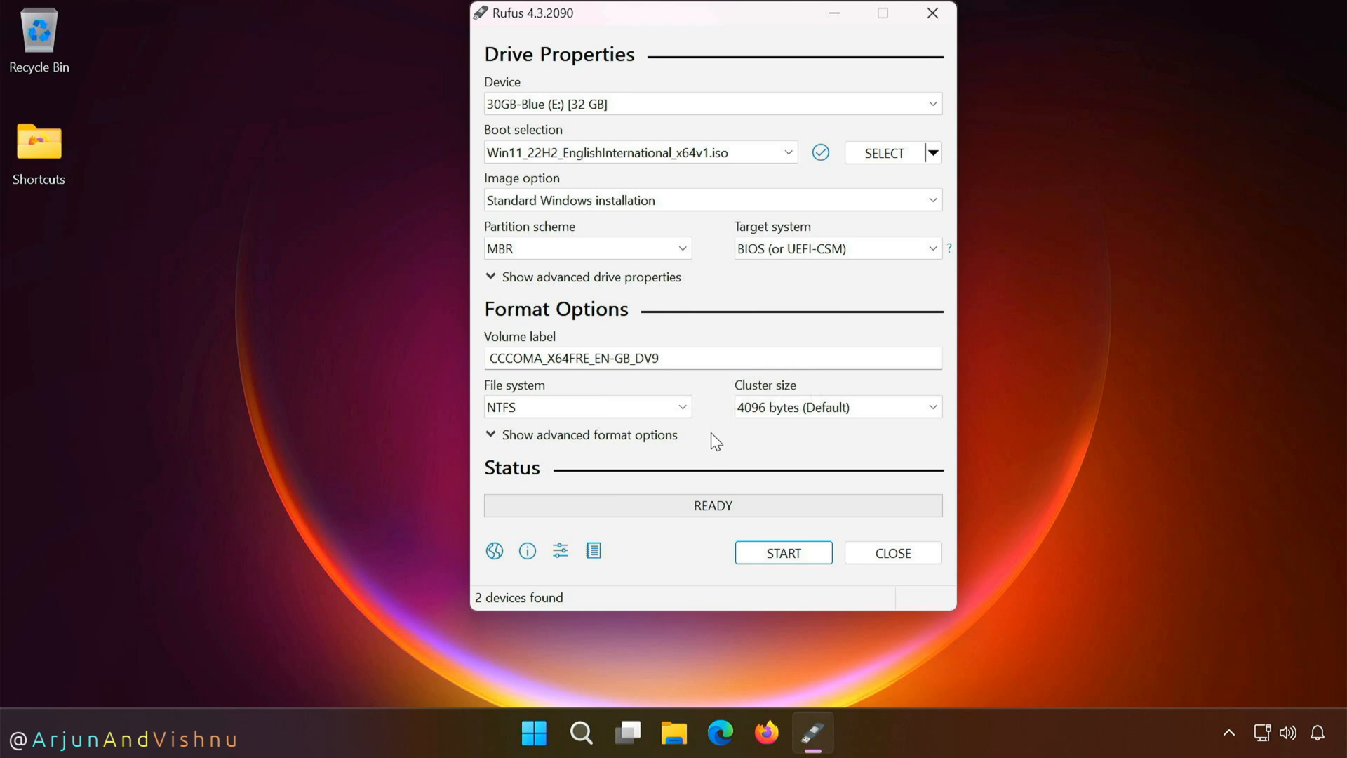
mouse_move(784, 574)
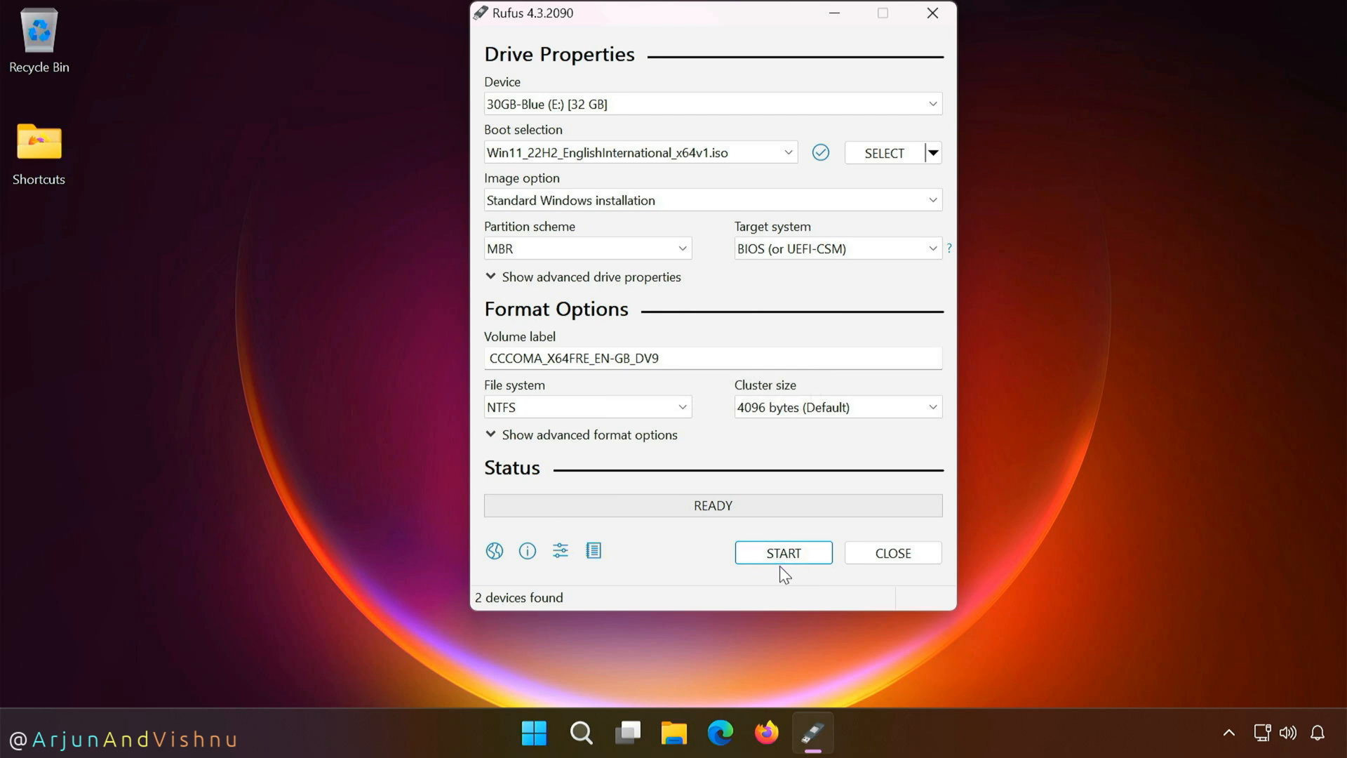
Step: Enable a local account named 'Tester' plus all remaining Windows installation tweaks
click(782, 552)
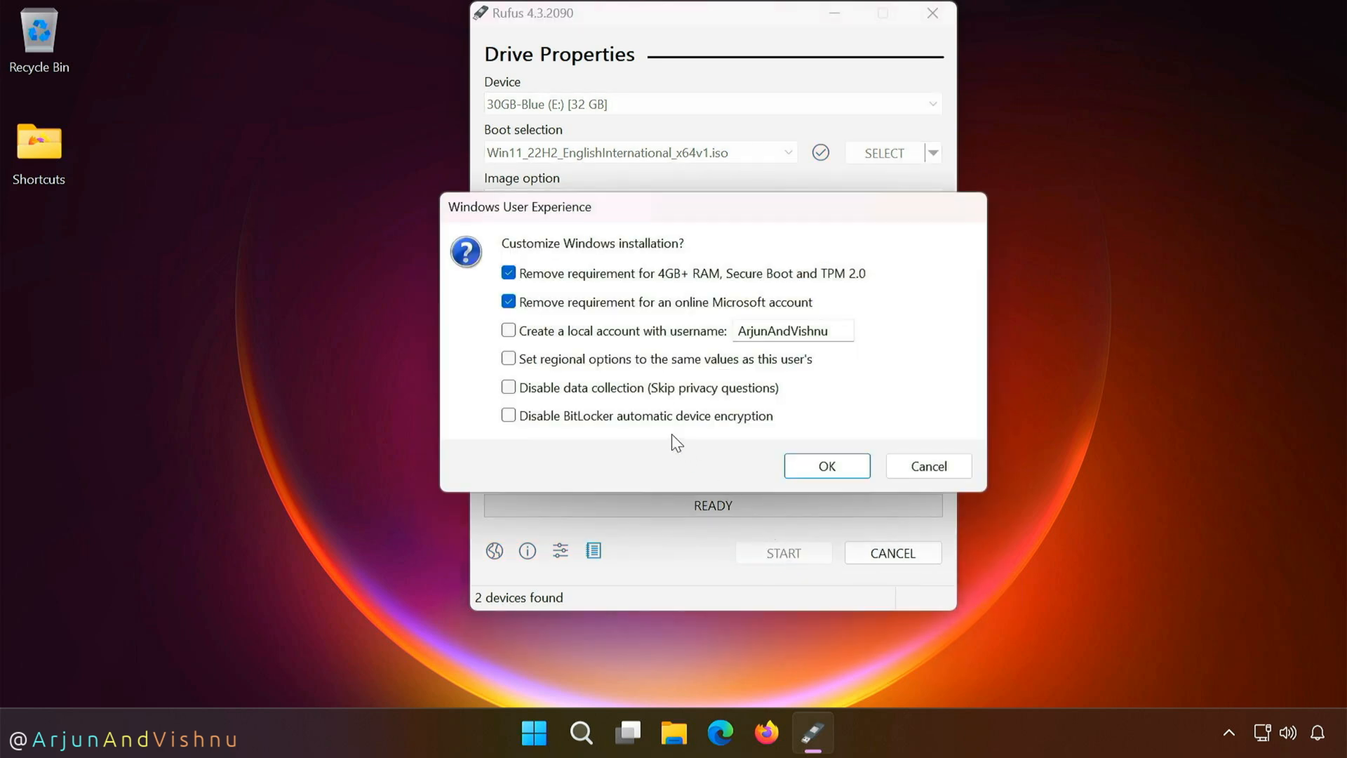
click(509, 330)
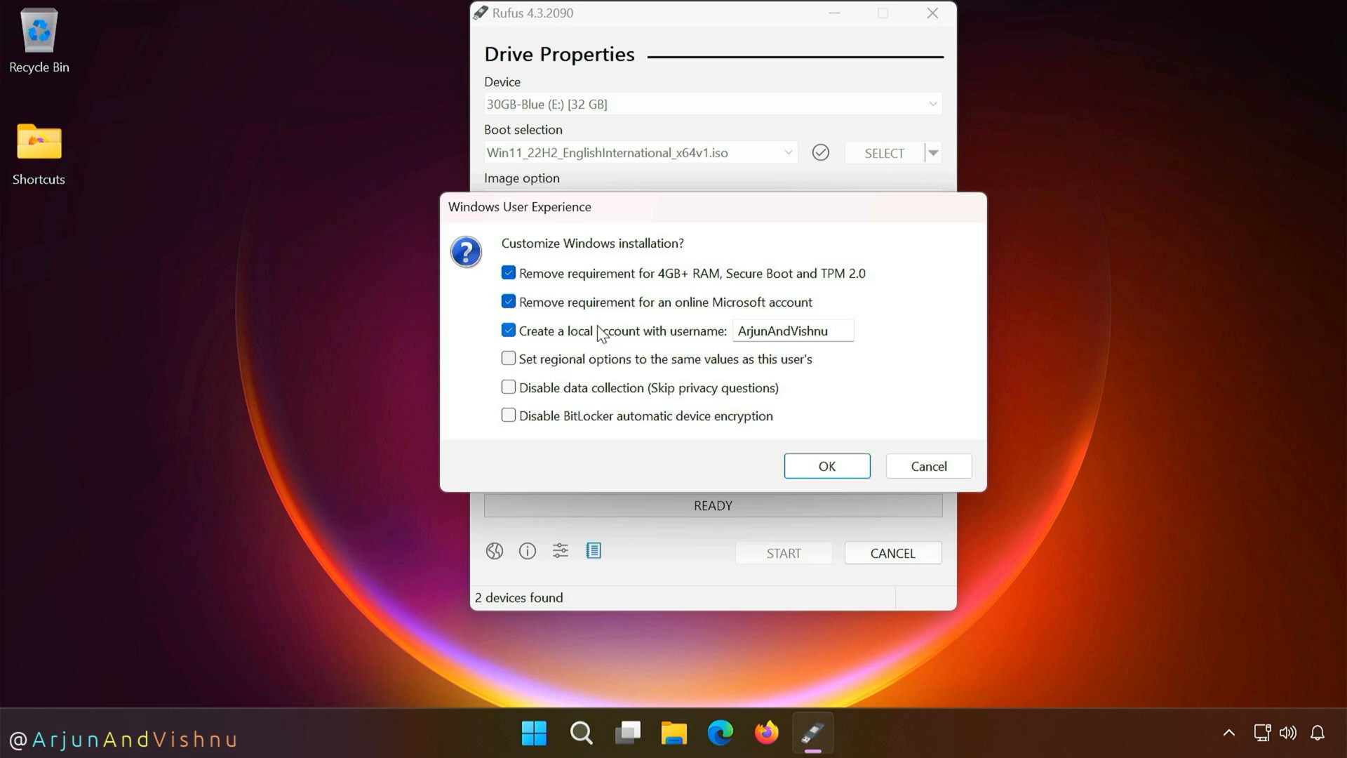
triple_click(791, 330)
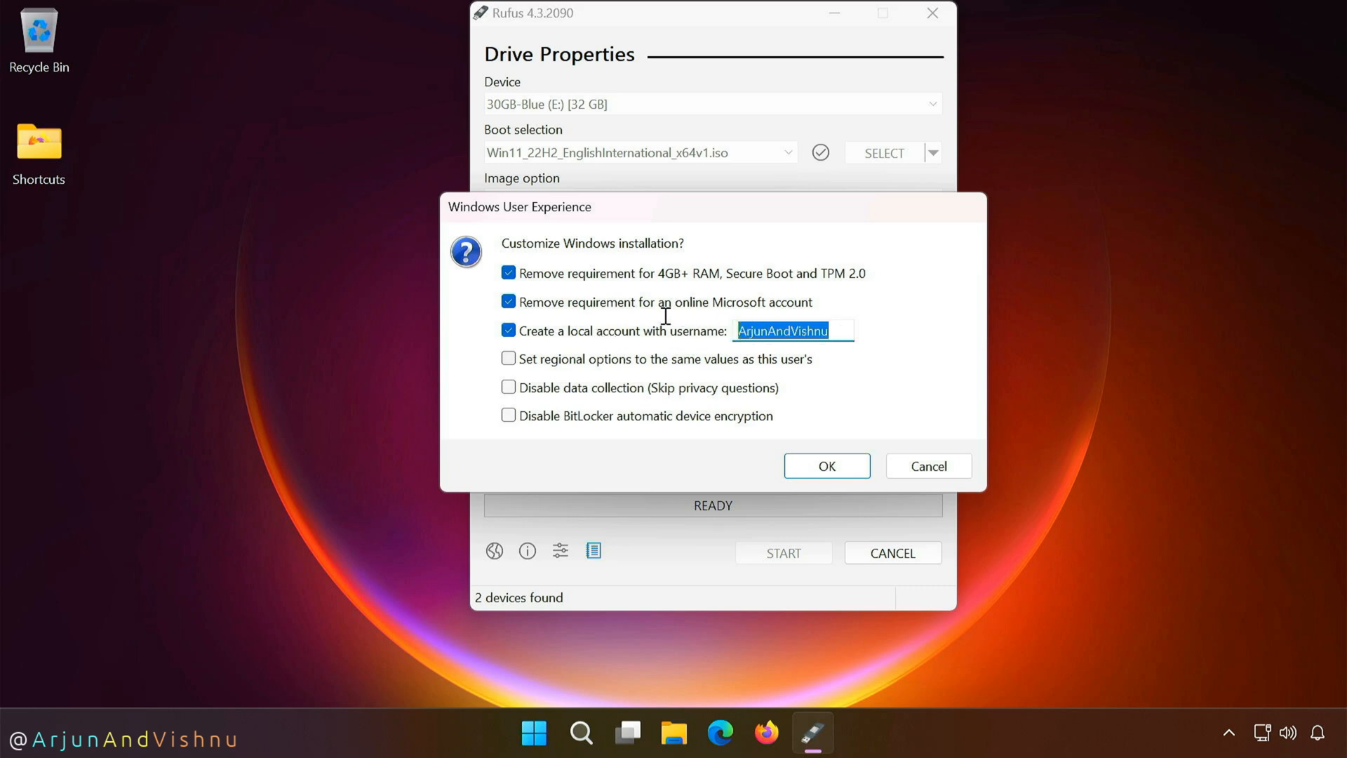
text(Tester)
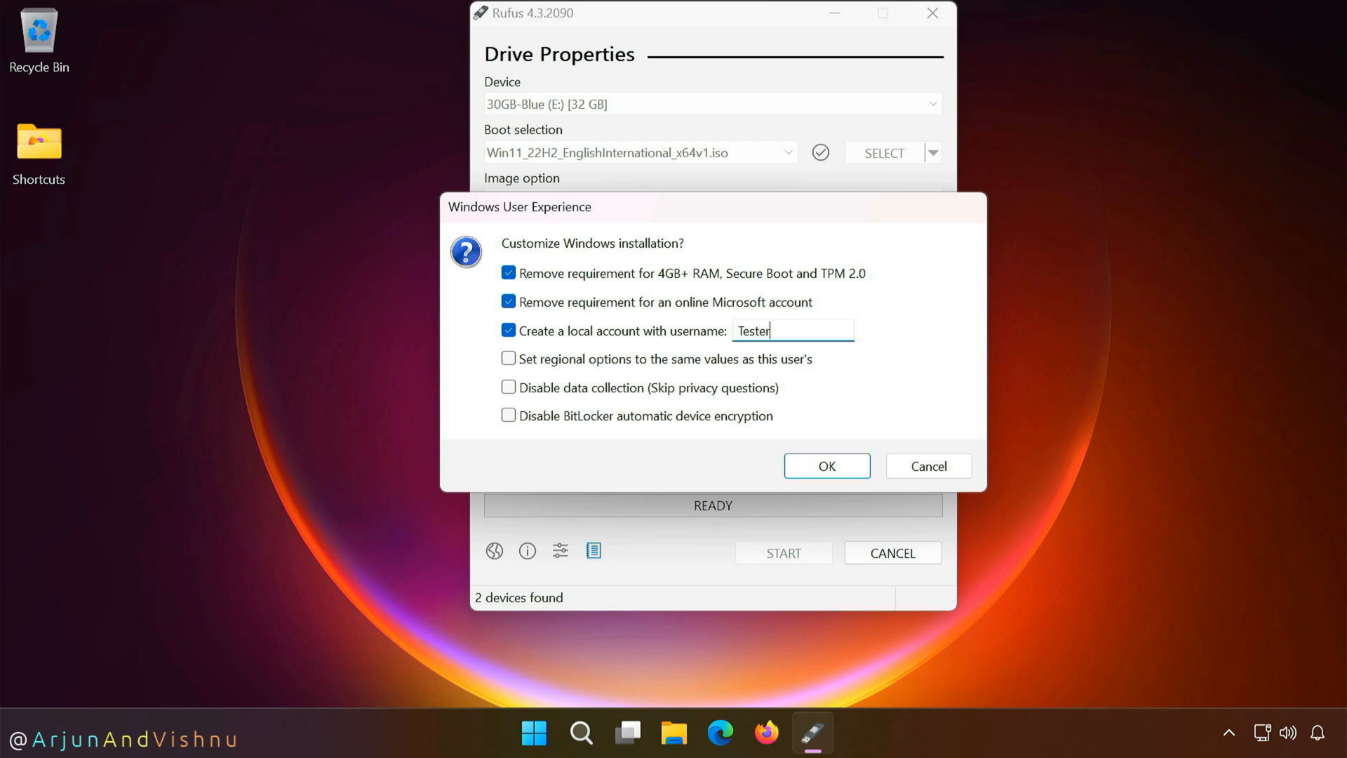
click(509, 359)
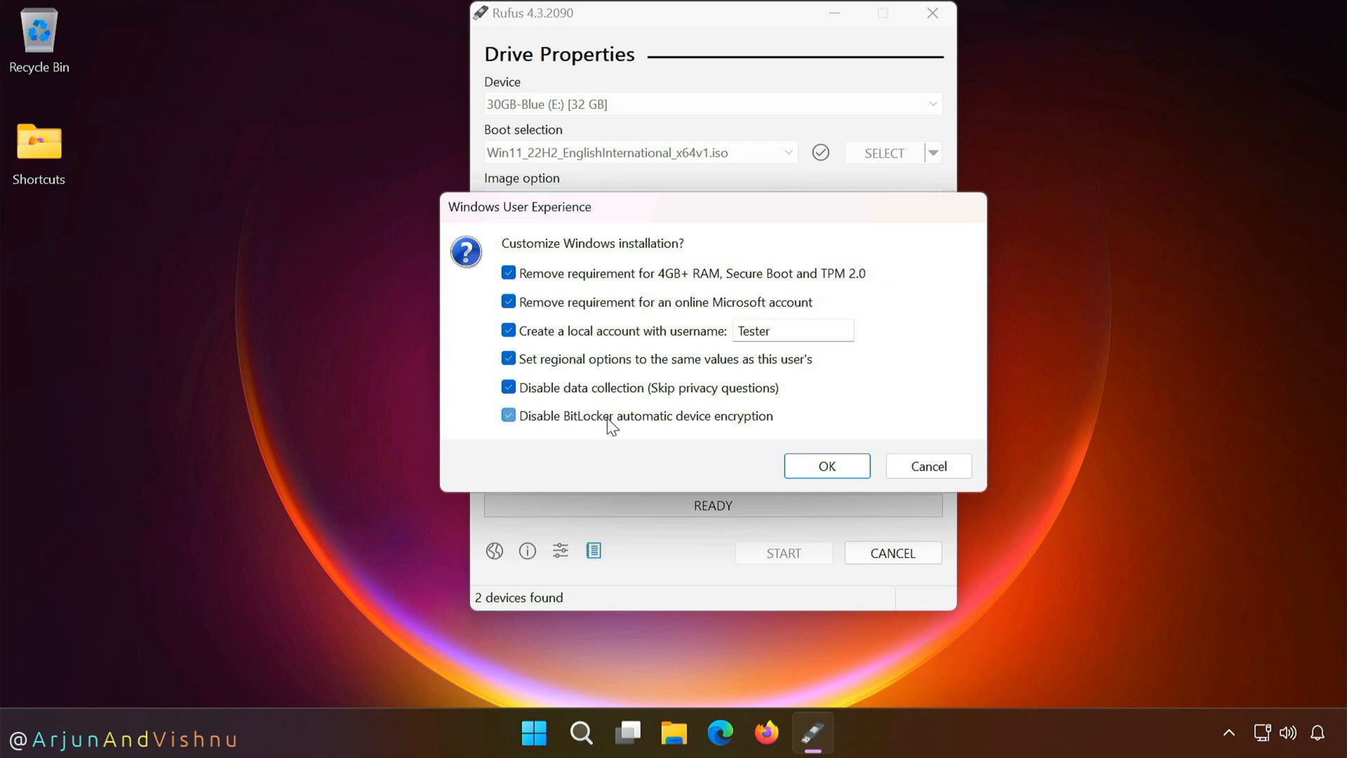
click(765, 733)
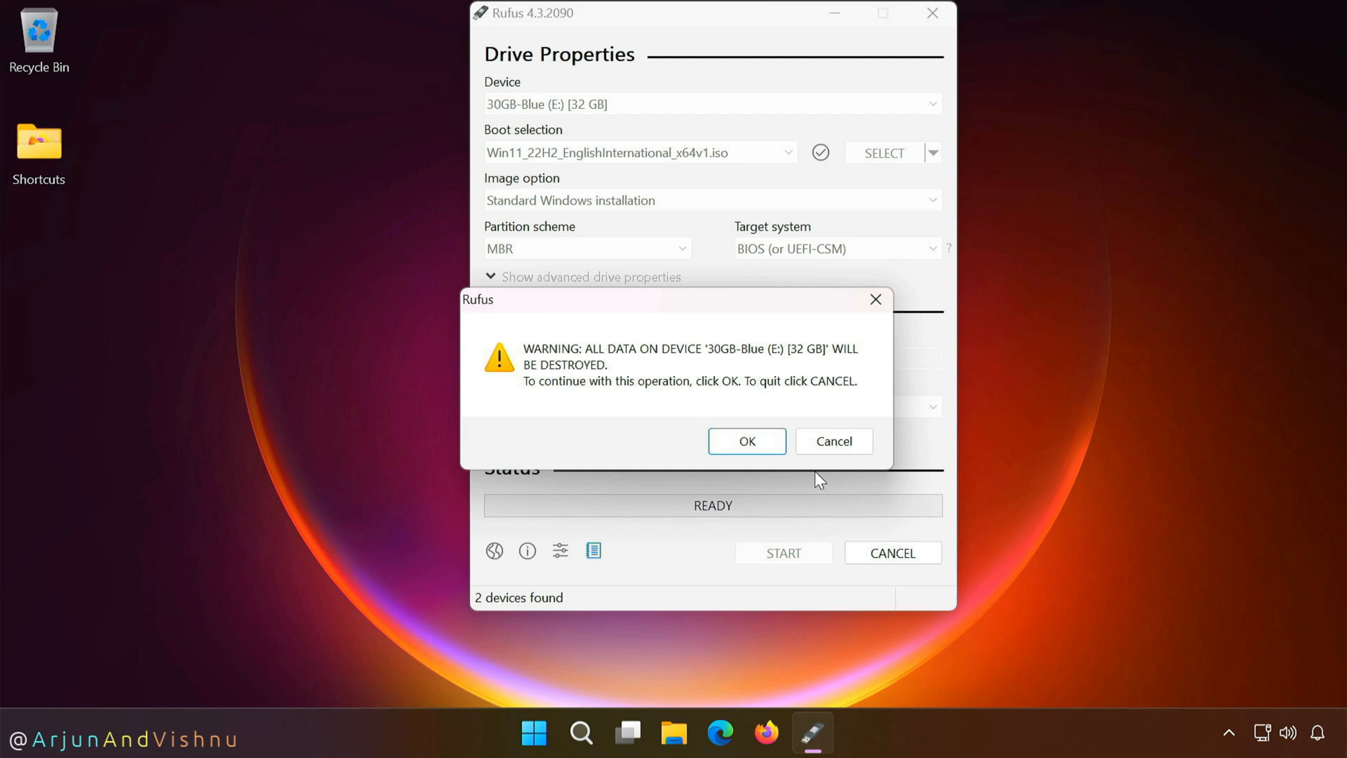
click(746, 440)
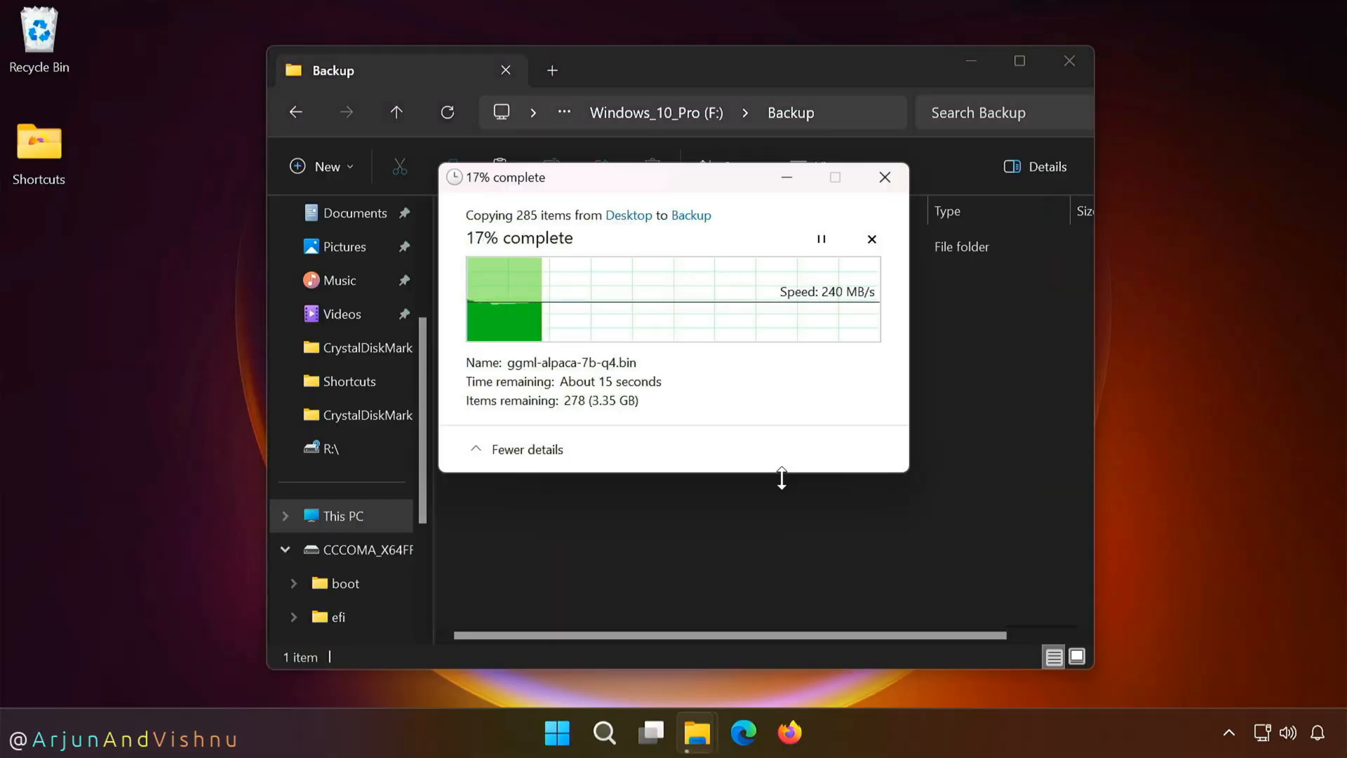
Step: Monitor the 285-item Desktop copy into the Backup folder on drive F:
click(789, 732)
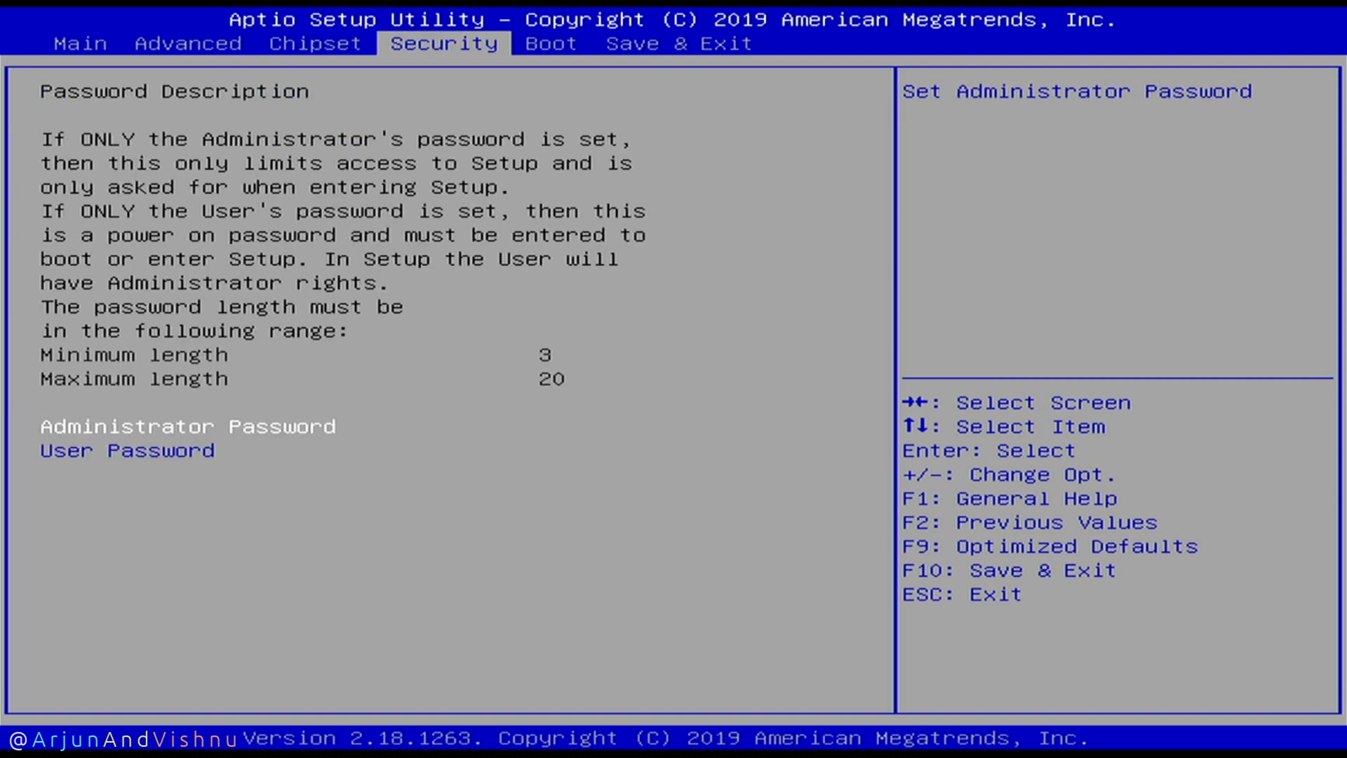
Step: Set UEFI: USB, Partition 2 as Boot Option #1, then save and exit
click(552, 43)
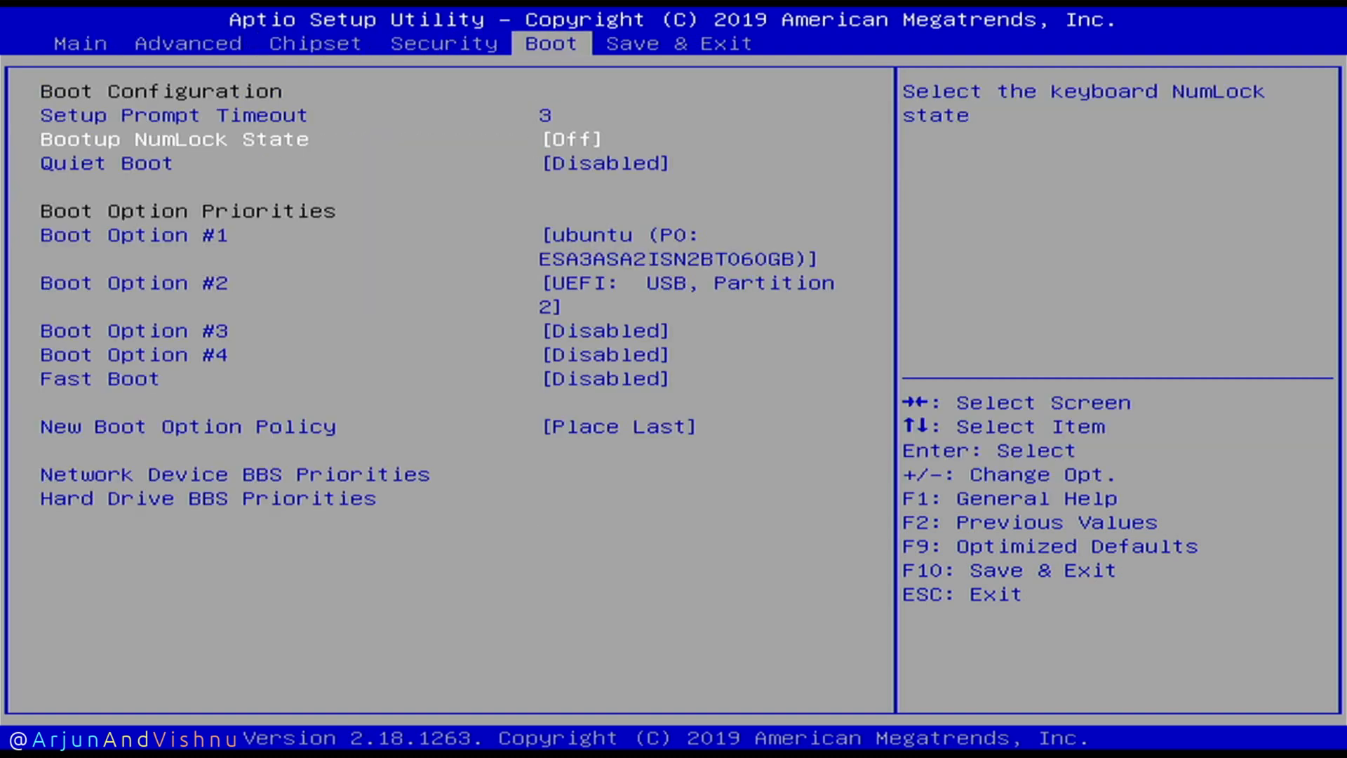
key(enter)
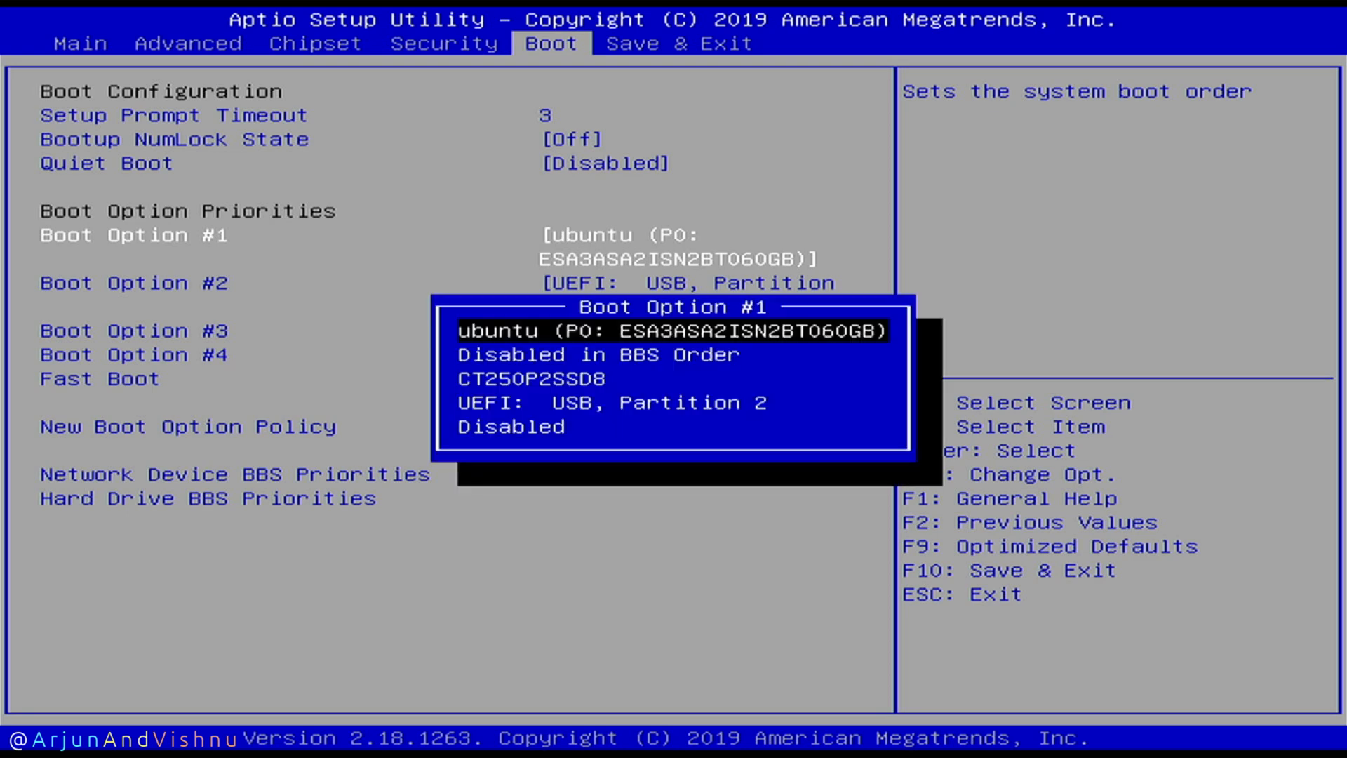
key(Down)
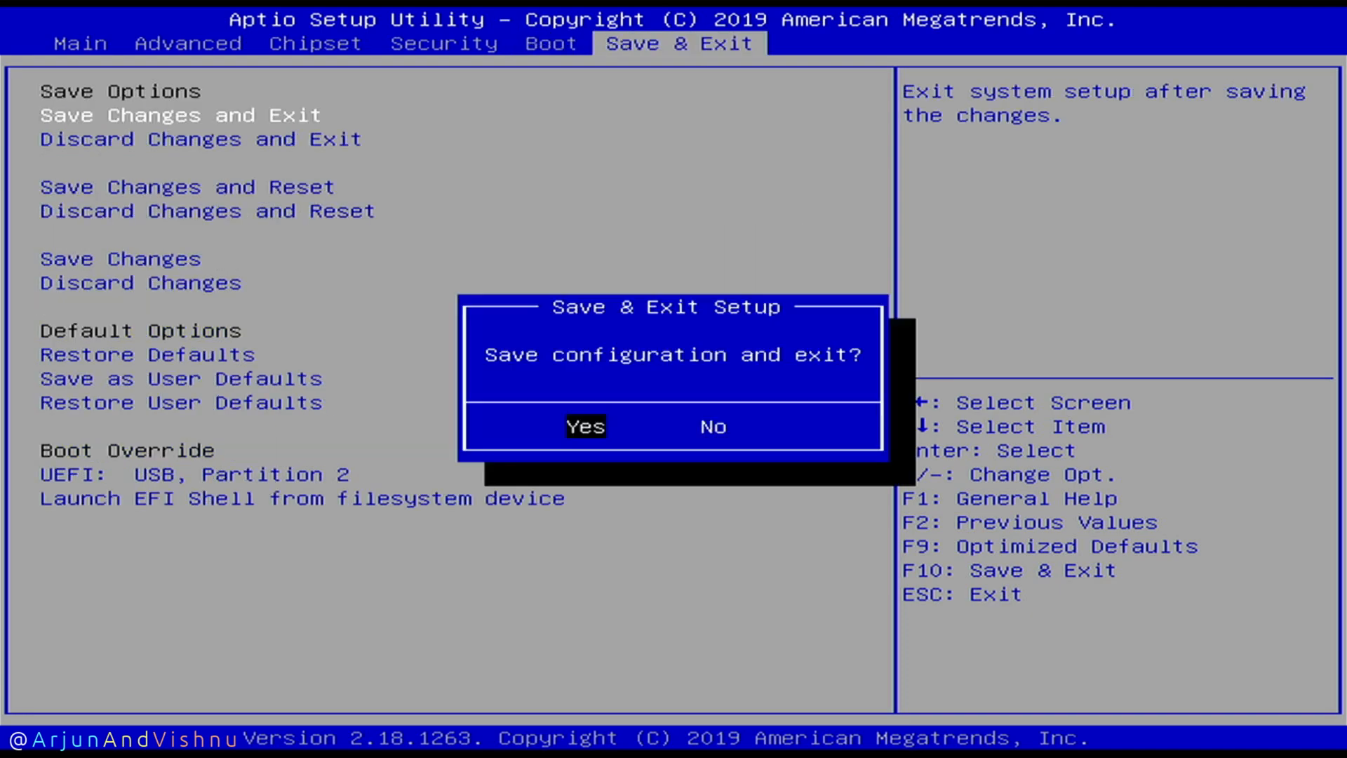
click(587, 426)
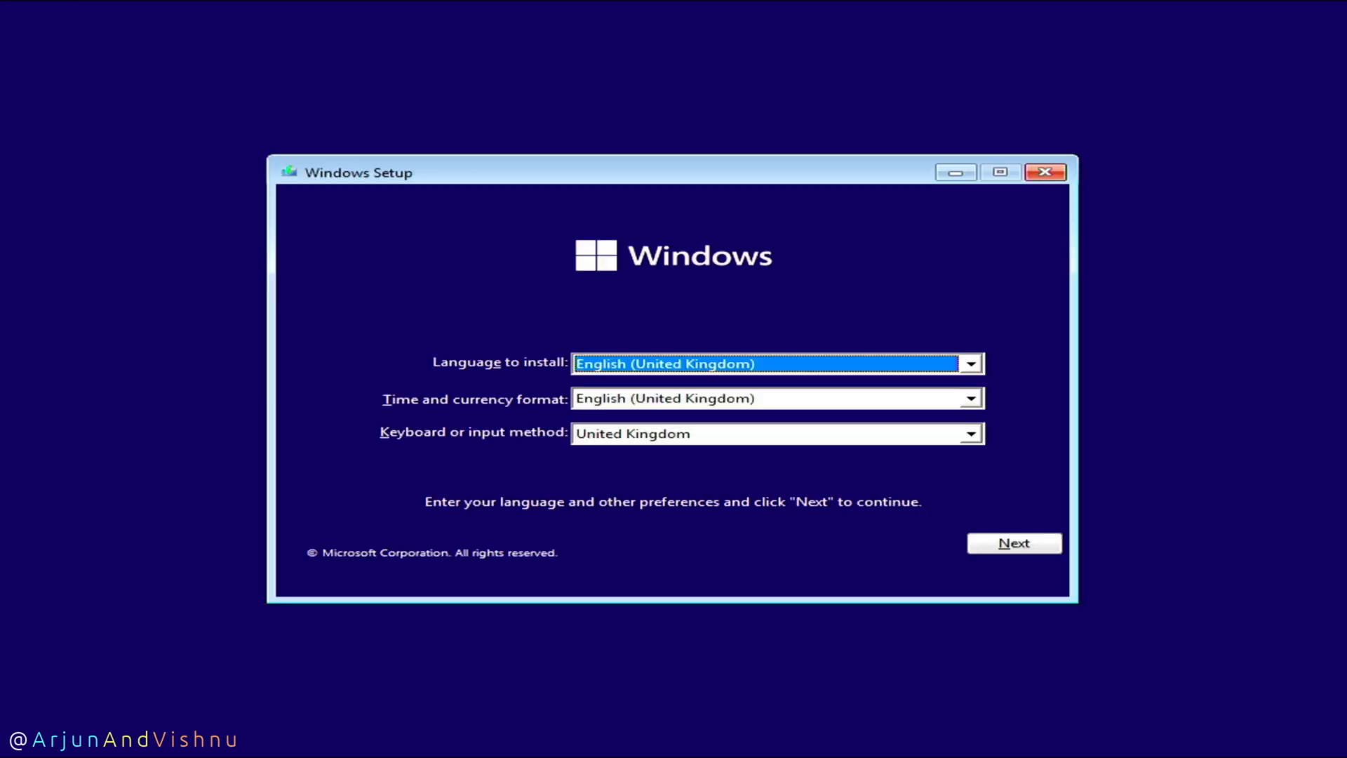
mouse_move(743, 384)
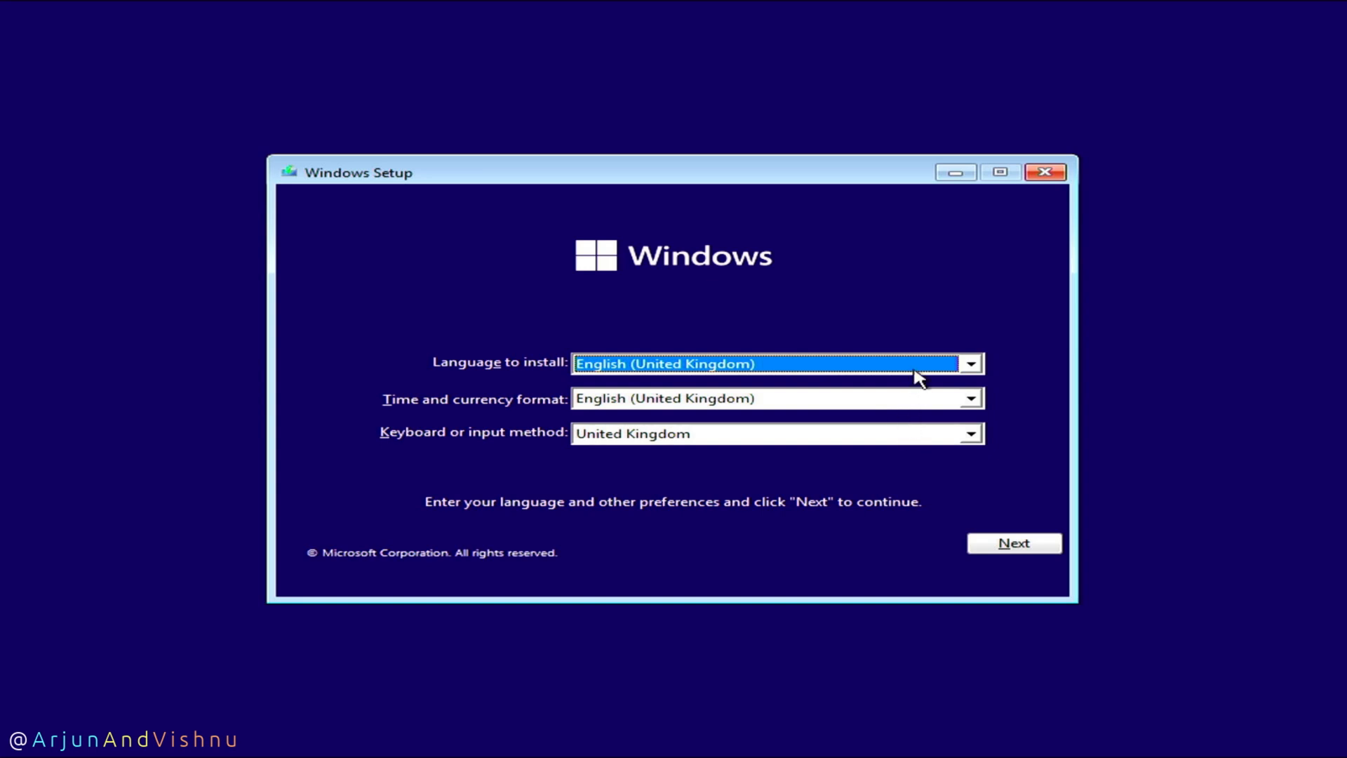
Step: Set the time and currency format to English (United States)
click(969, 363)
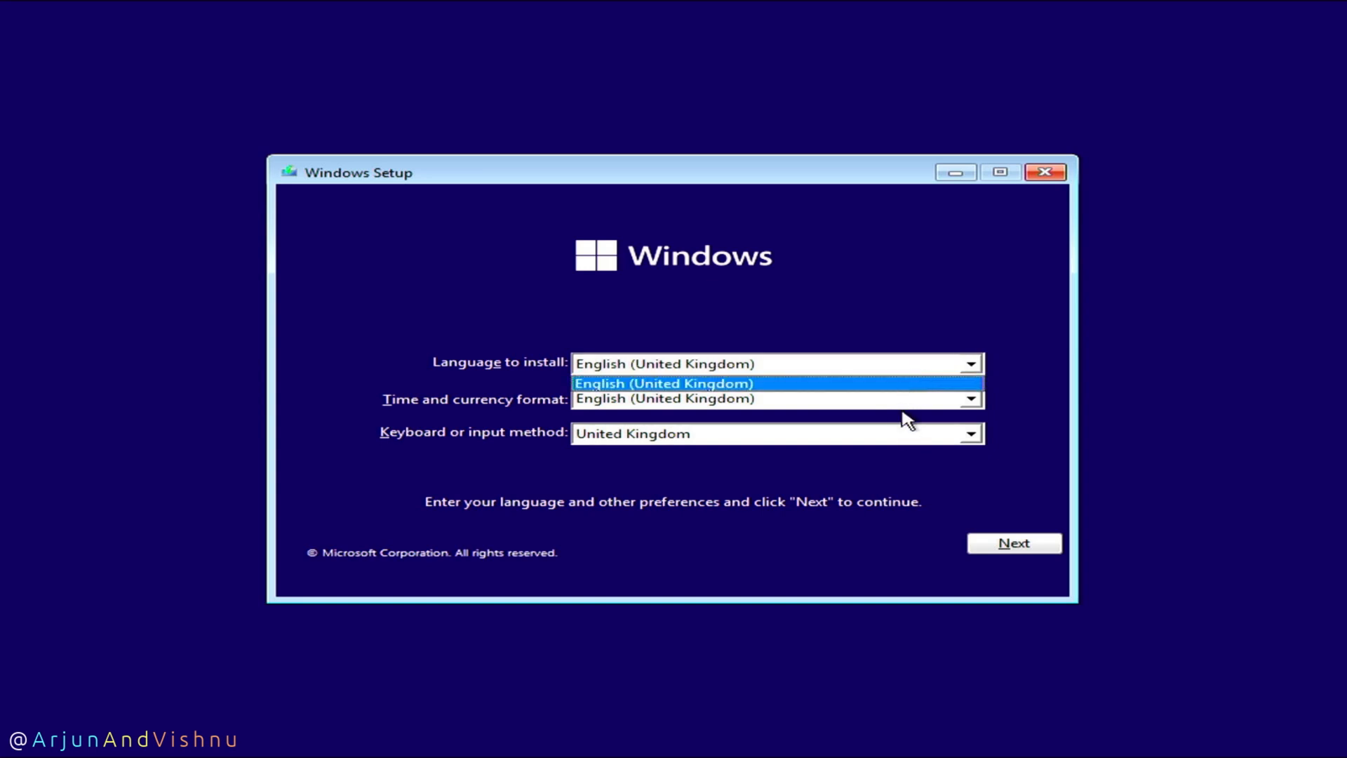
click(970, 398)
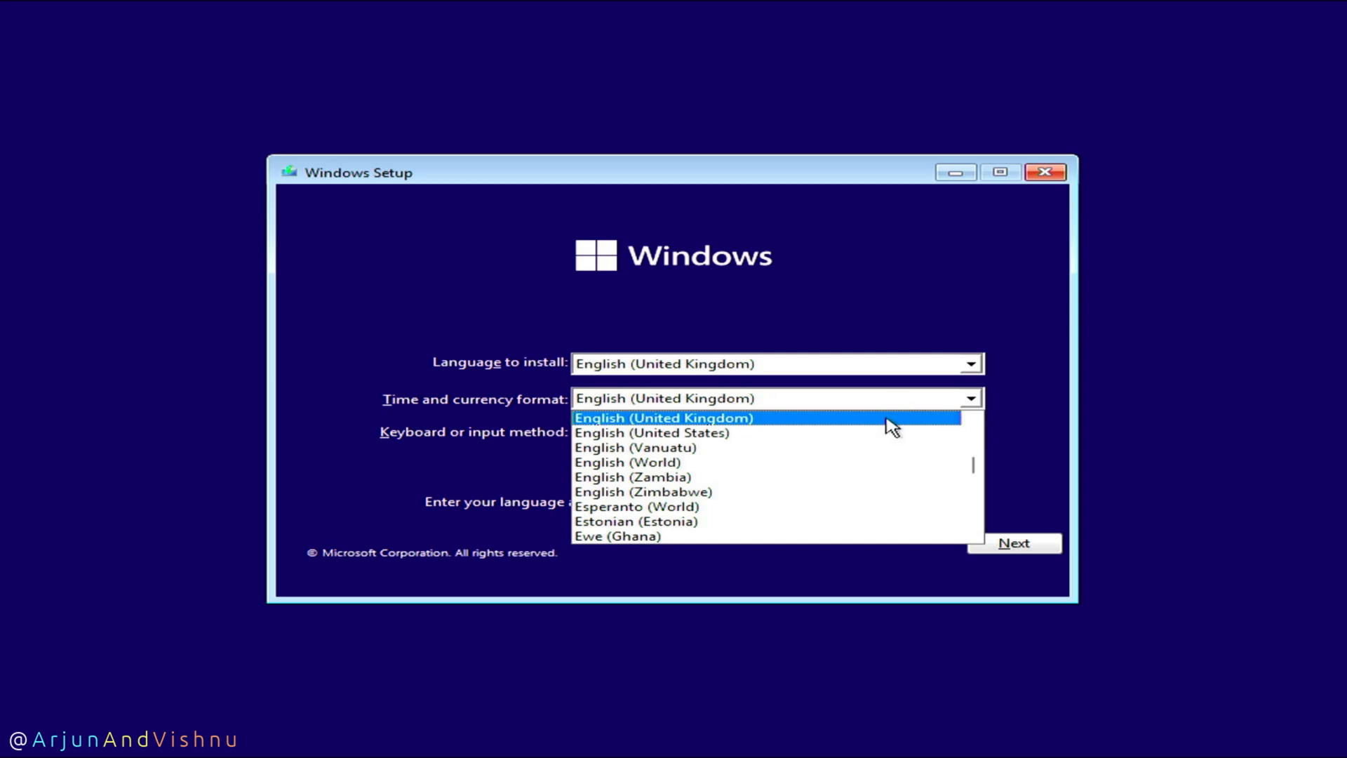
click(650, 433)
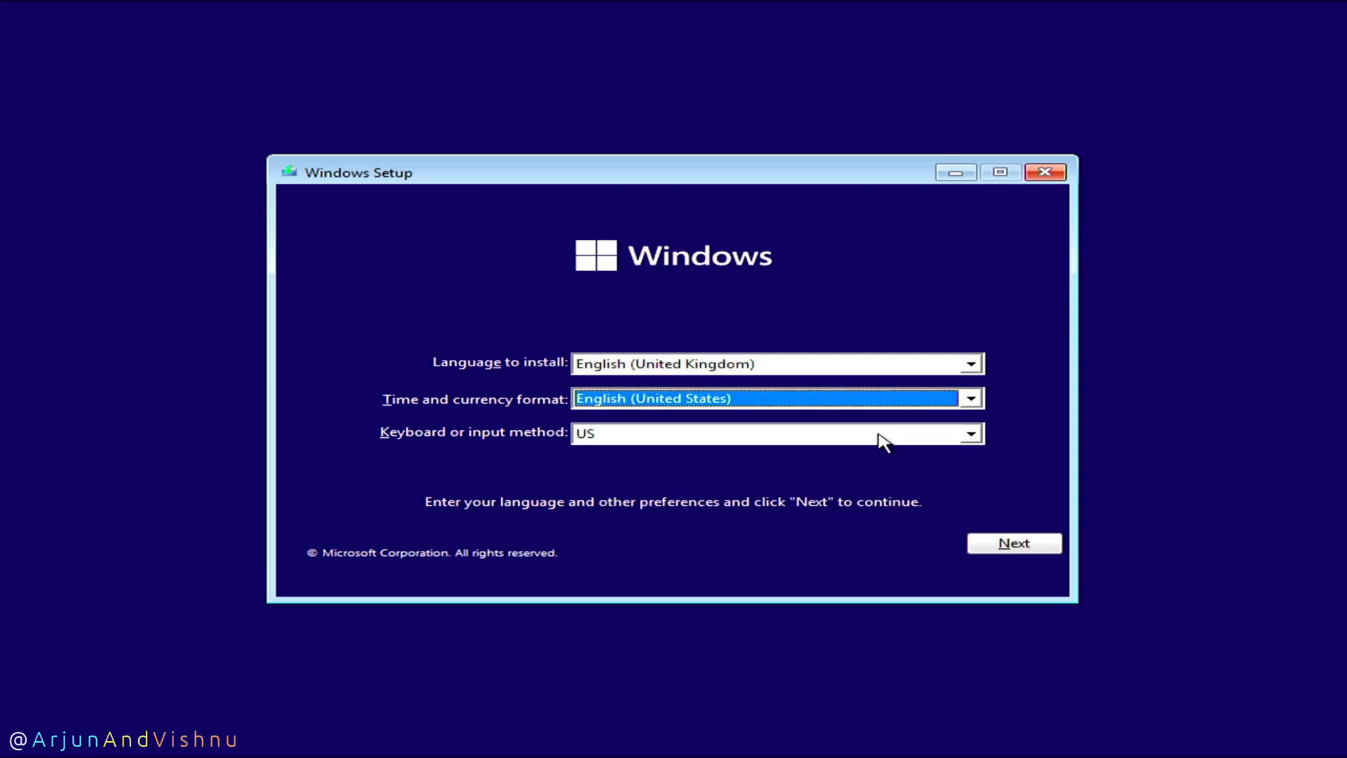
click(1014, 543)
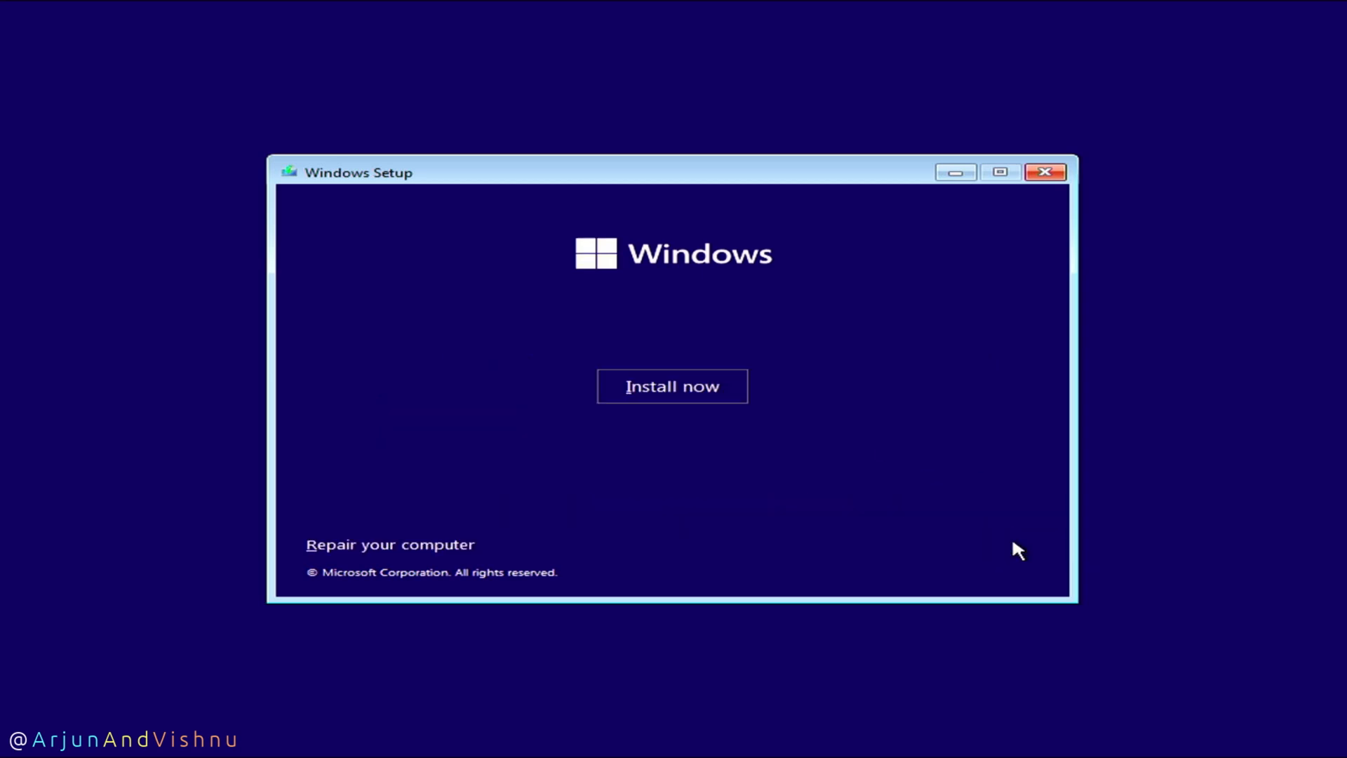
Step: Accept the licence, choose a Customised install, and delete Drive 1 Partition 1
click(673, 386)
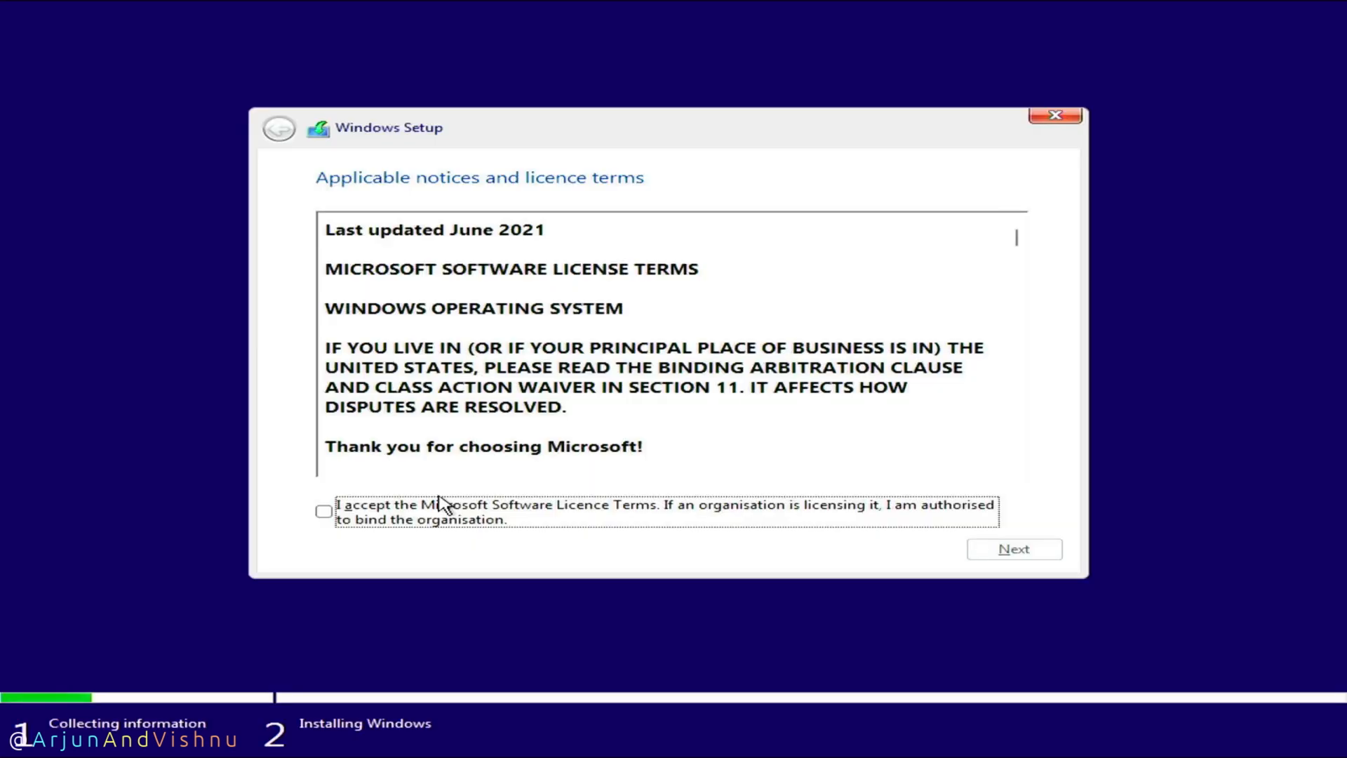
click(1014, 548)
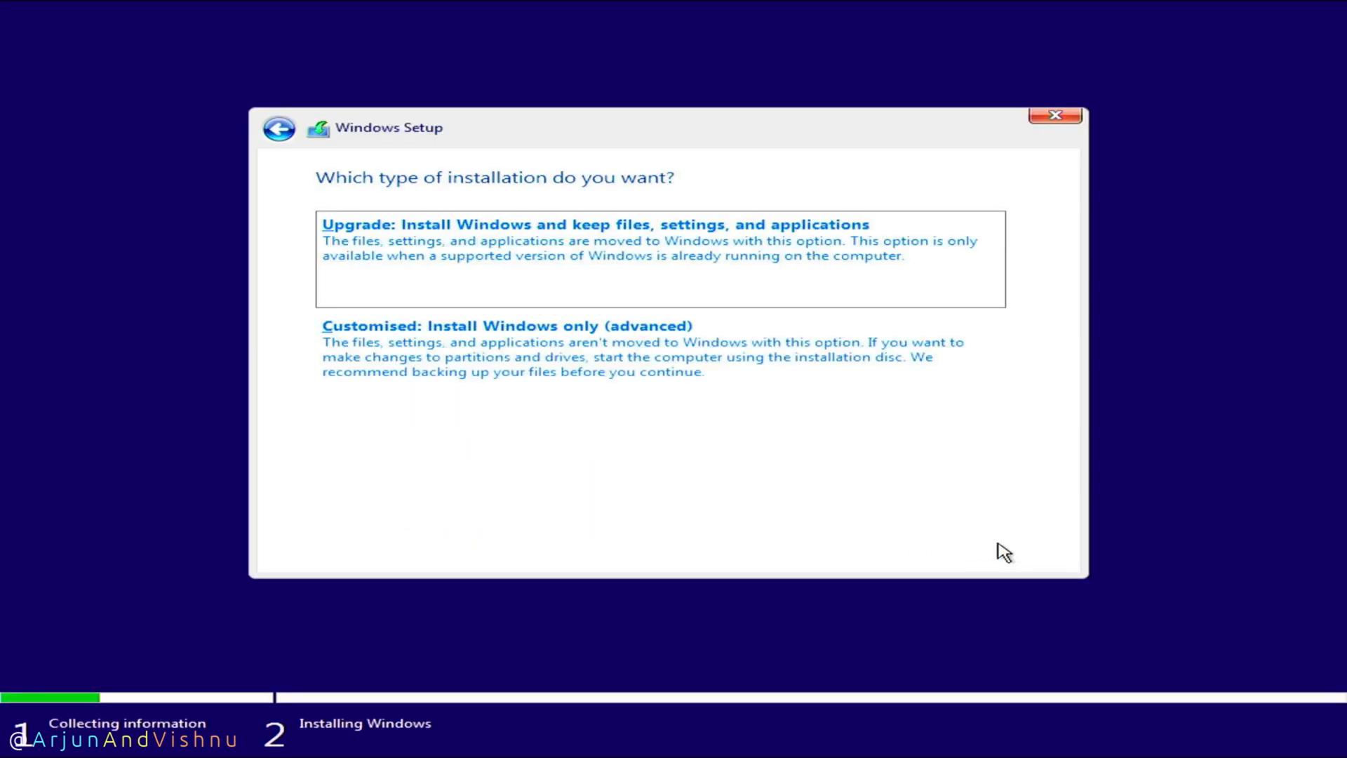
click(507, 326)
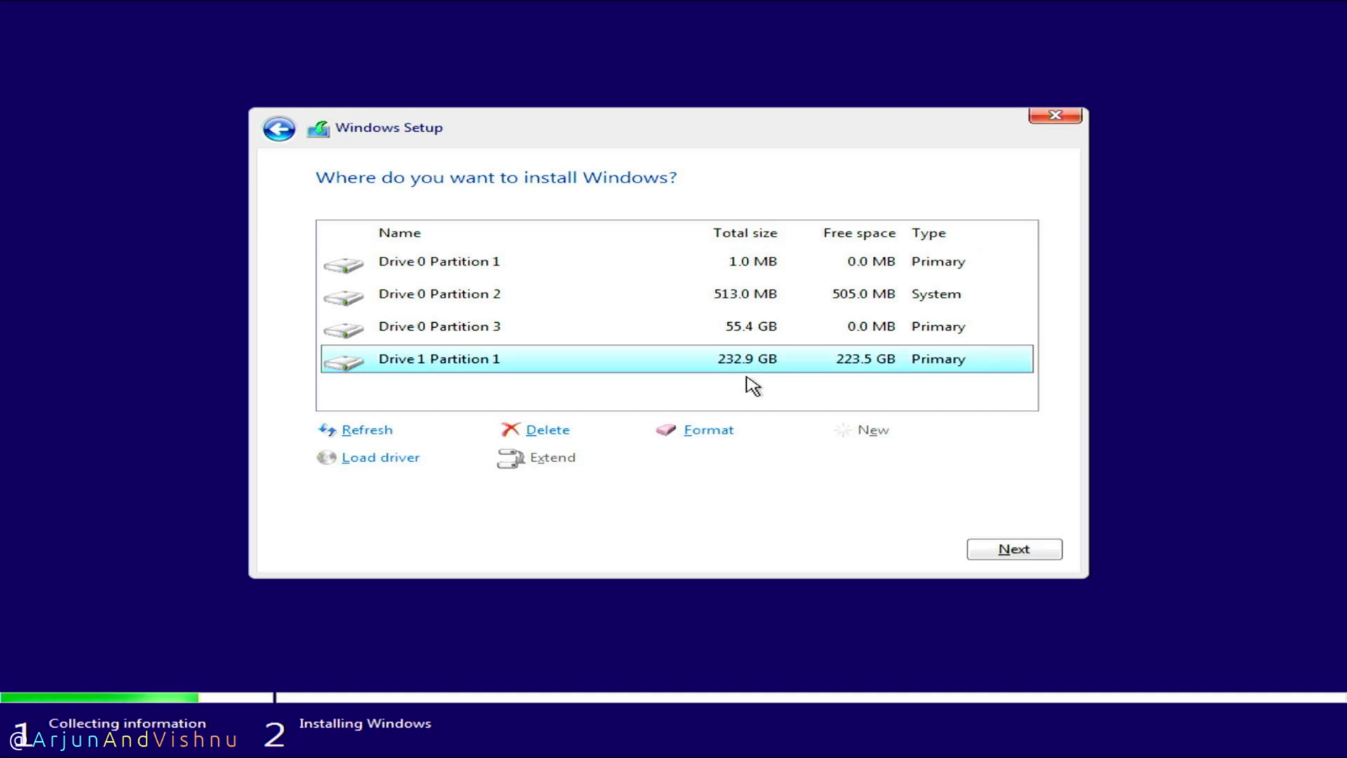
mouse_move(535, 430)
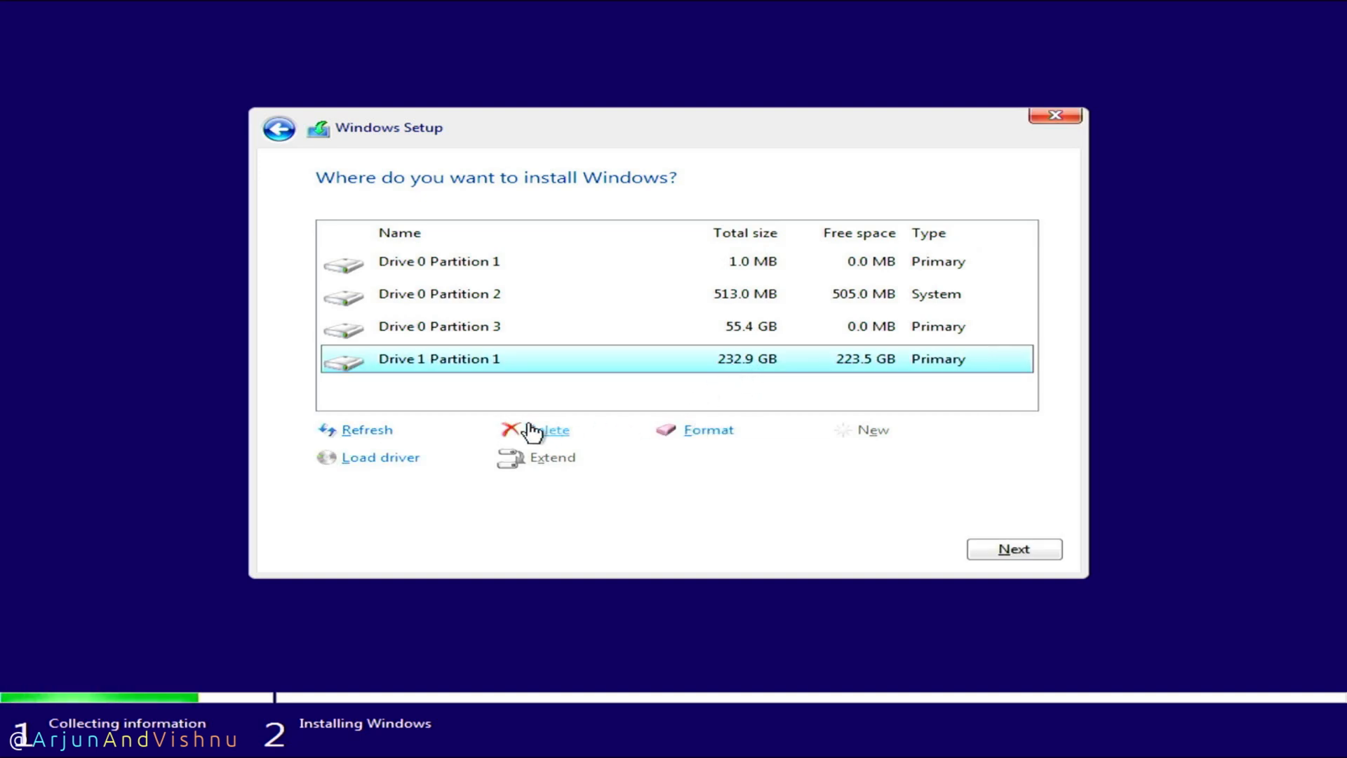
click(547, 430)
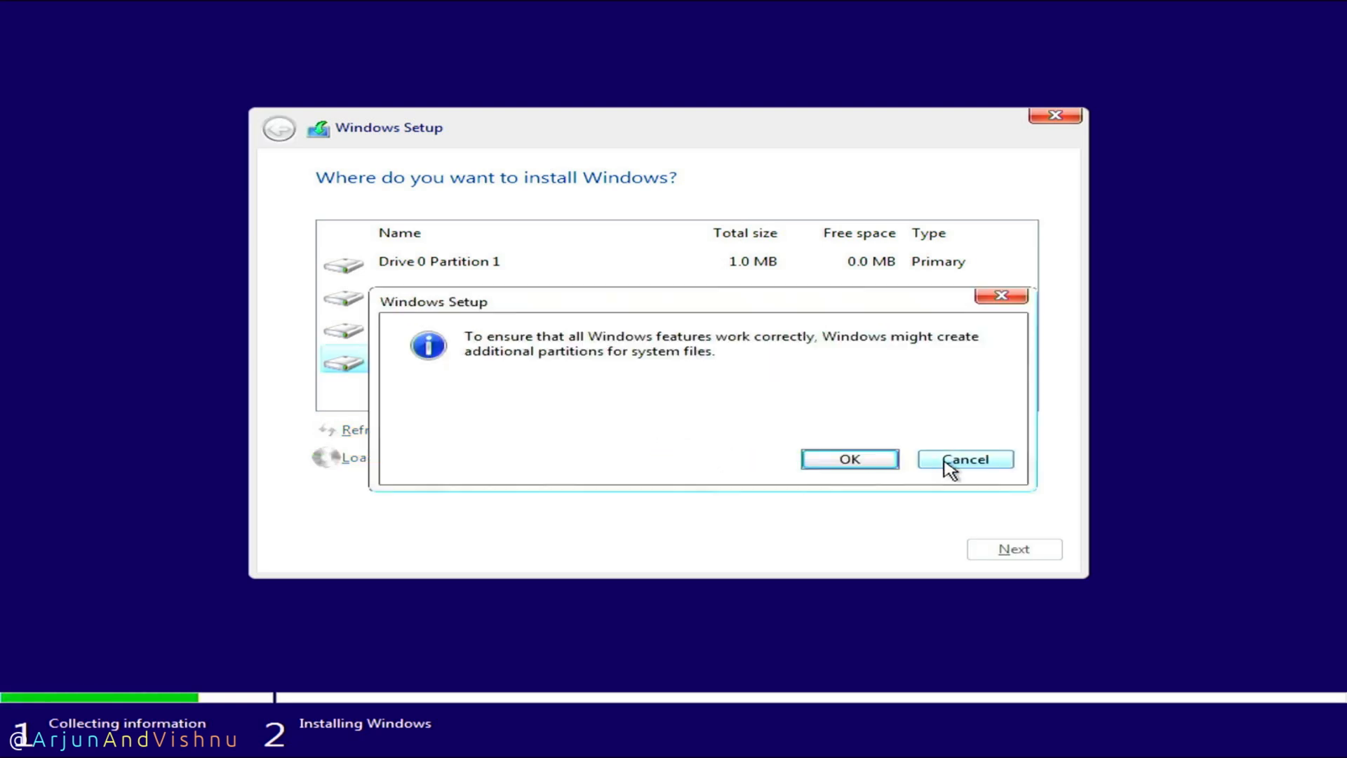
click(850, 459)
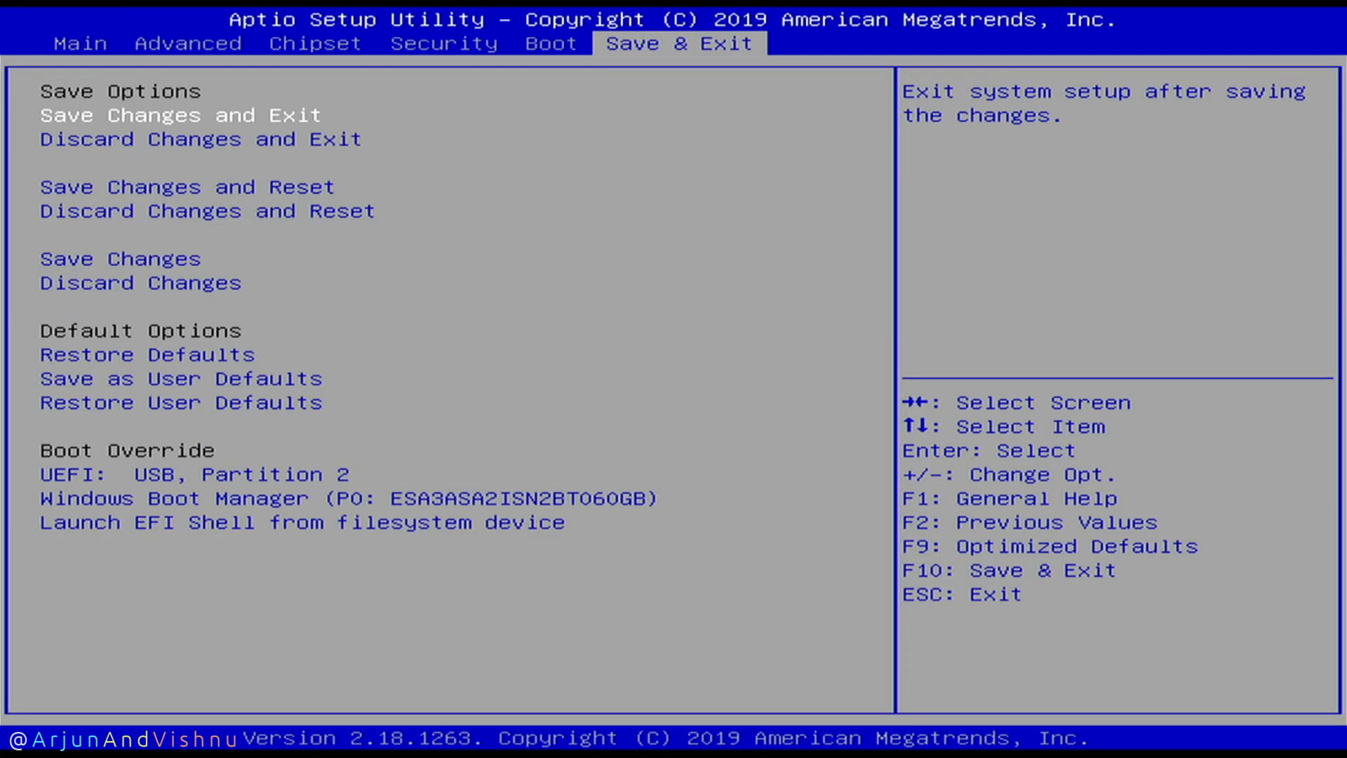
Step: Boot from Windows Boot Manager under Boot Override
click(181, 115)
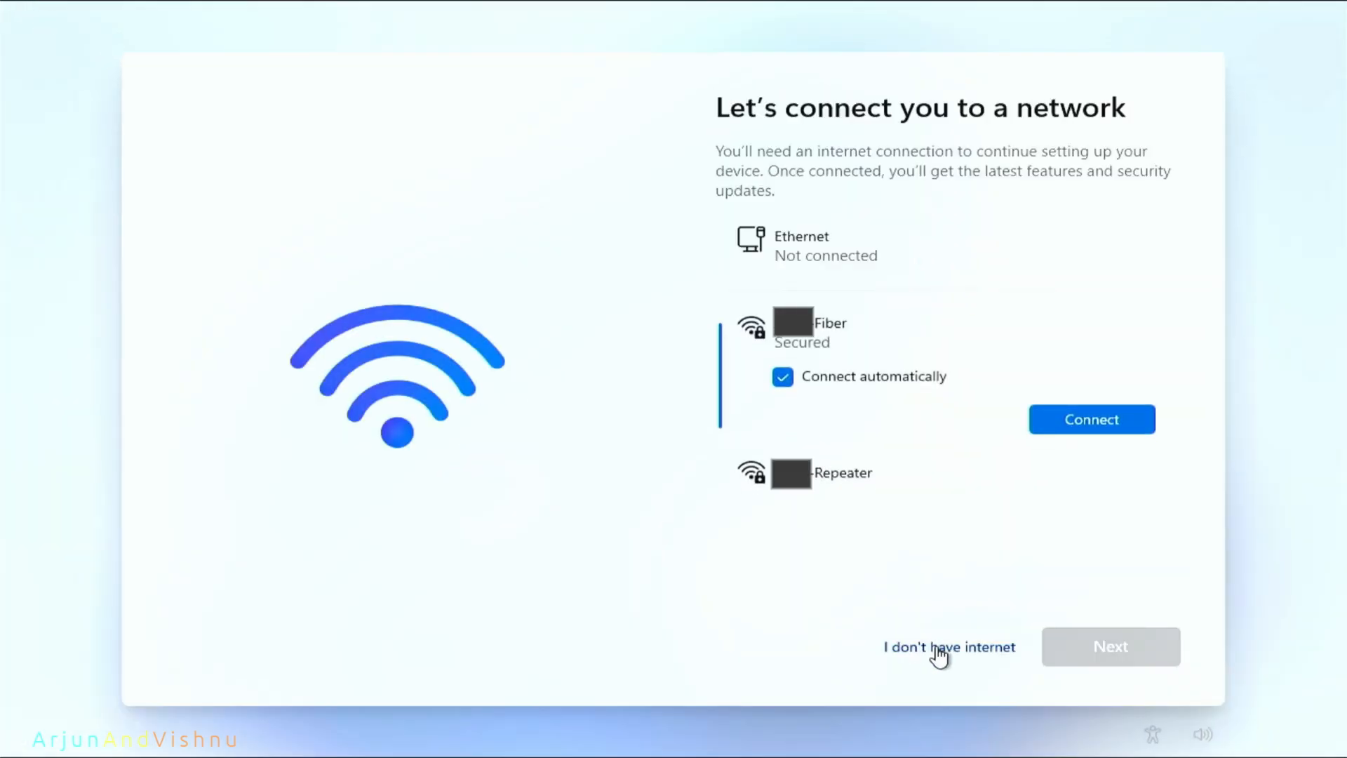
Step: Choose 'I don't have internet' and continue with limited setup
click(949, 647)
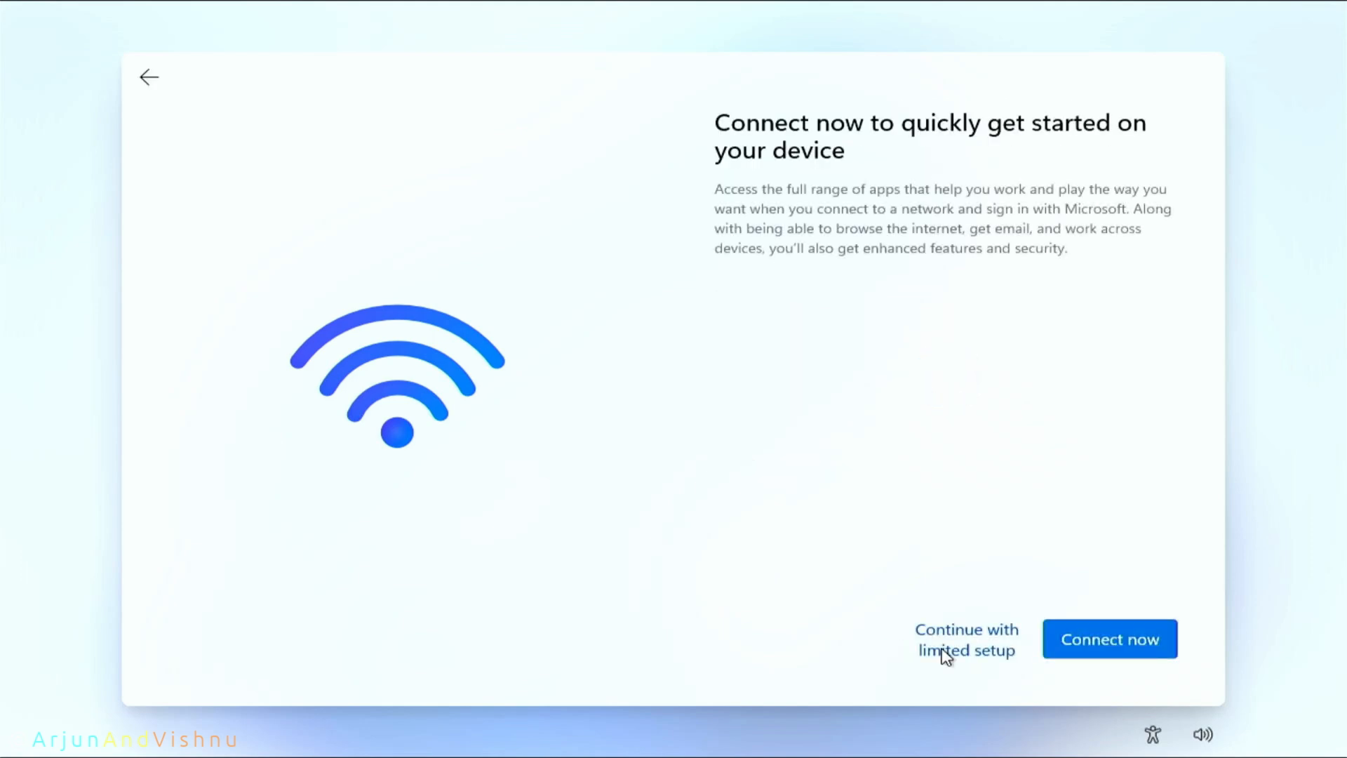
click(966, 638)
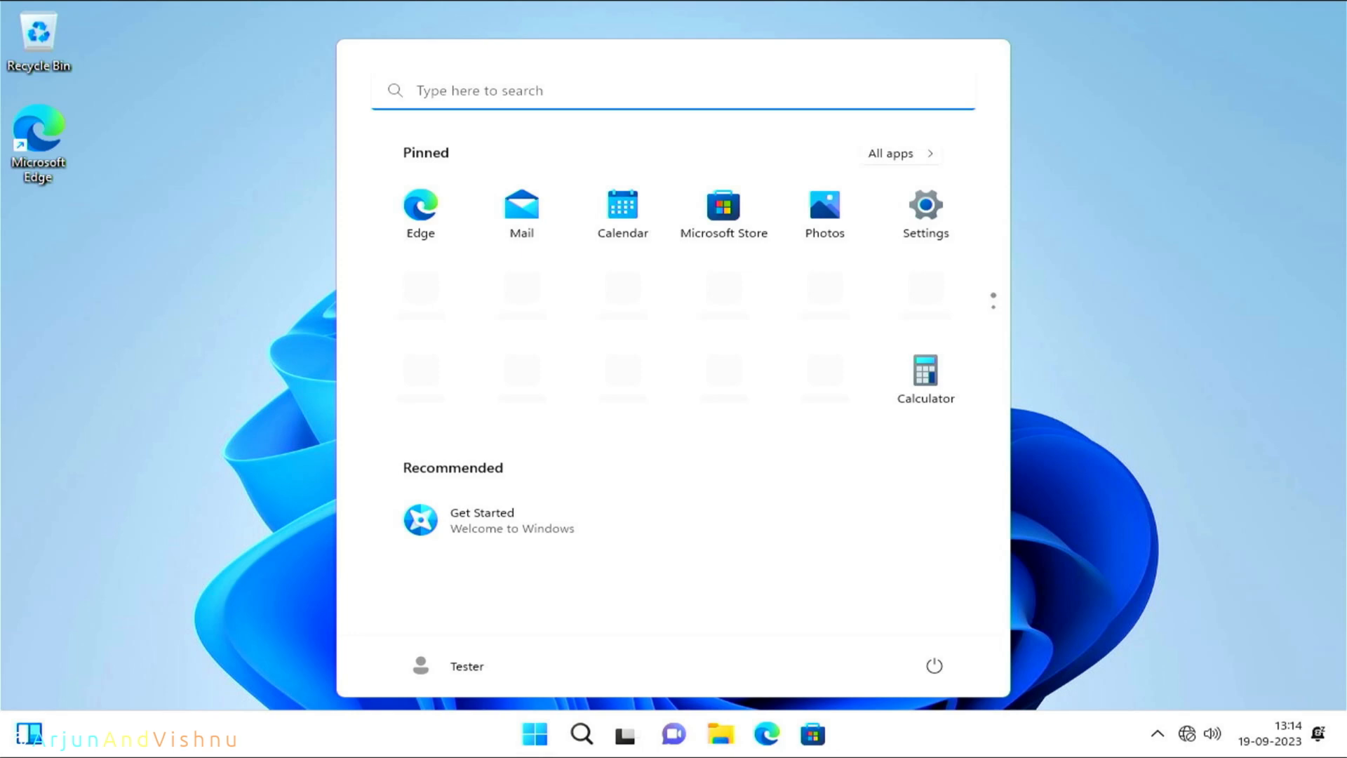
Step: Search the Start menu for 'Activation set'
text(Activation set)
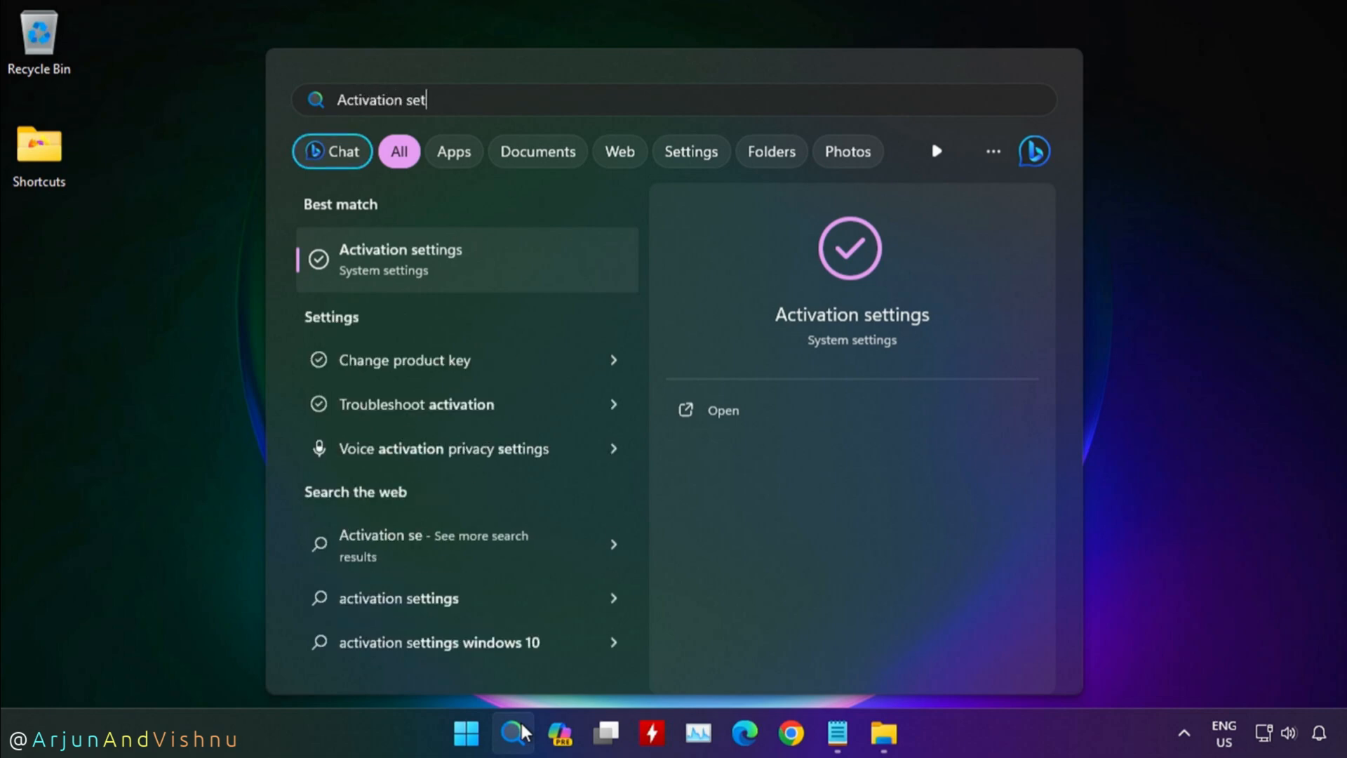
Step: Verify Windows 11 Pro shows a digital license activation, then begin a Windows Update check
click(723, 410)
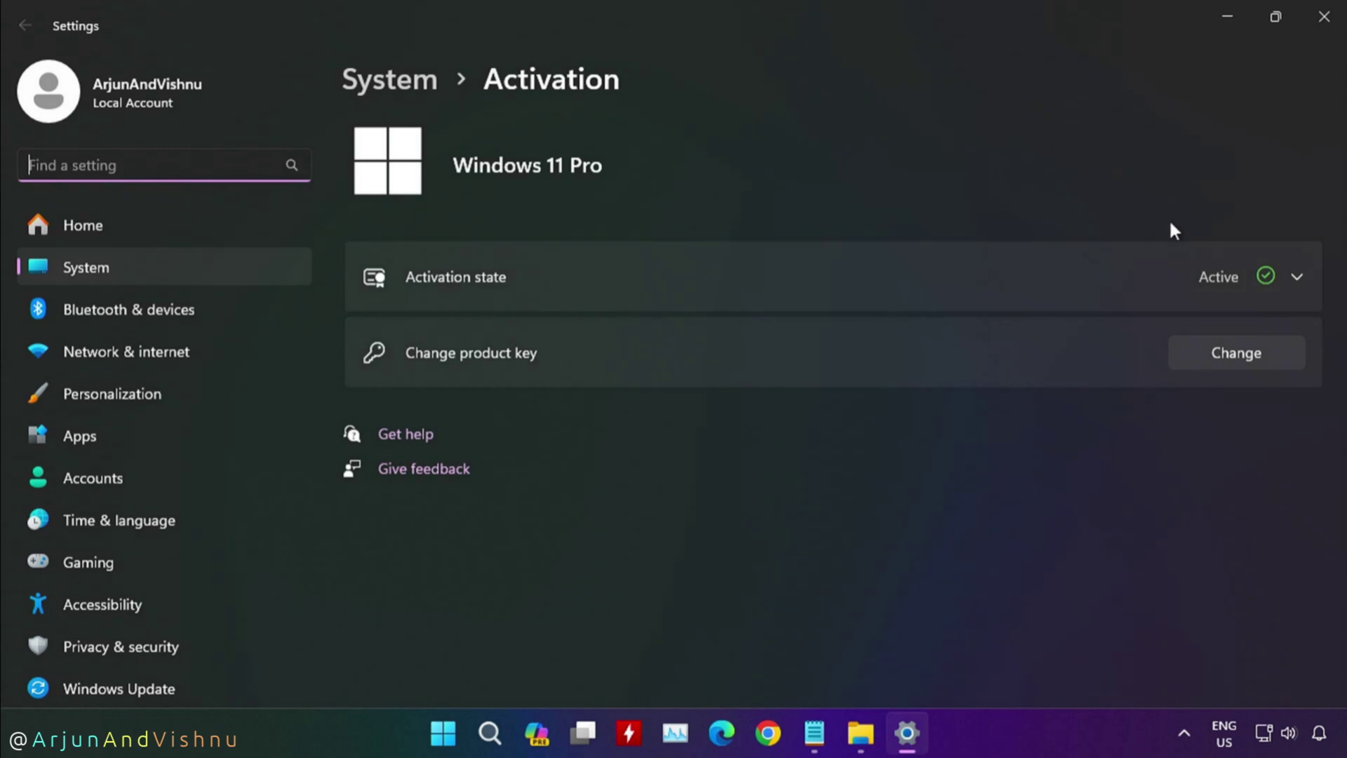
click(1297, 276)
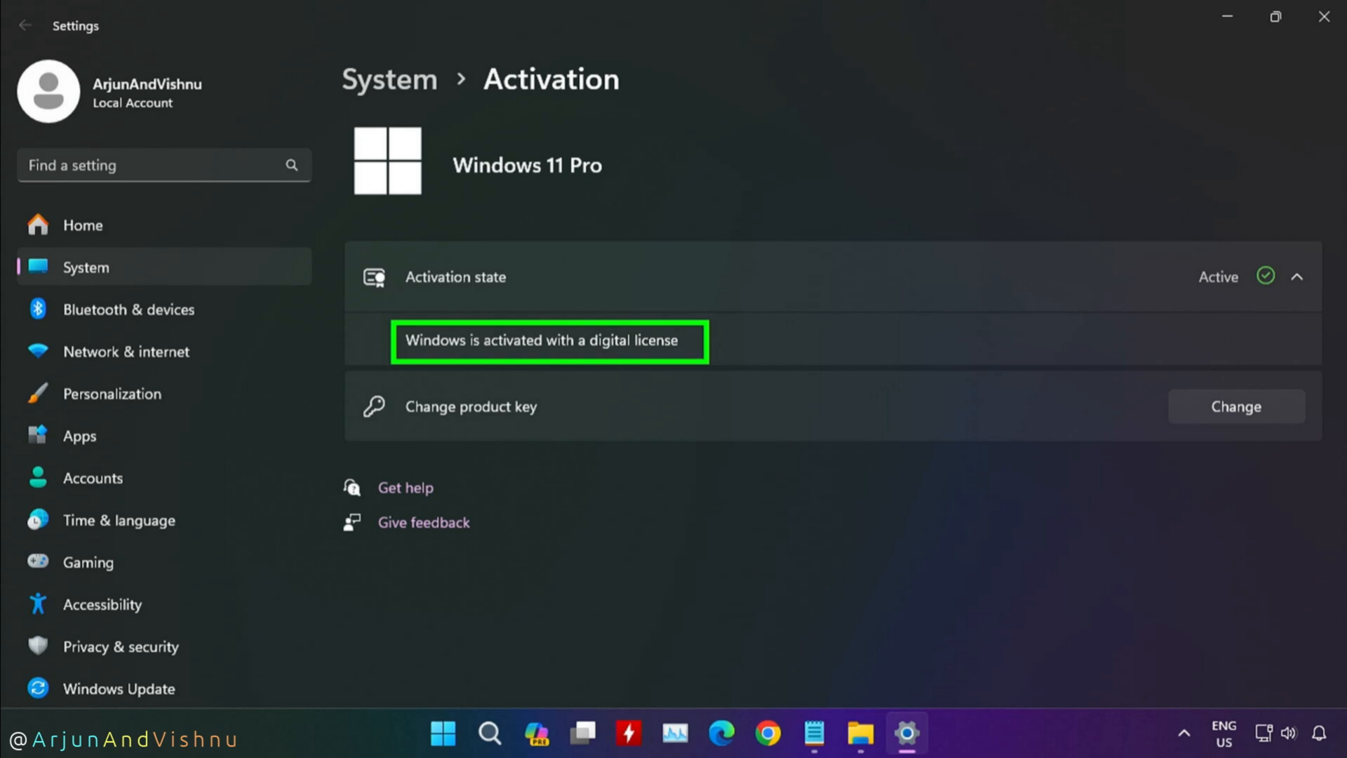
click(120, 689)
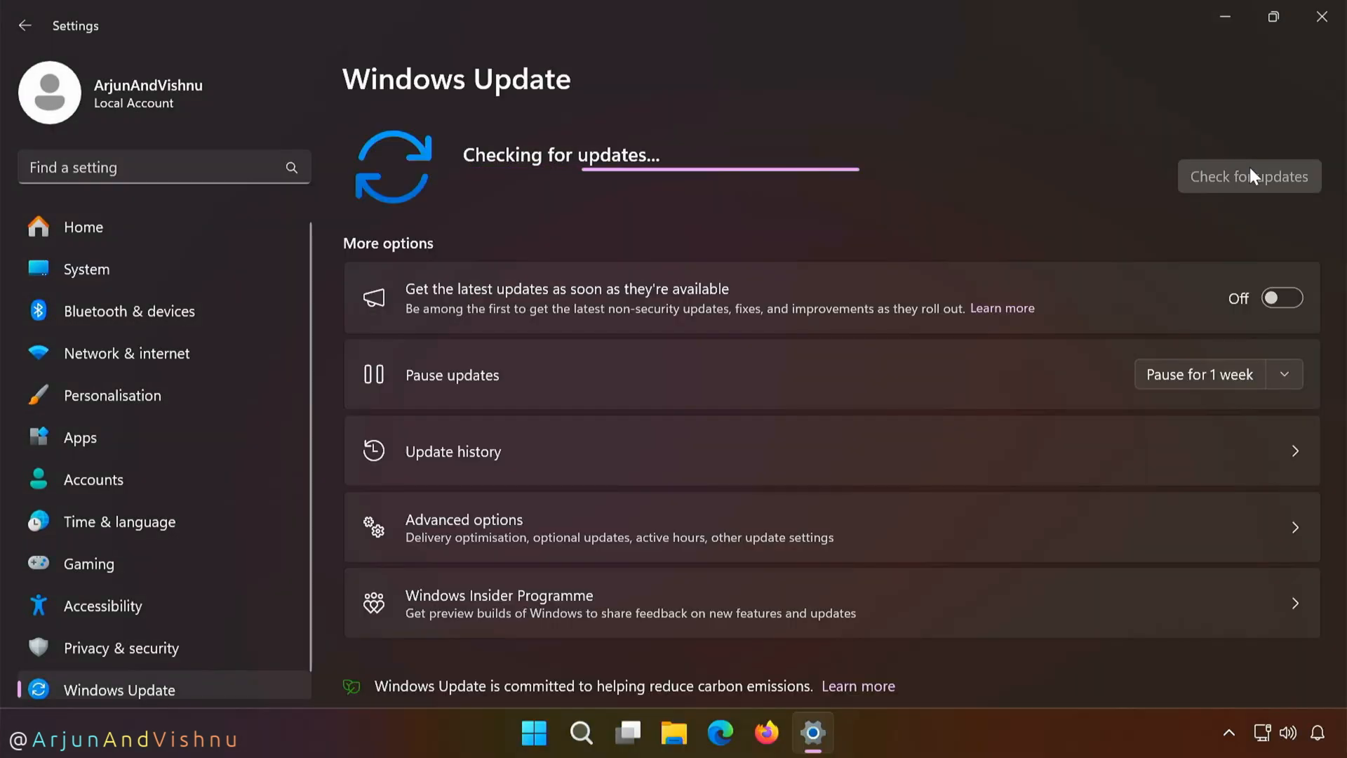